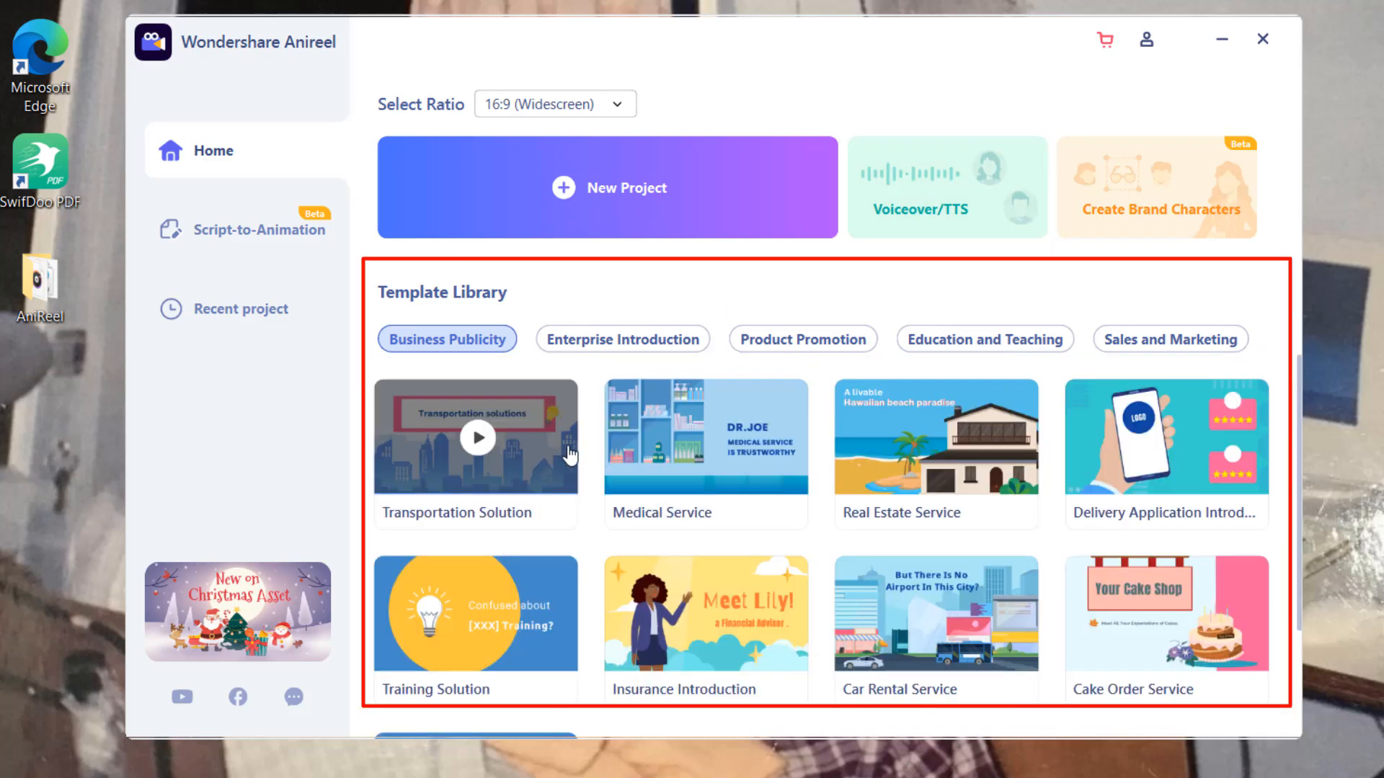
Browse the Enterprise Introduction, Product Promotion and Education and Teaching template categories
click(622, 339)
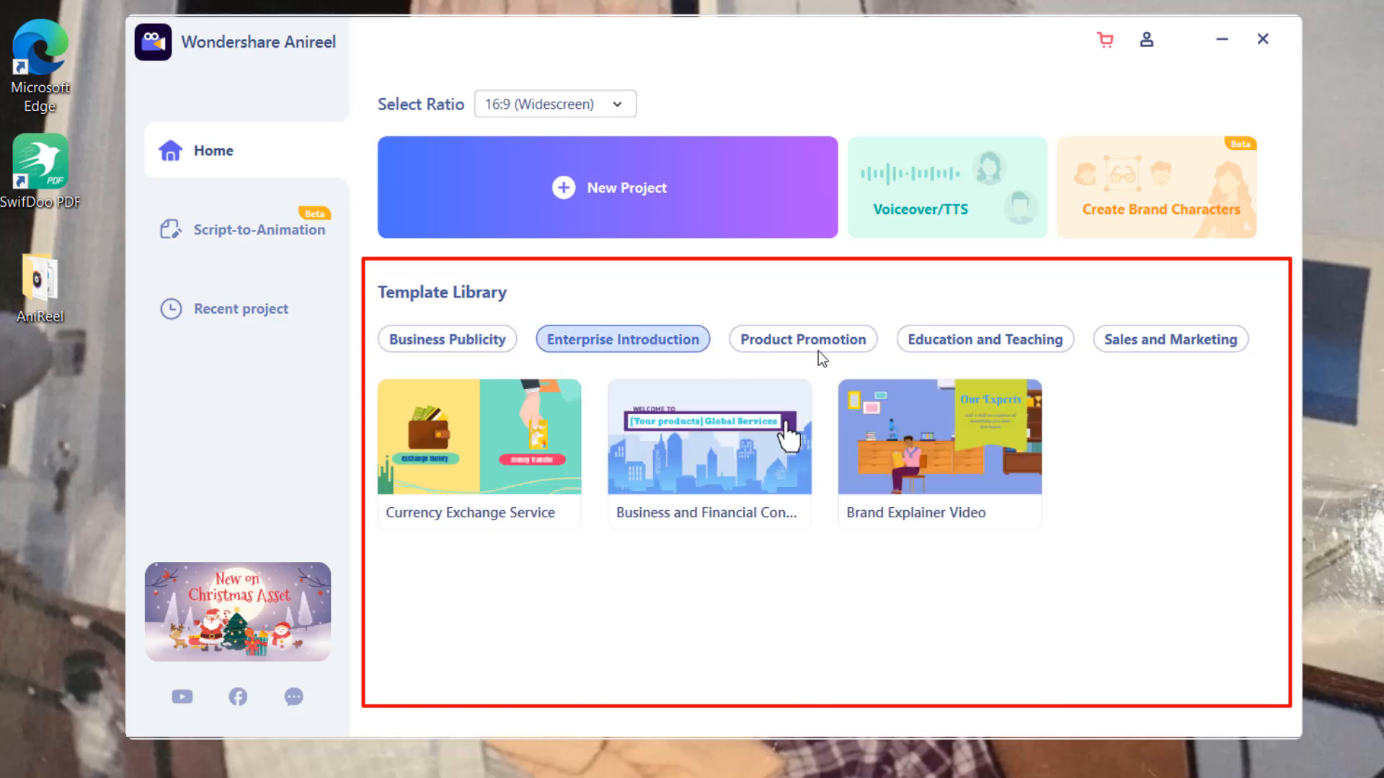
click(801, 338)
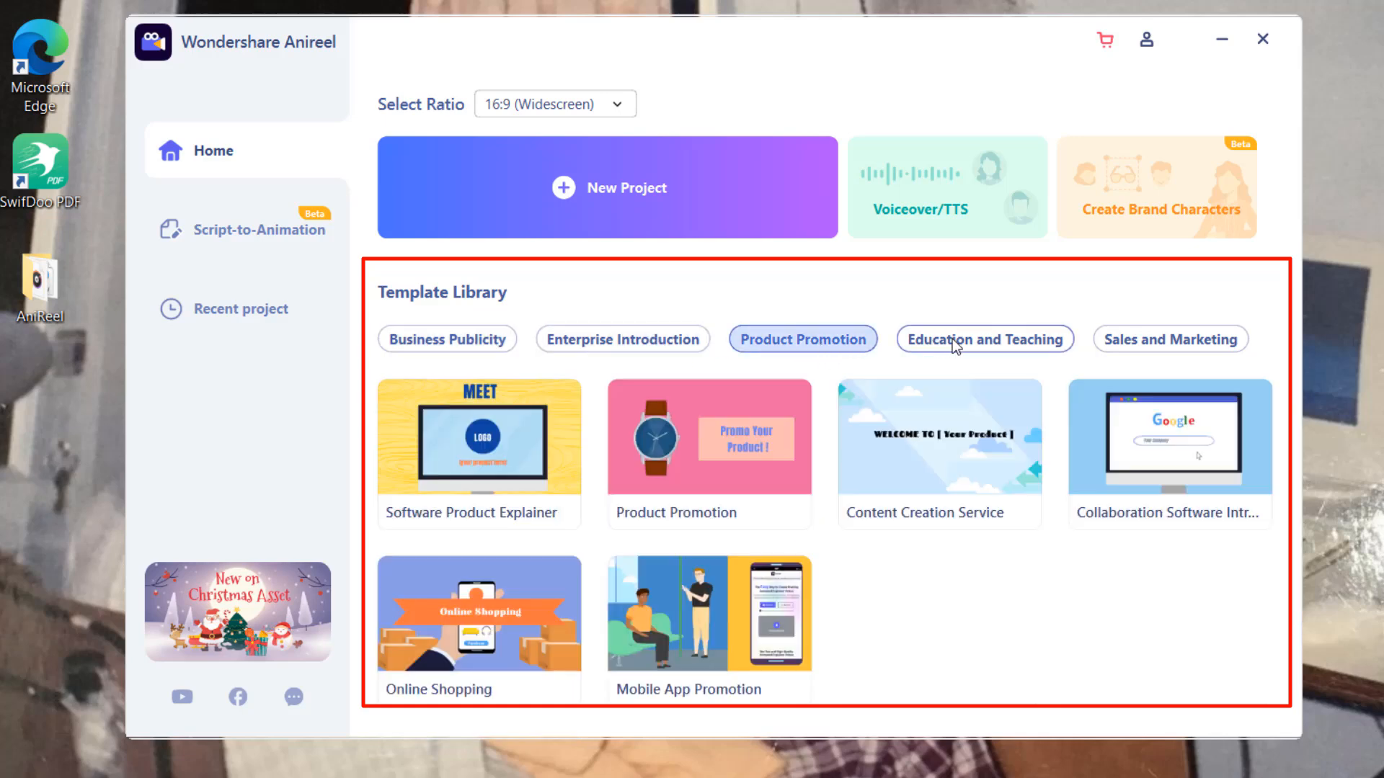
click(983, 339)
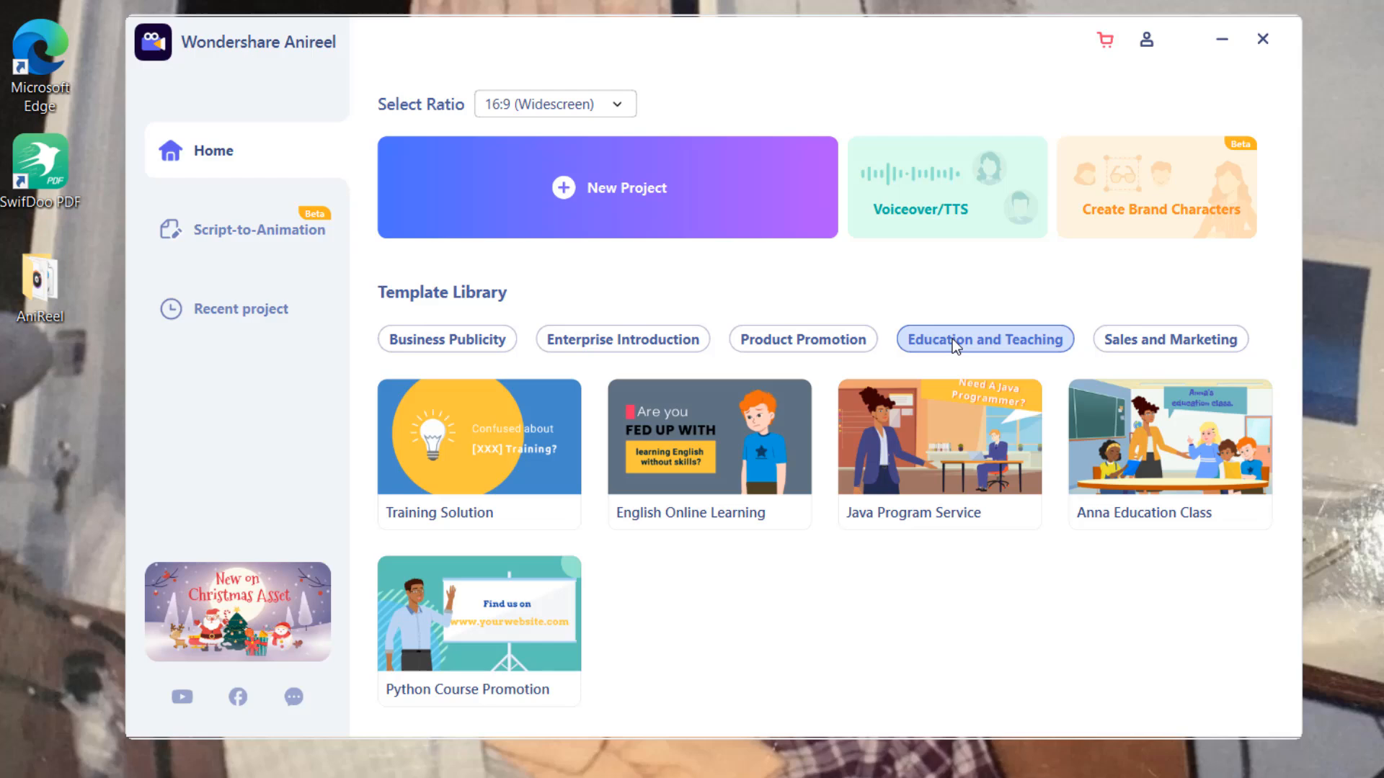
click(250, 229)
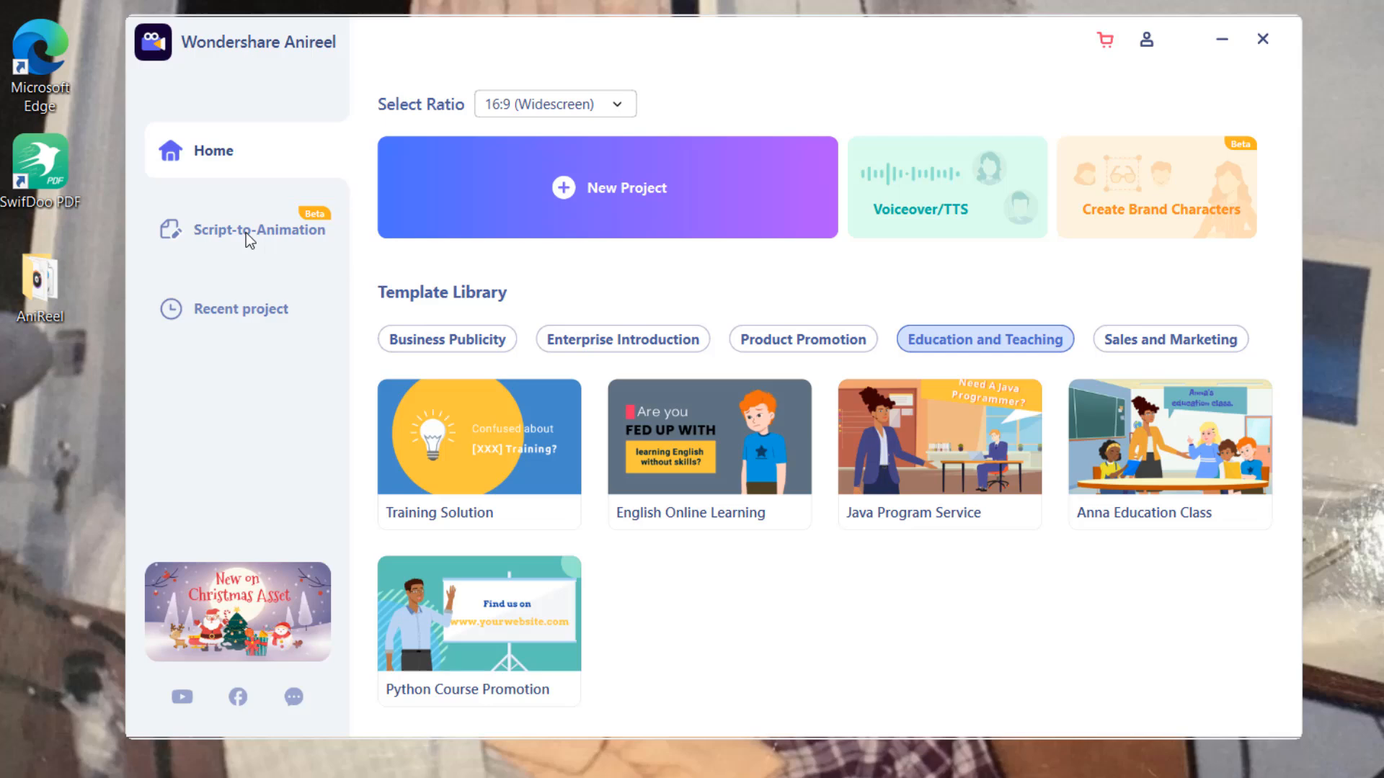
Open Script-to-Animation, preview the Product Promo script and use it for a new project
click(259, 229)
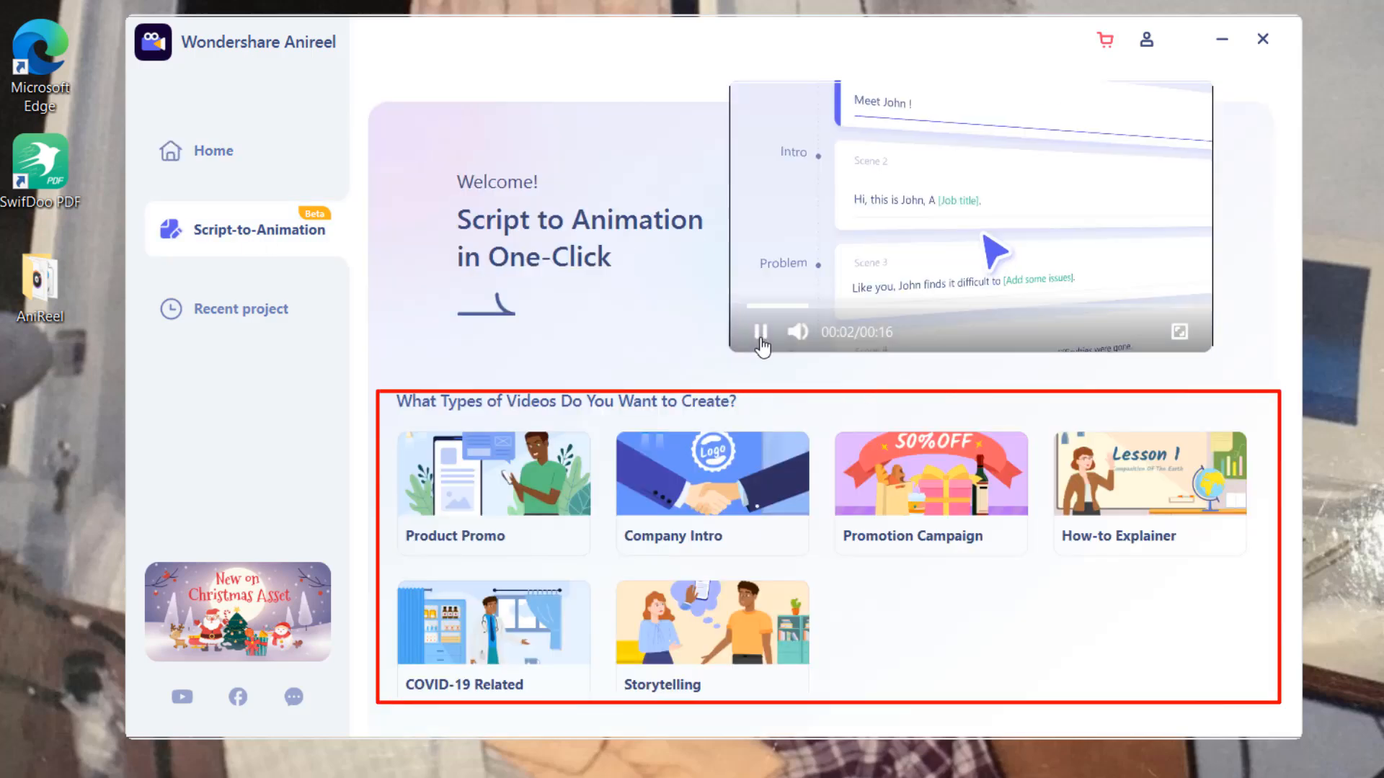
click(761, 331)
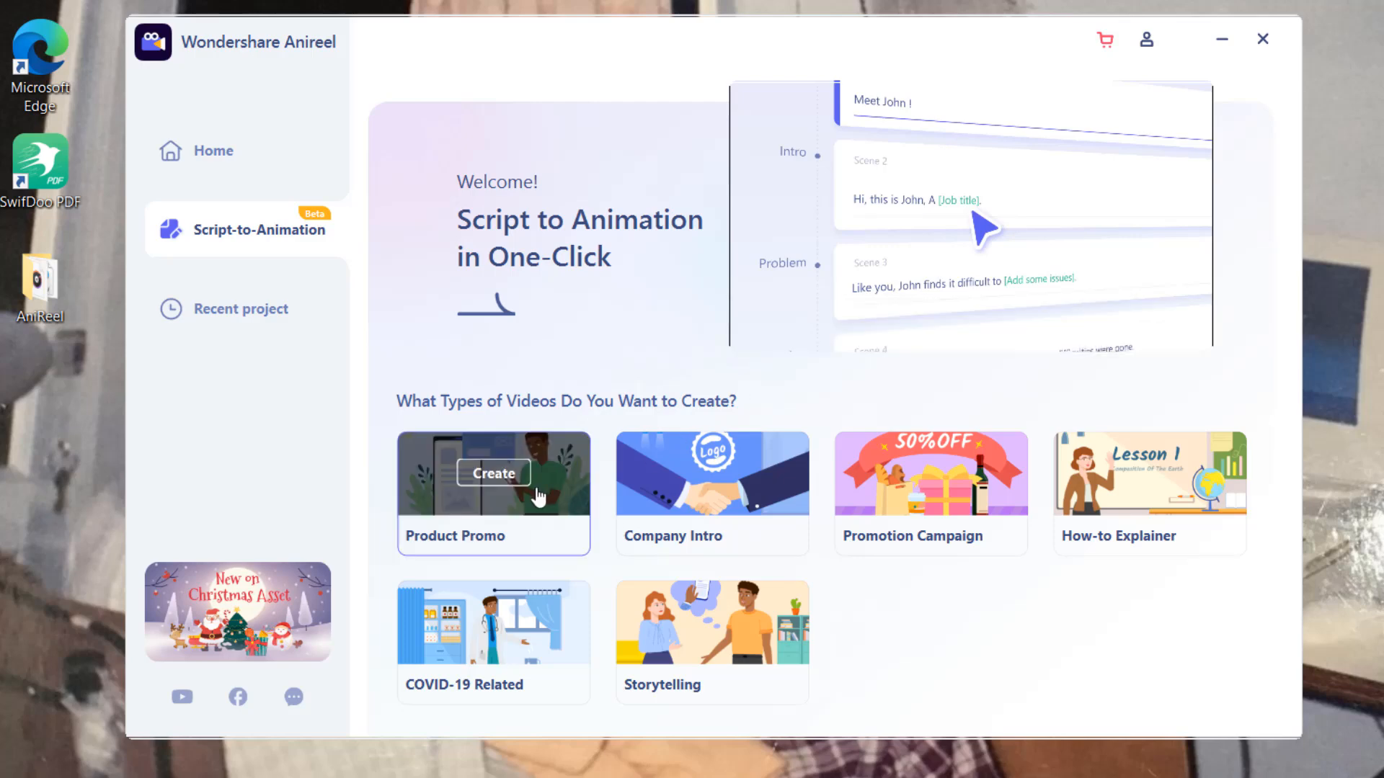
click(493, 473)
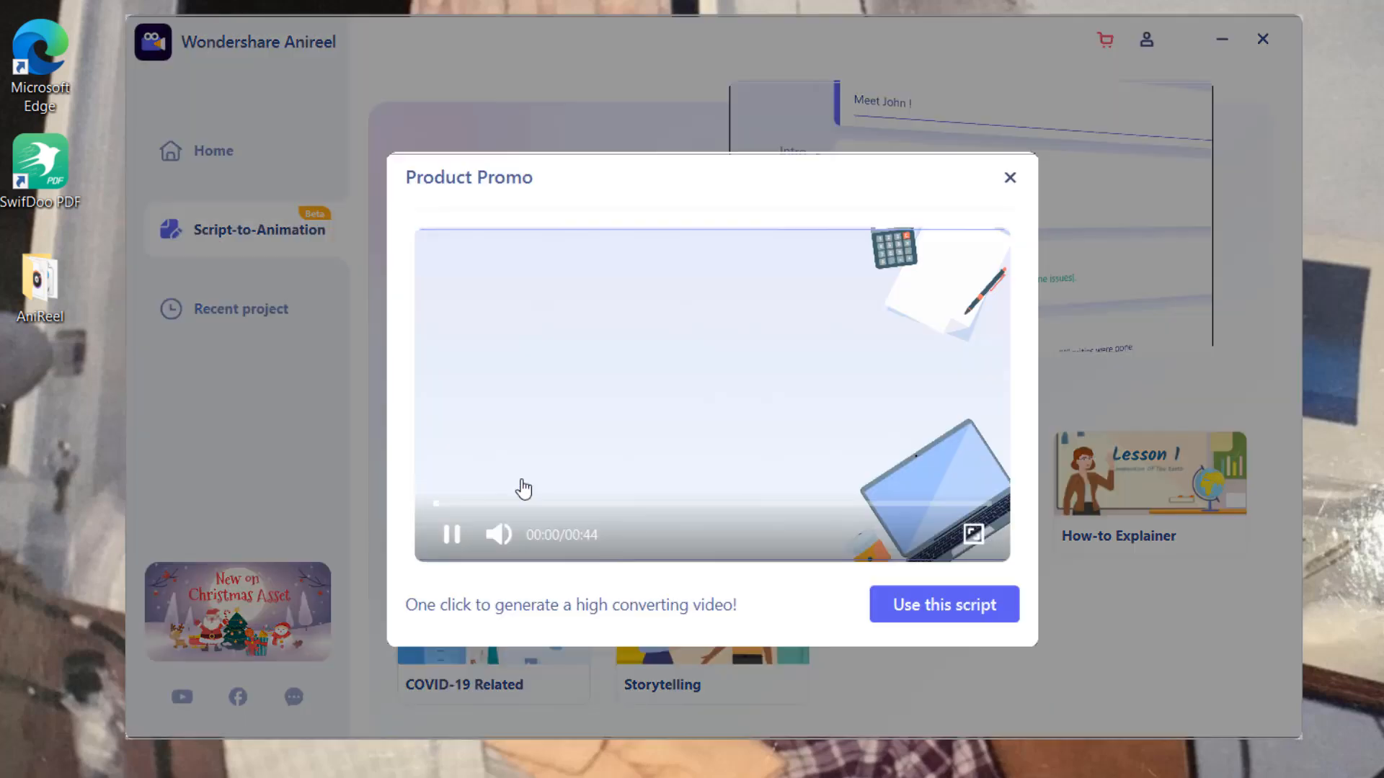
click(943, 605)
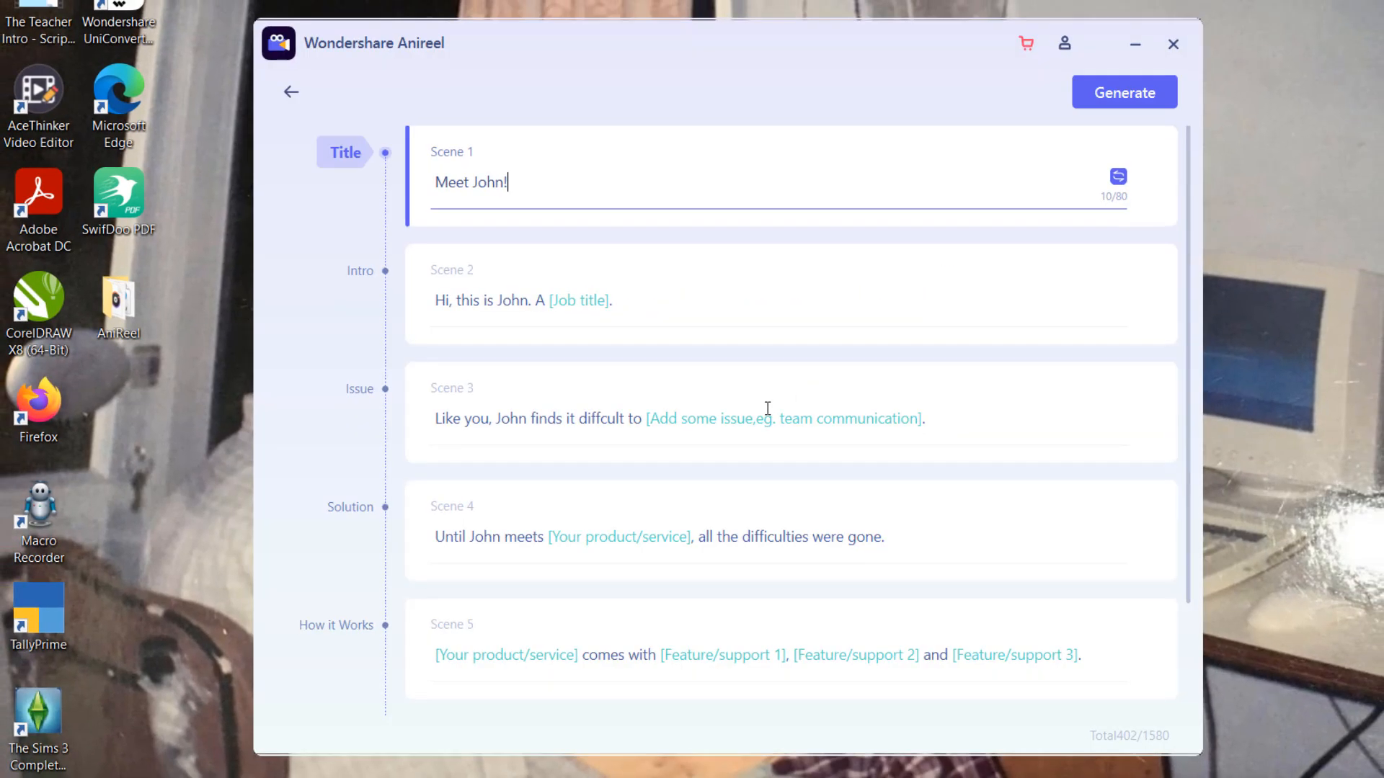
Generate the animated video from the Product Promo script and let it load in the editor
scroll(down, 3)
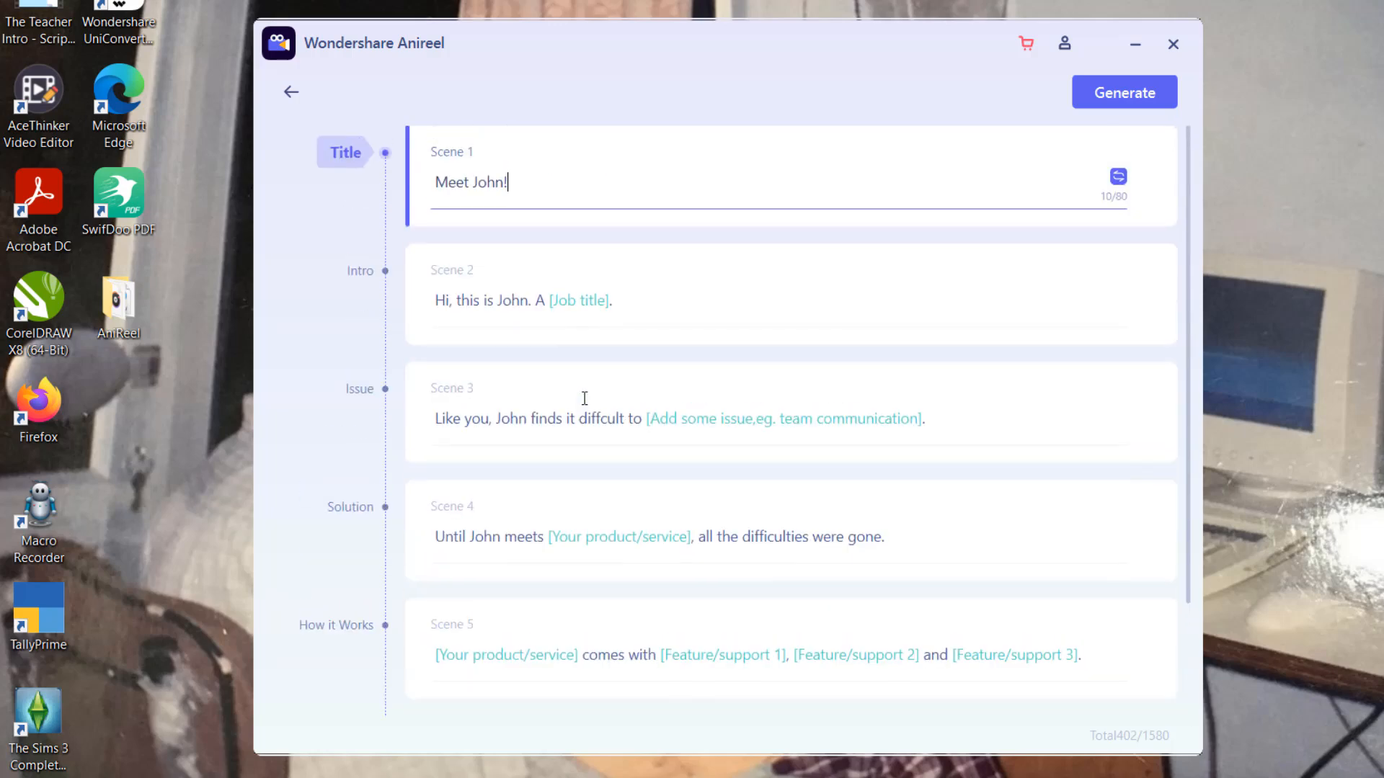
mouse_move(585, 233)
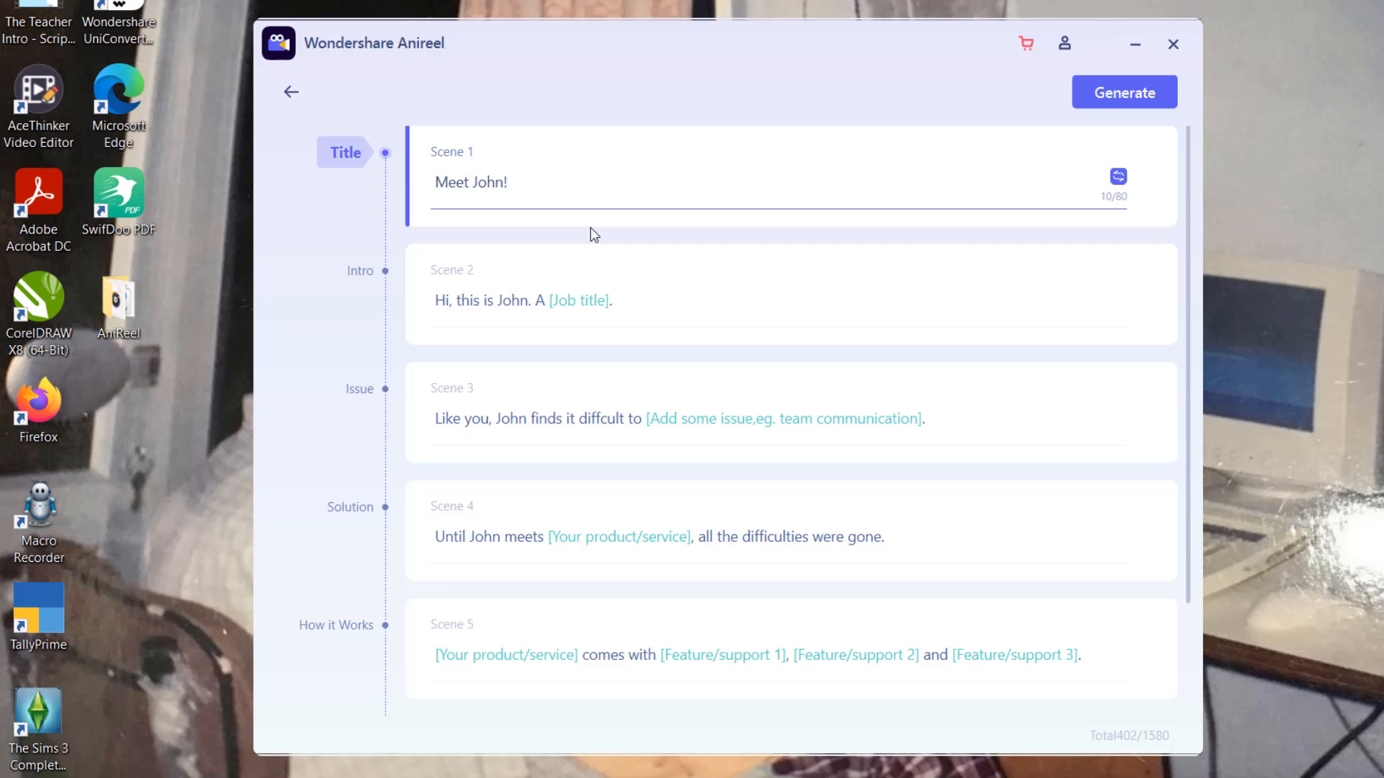
mouse_move(597, 233)
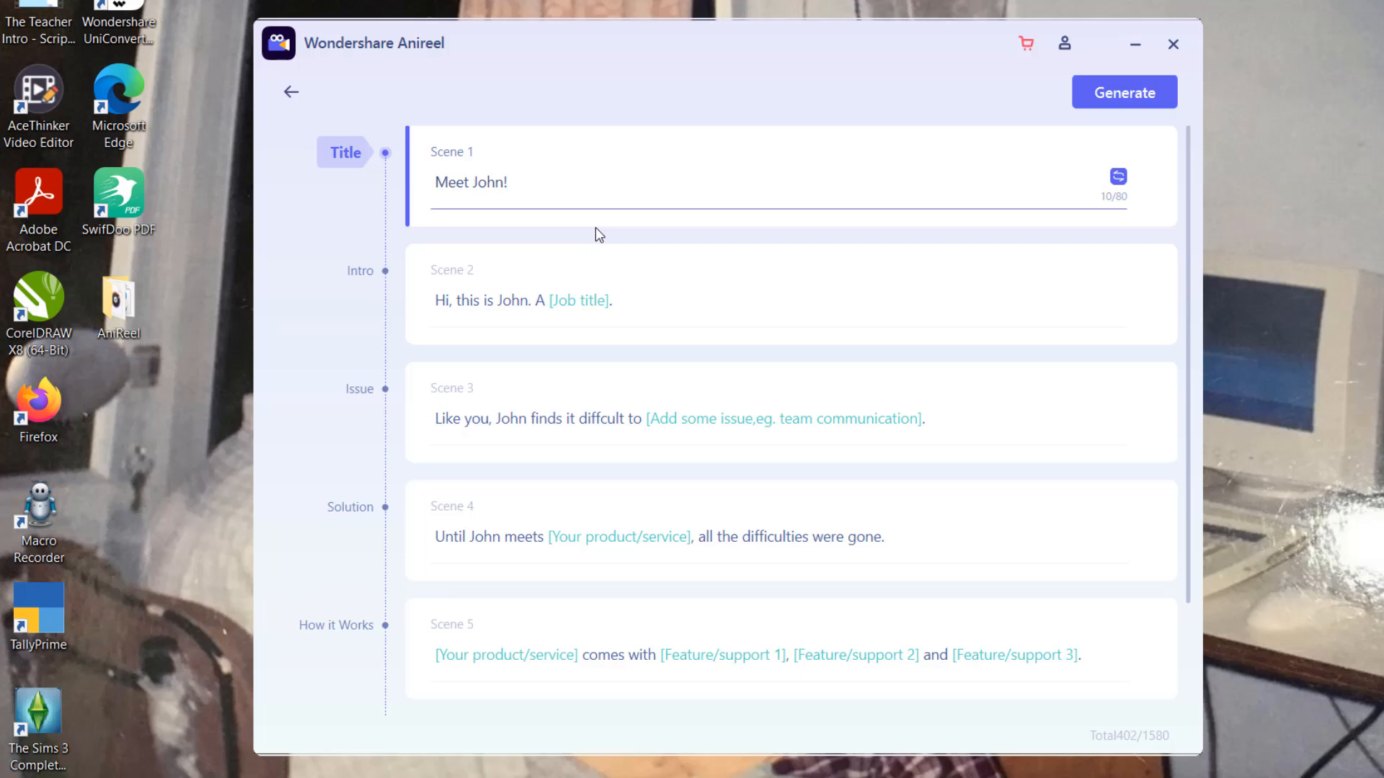
mouse_move(697, 240)
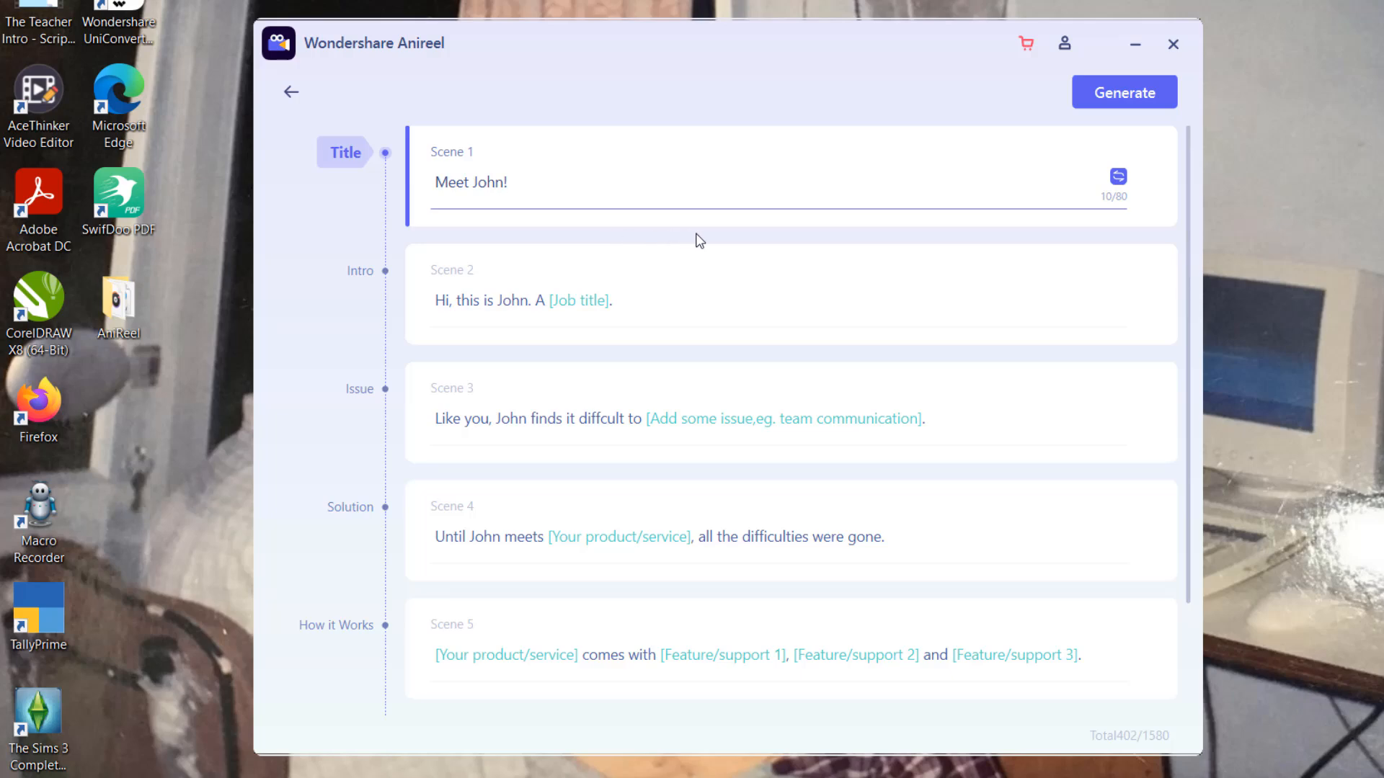
click(1123, 92)
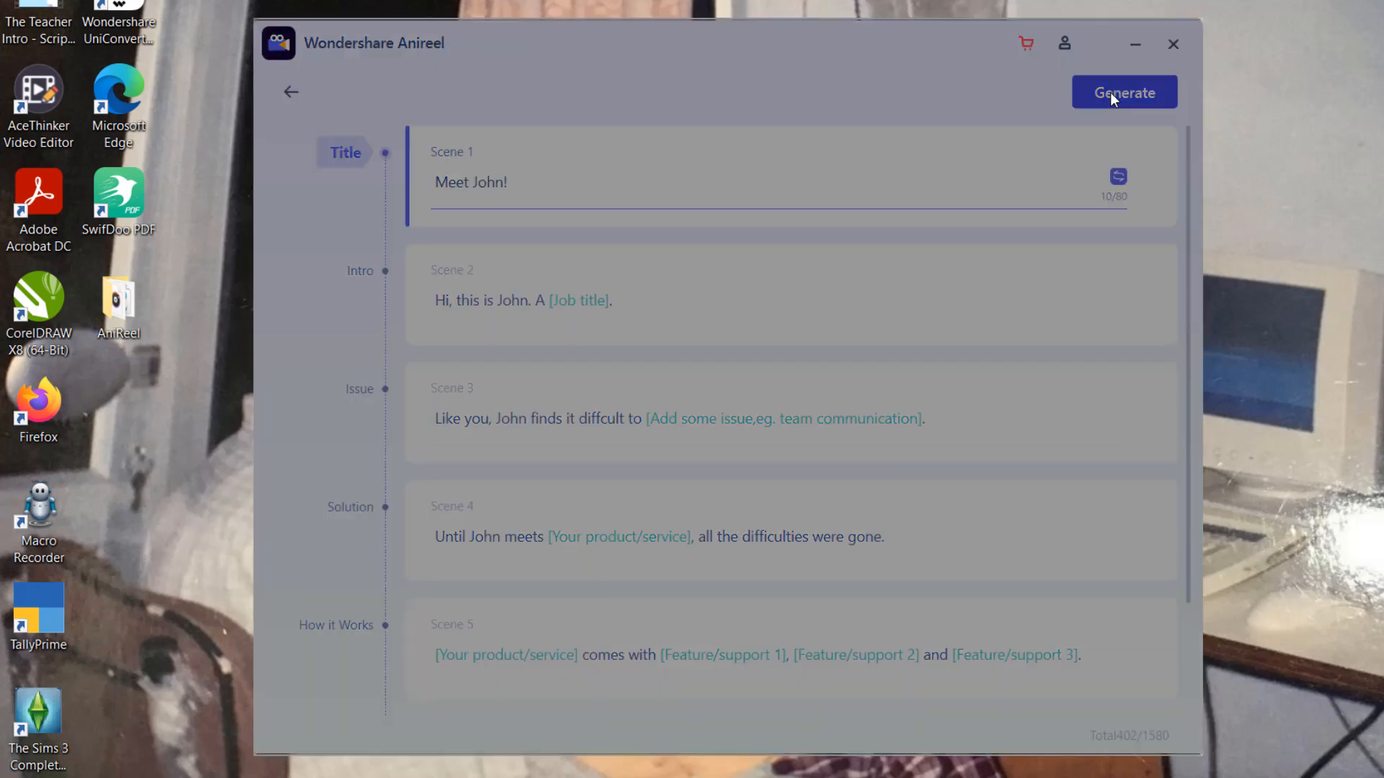
click(1124, 92)
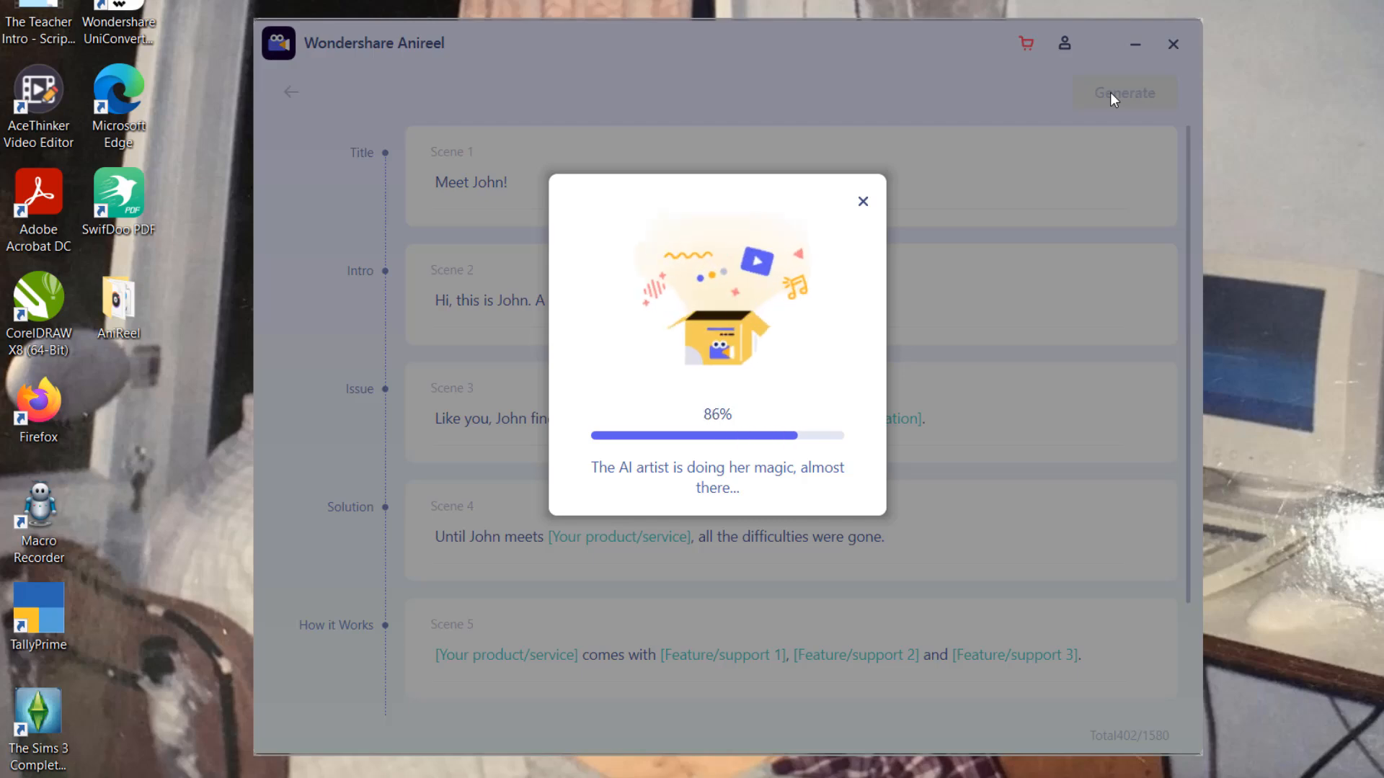
click(1172, 44)
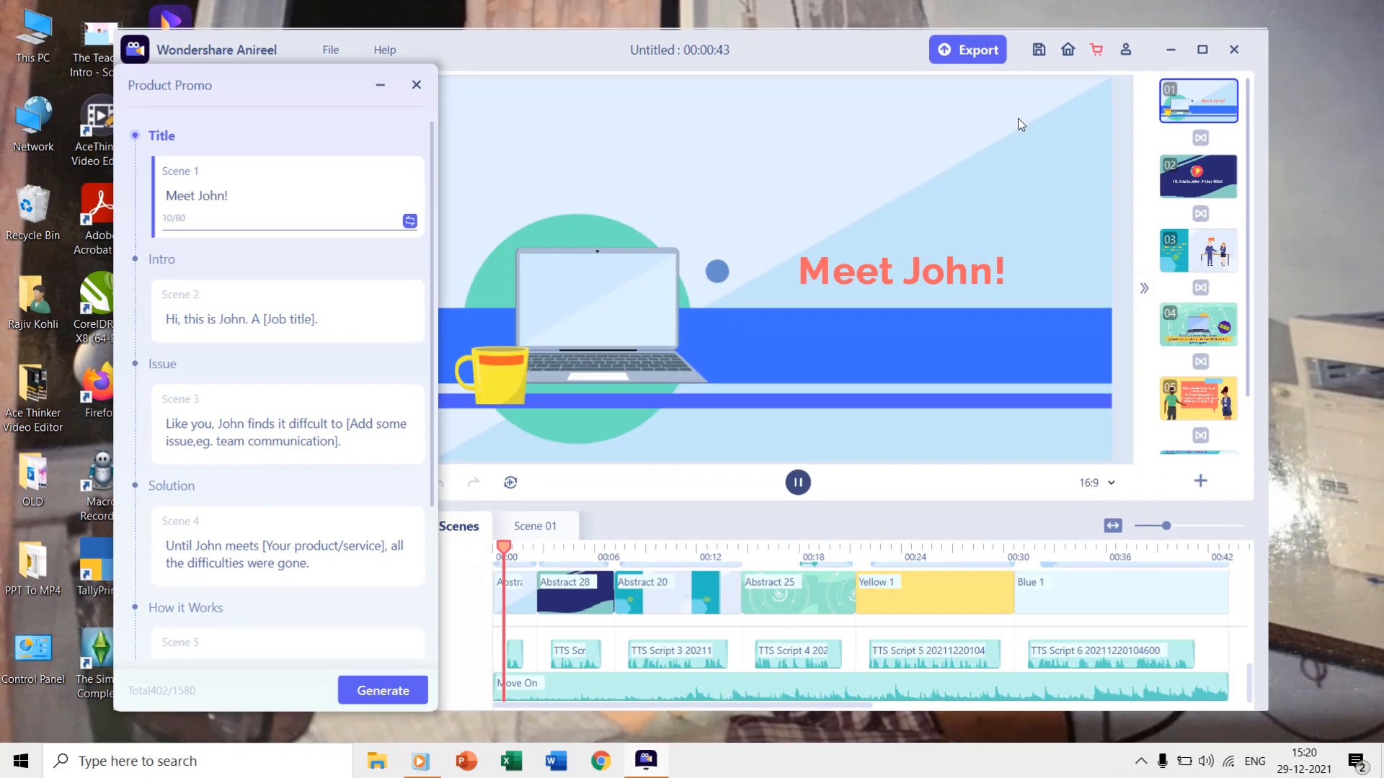
Change the opening title to 'Meet Rajiv!', play the preview and view scene 5
click(796, 482)
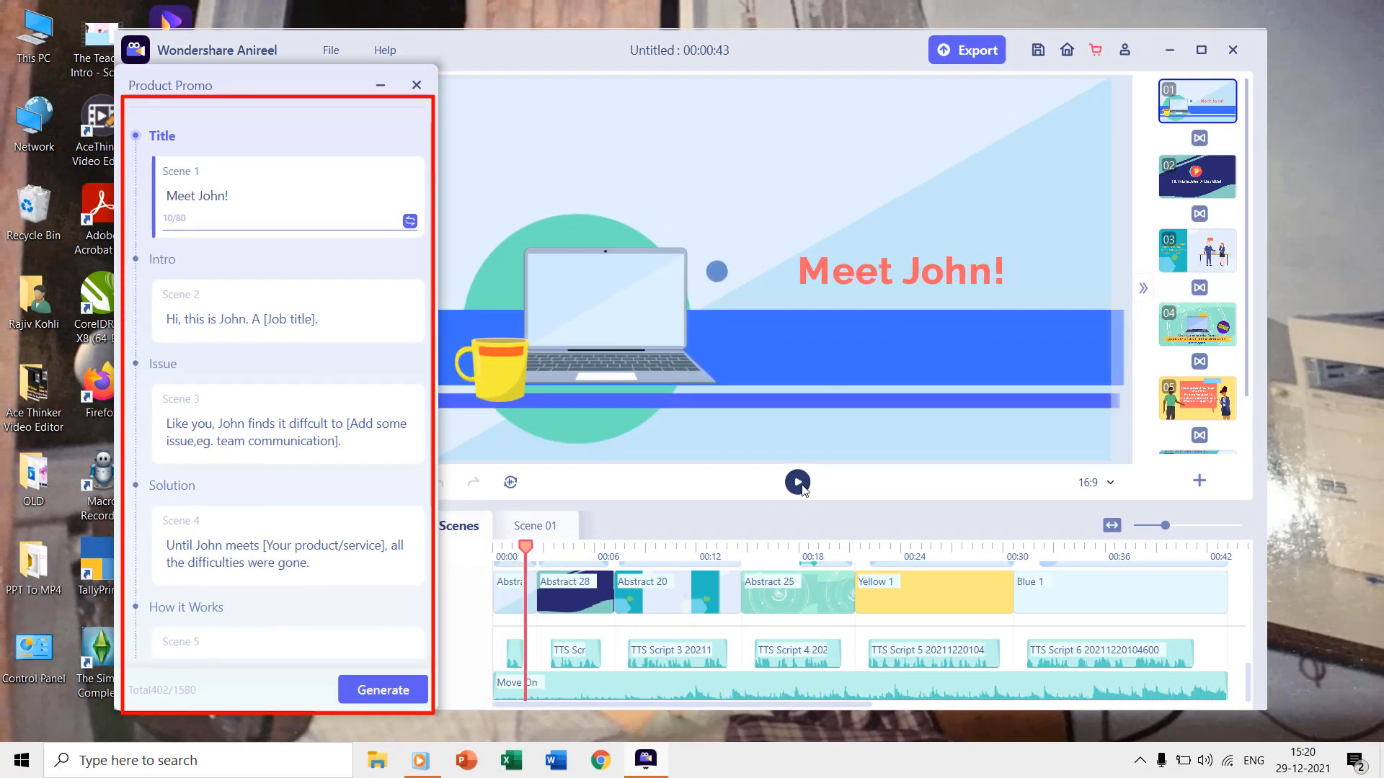
click(199, 196)
text(Rajiv)
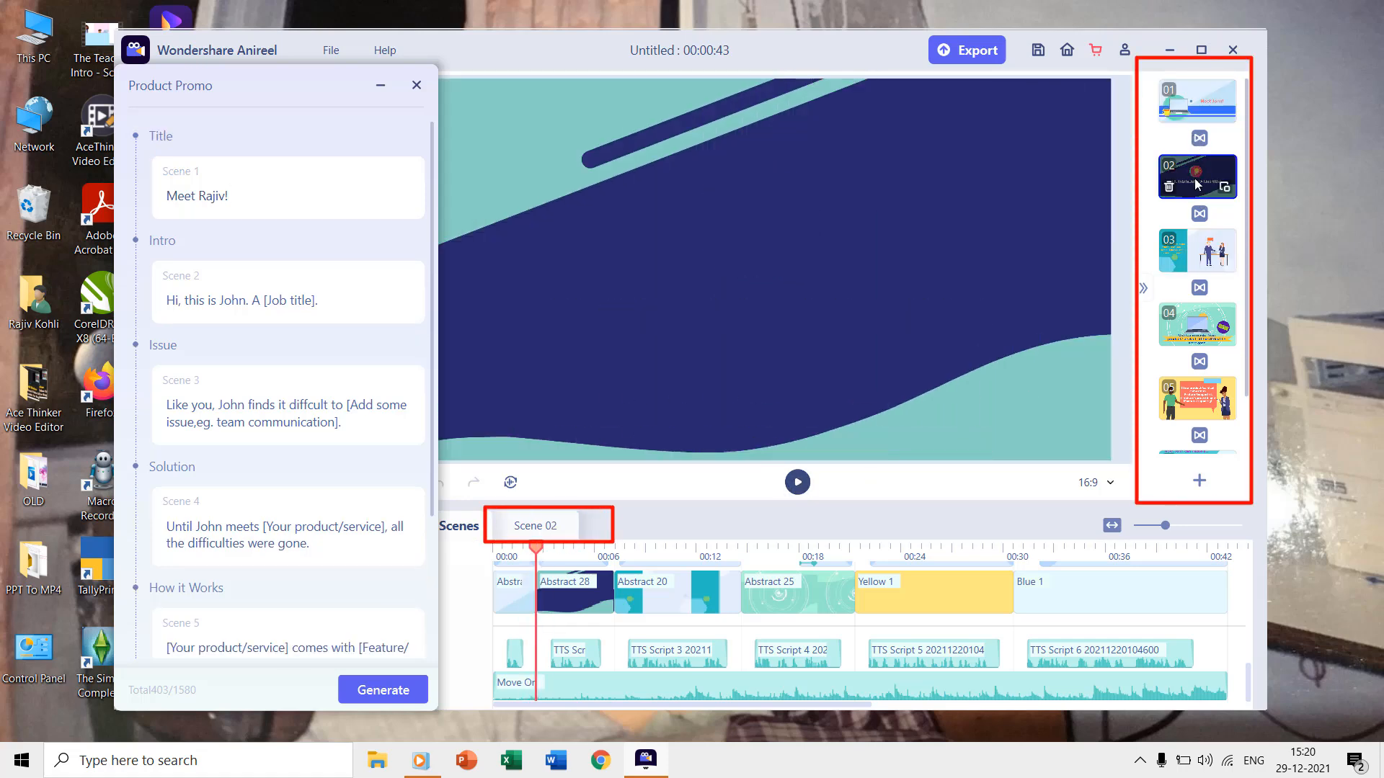
click(1196, 250)
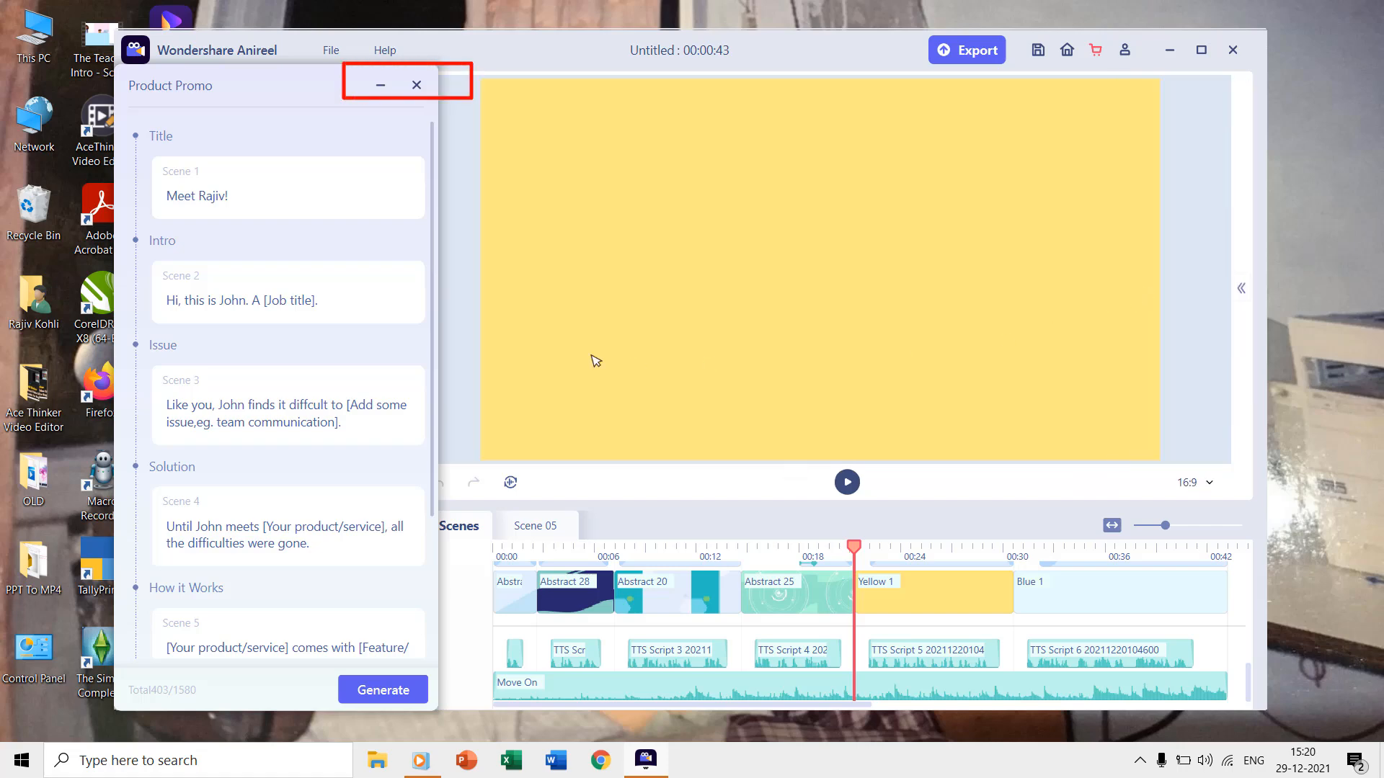
Close the script panel and browse the character, text and music libraries, ending on backgrounds
click(416, 85)
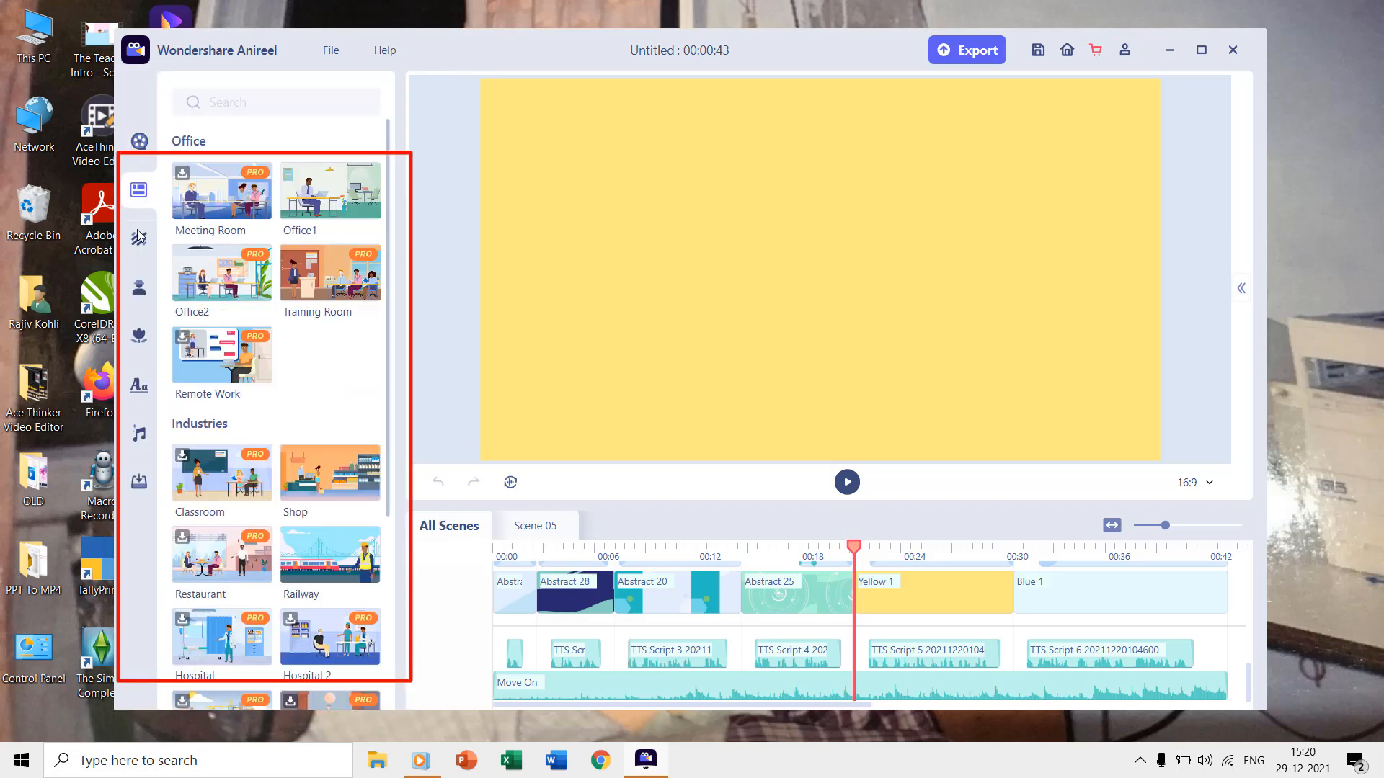
click(138, 239)
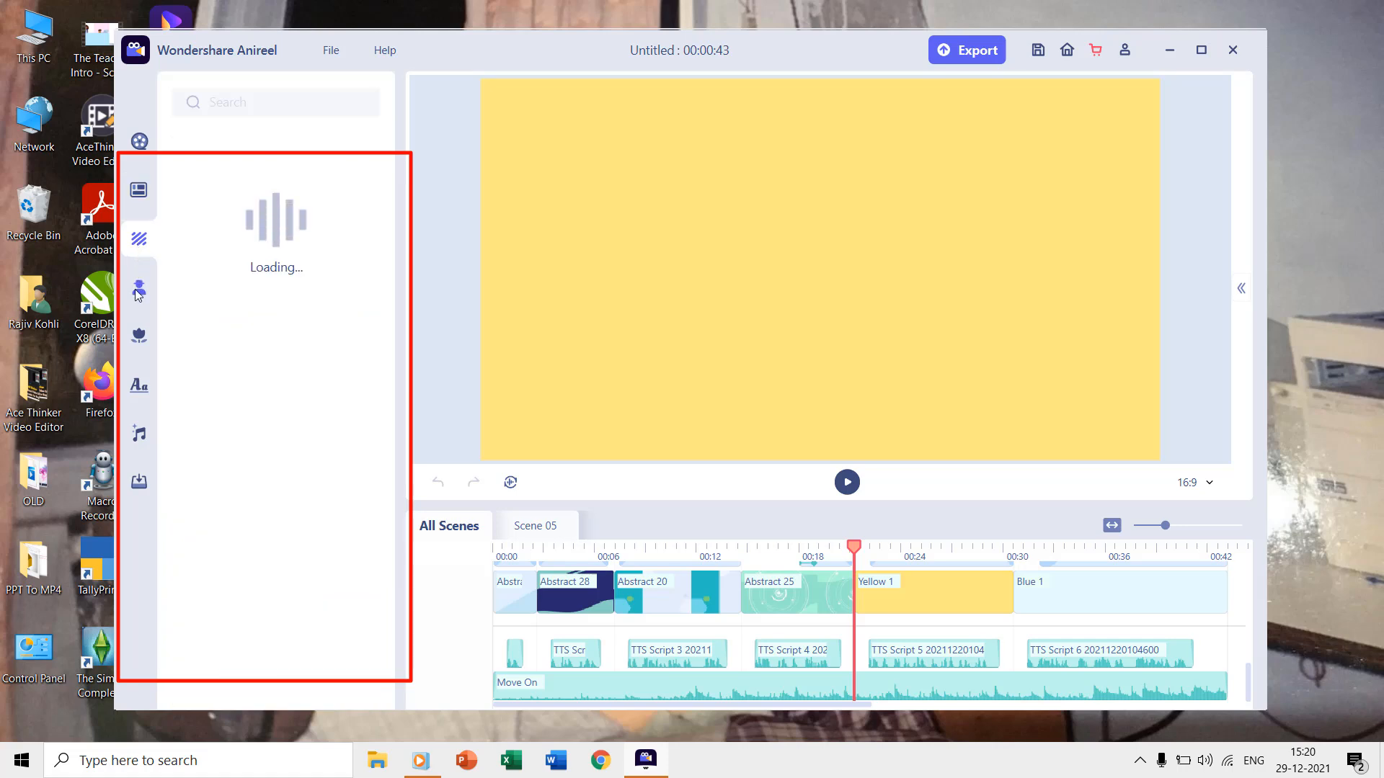
click(139, 287)
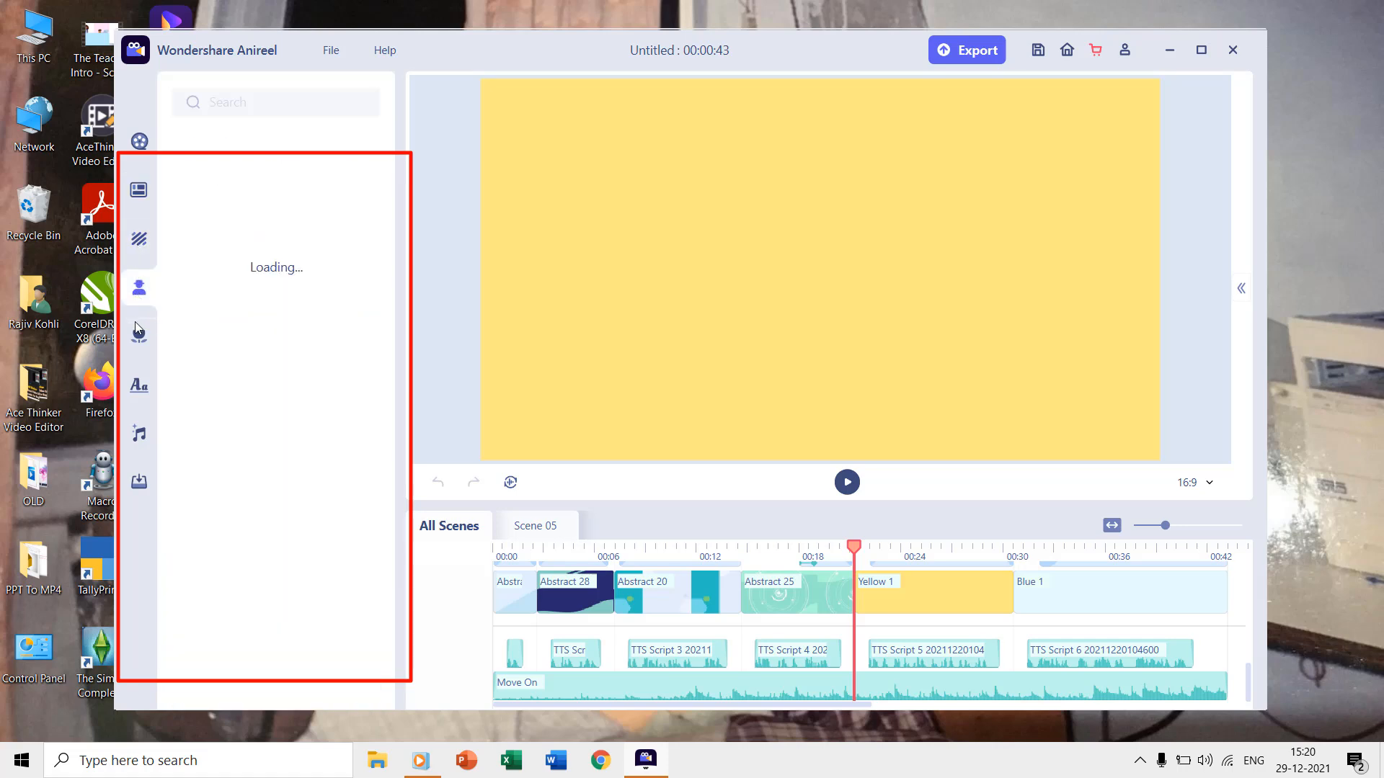
click(138, 287)
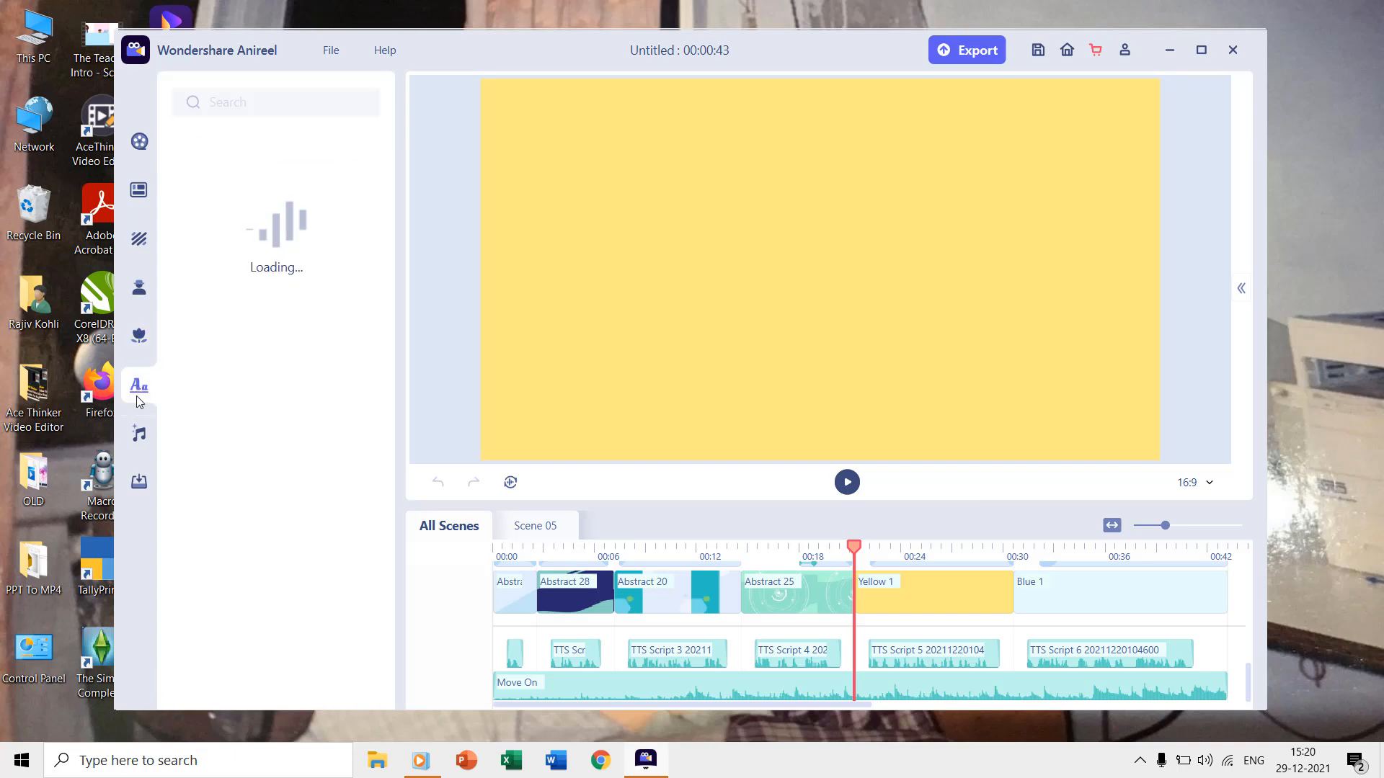
click(139, 433)
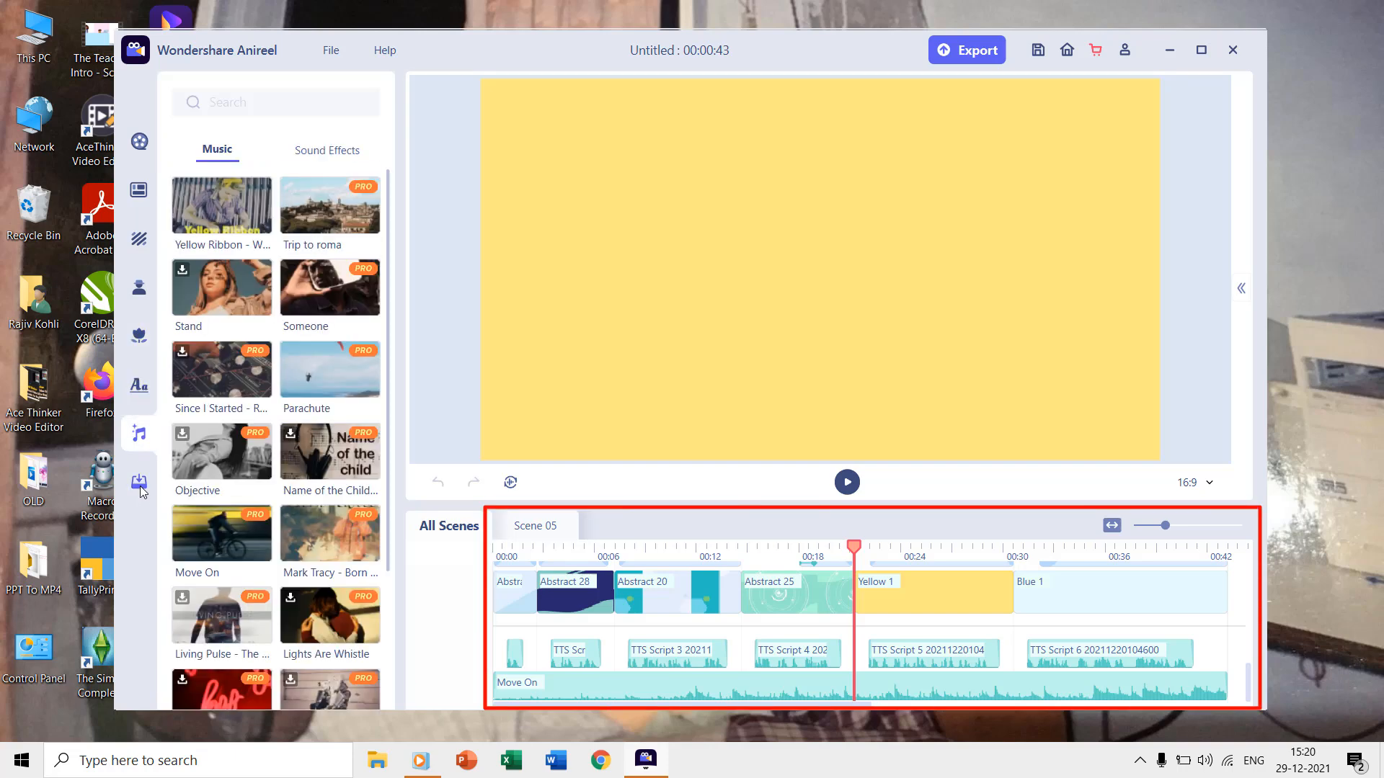
click(138, 189)
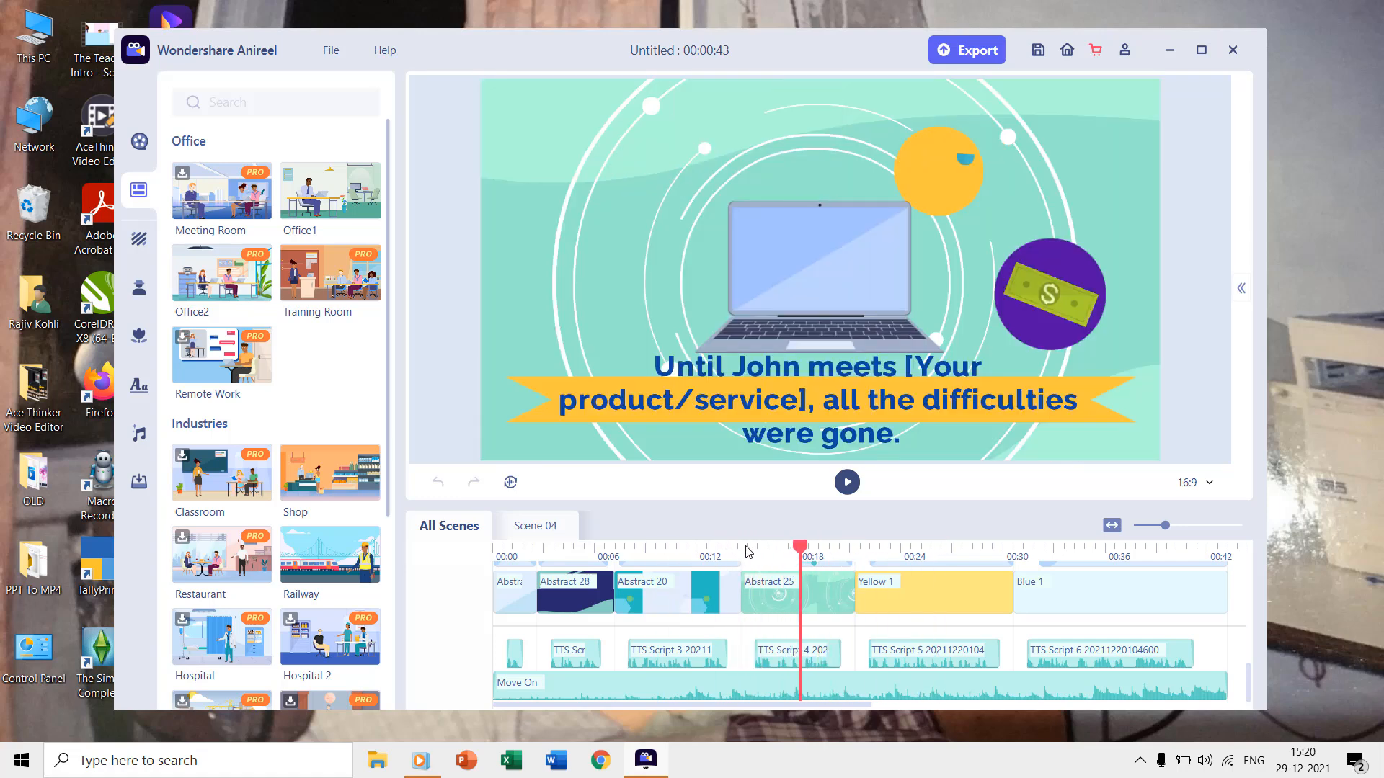
Zoom the timeline out and expand scene 4 into its individual elements
click(563, 539)
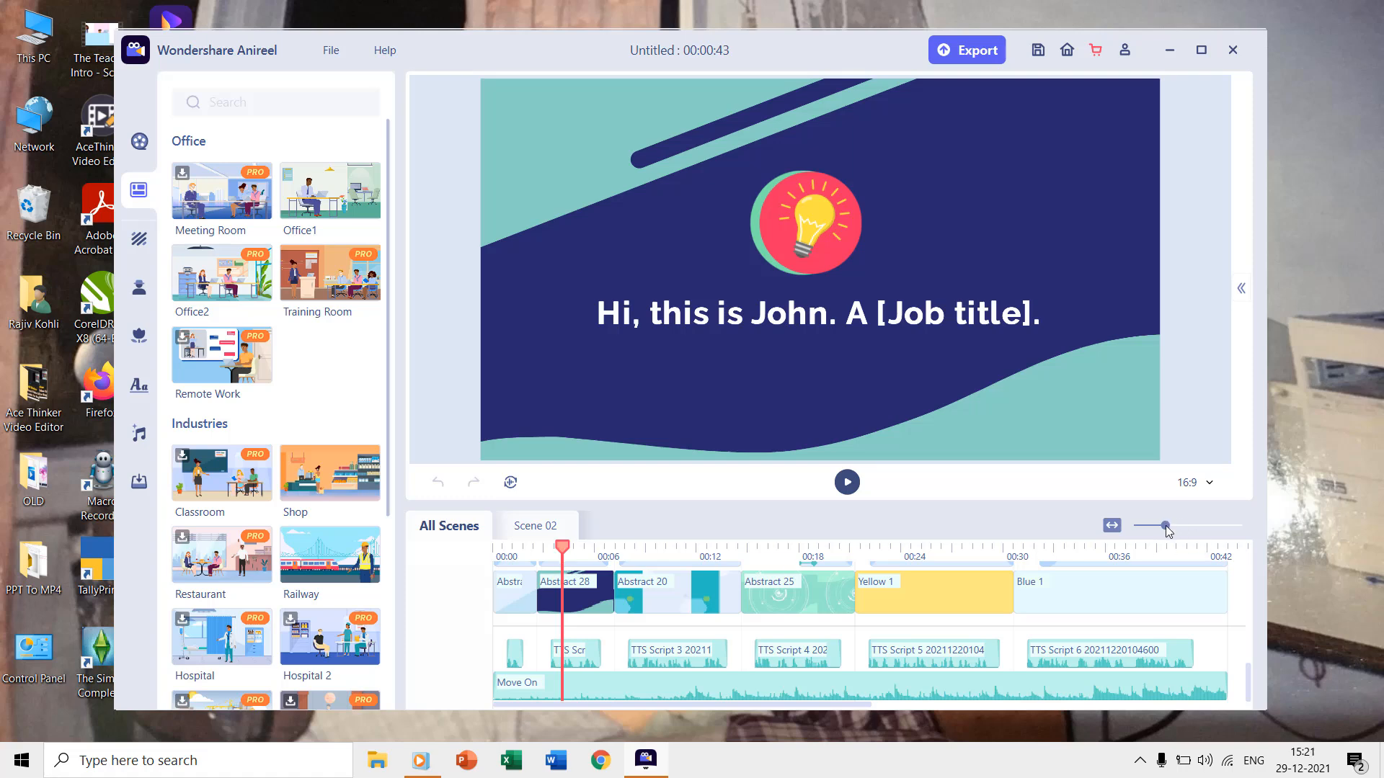
drag(1163, 527, 1147, 526)
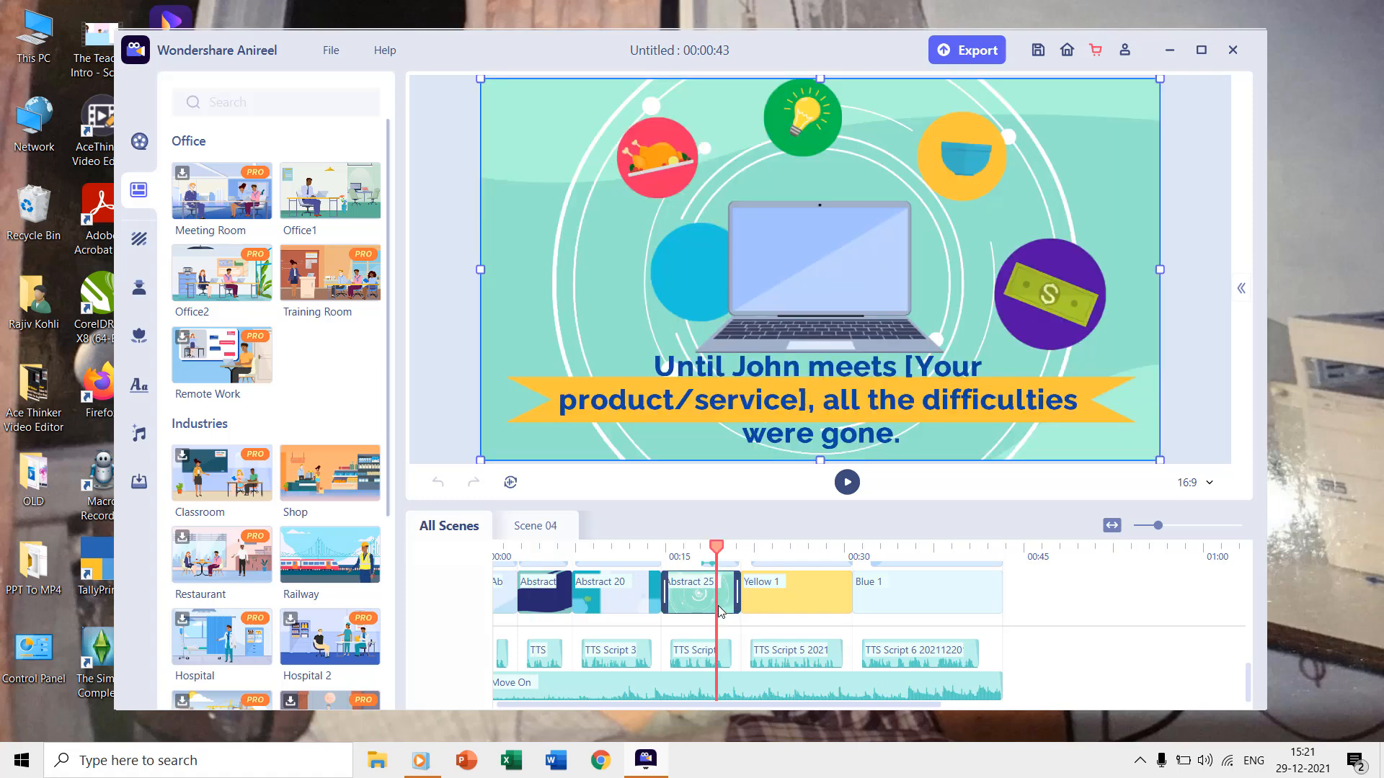
click(657, 157)
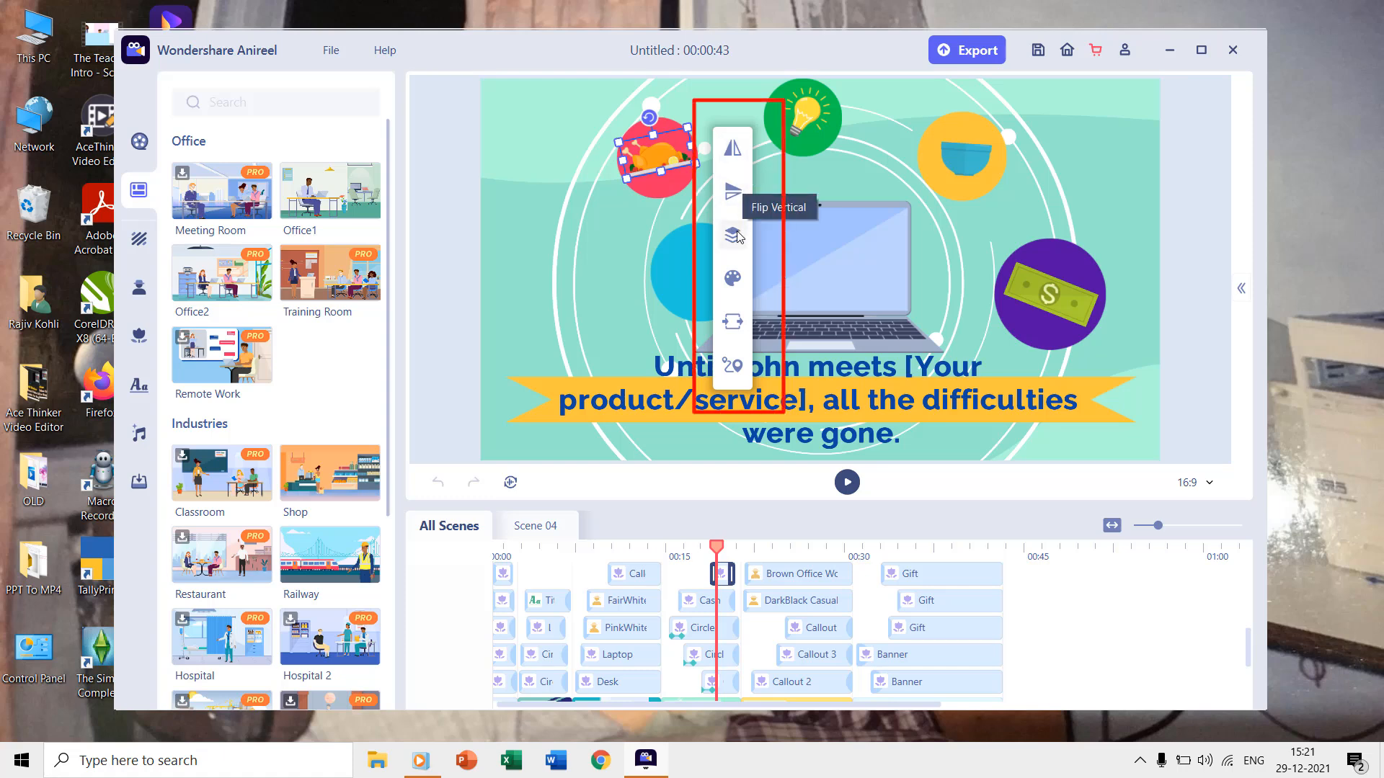
Give the top-left food icon Pop as both its entrance and exit animation
click(732, 235)
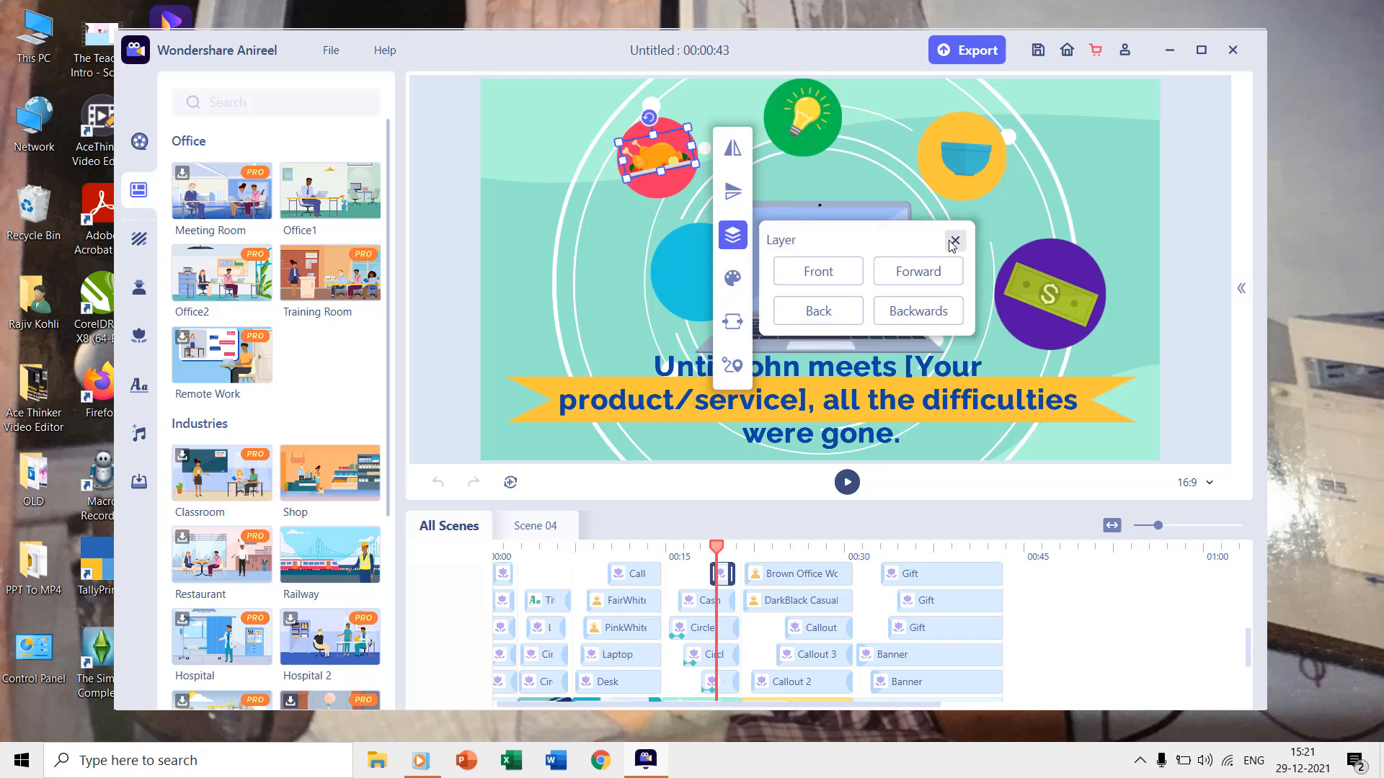
click(732, 279)
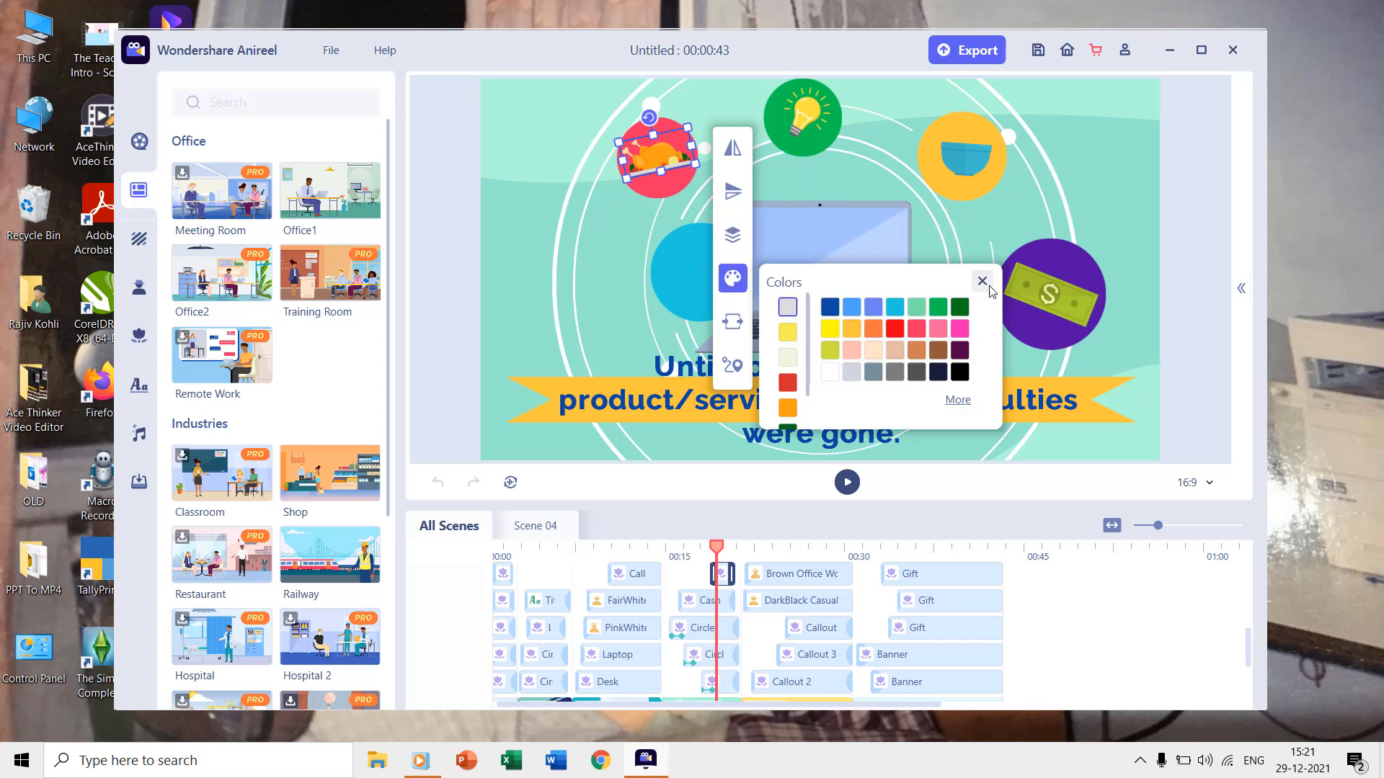
click(732, 322)
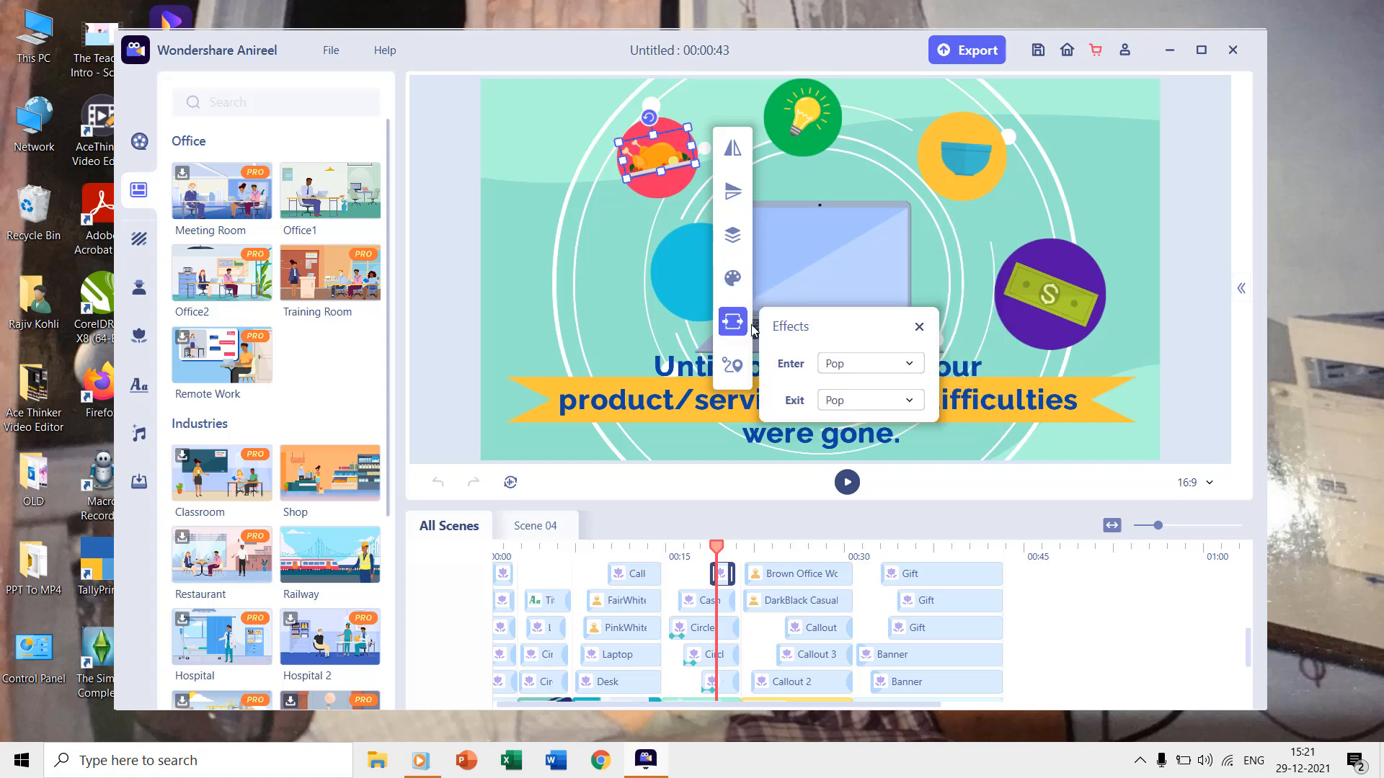
click(865, 400)
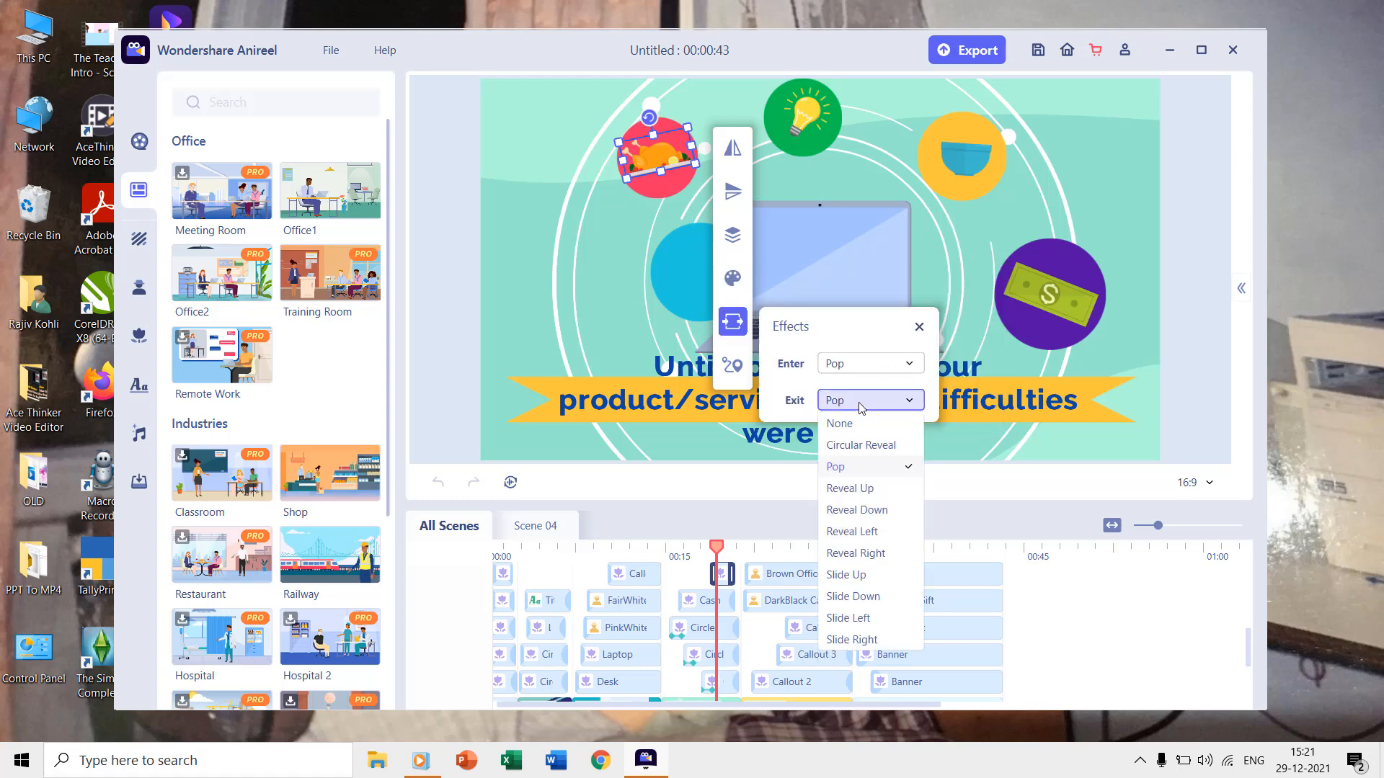
click(732, 366)
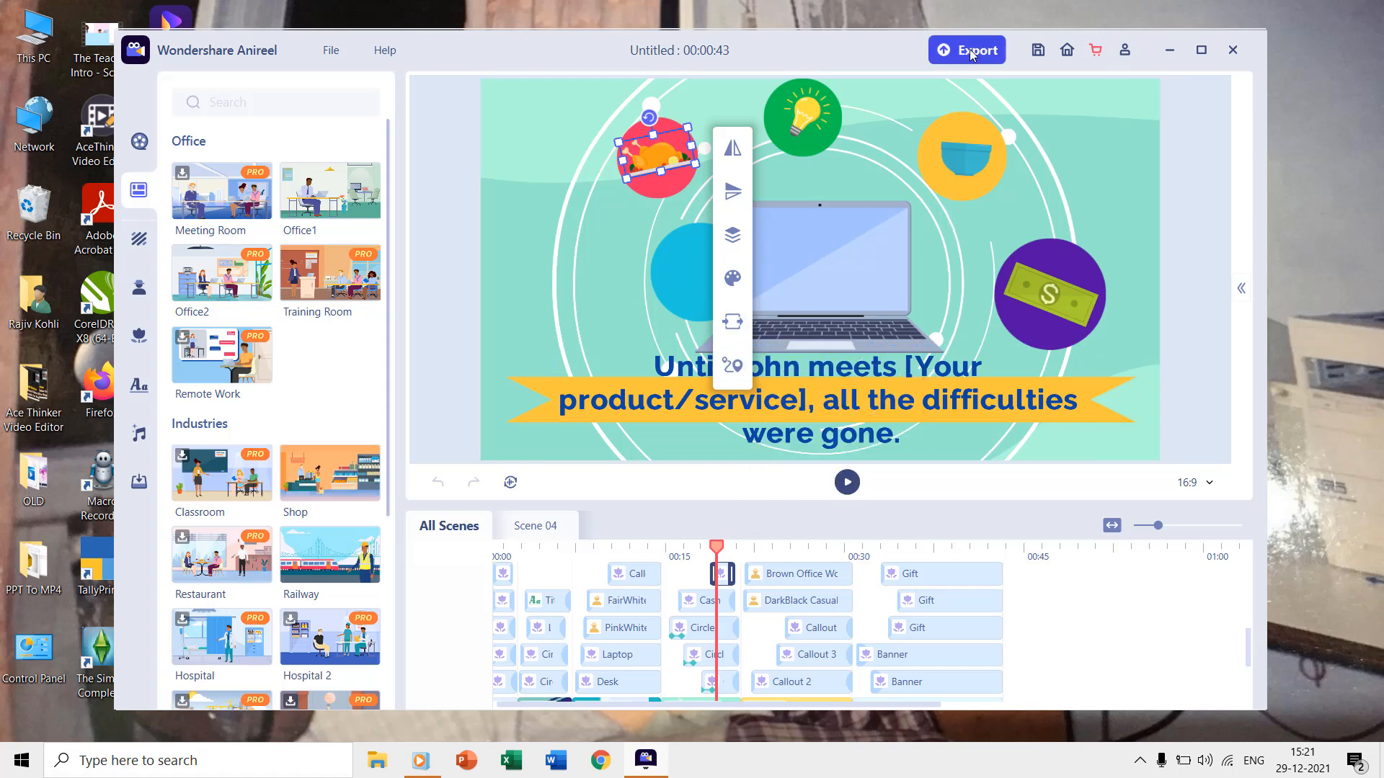
Export the video as a 1920x1080 MP4 named 'Demo' into the AniReel folder
click(967, 51)
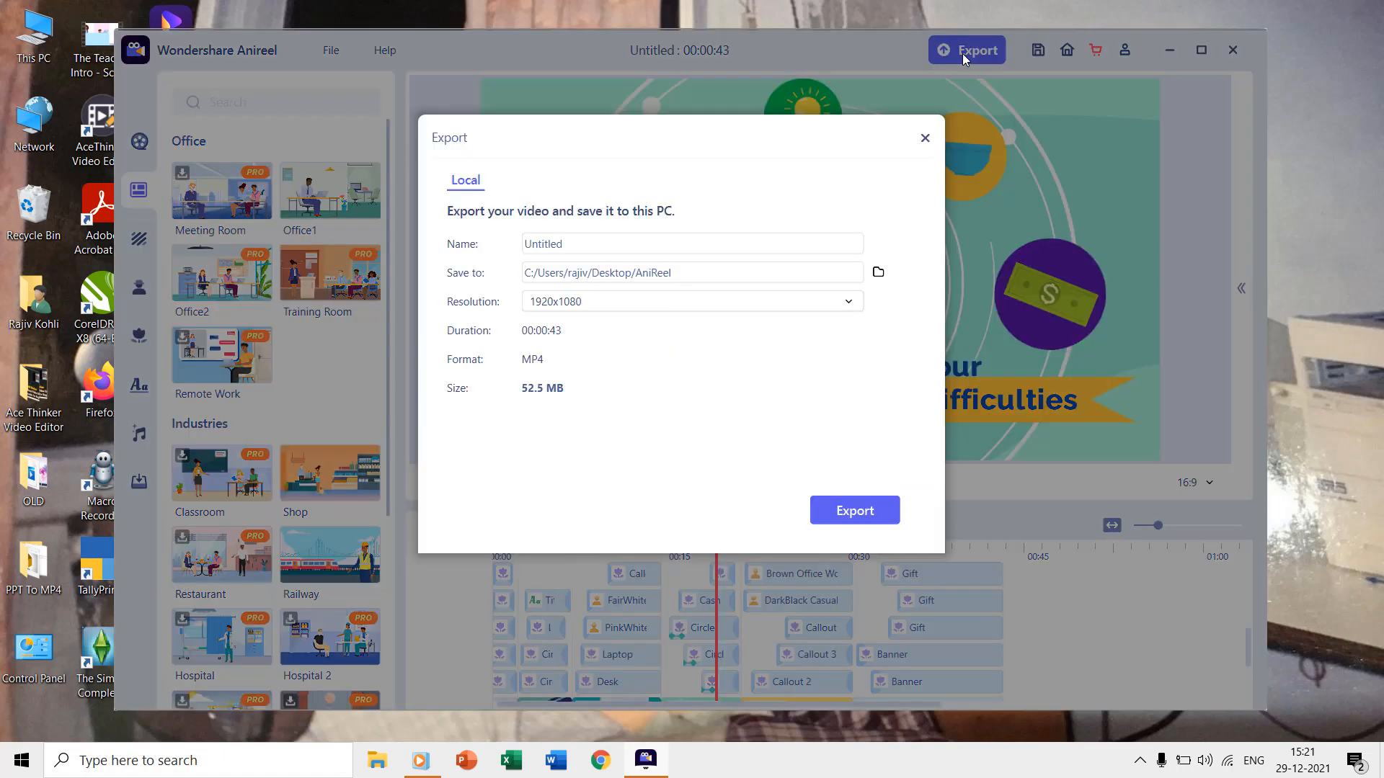
text(D)
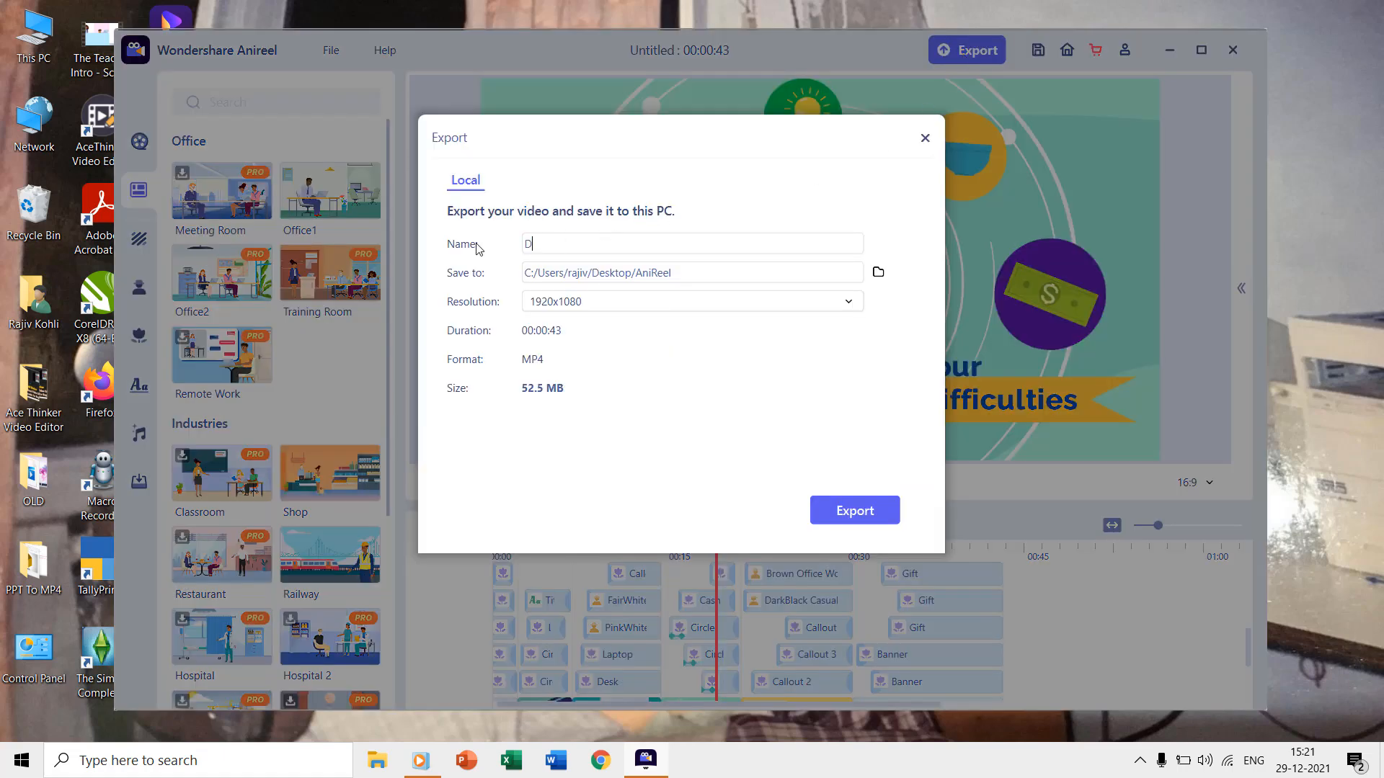
text(emo)
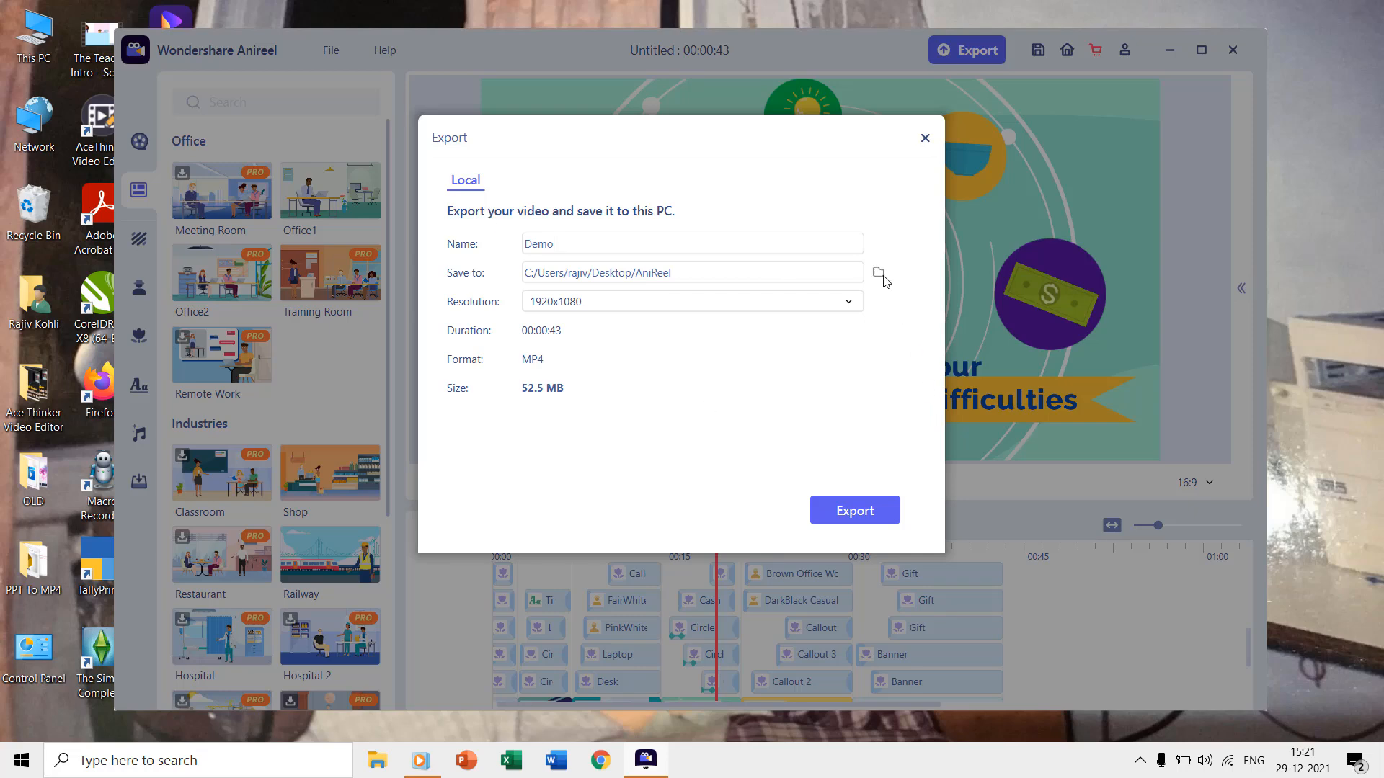
click(880, 272)
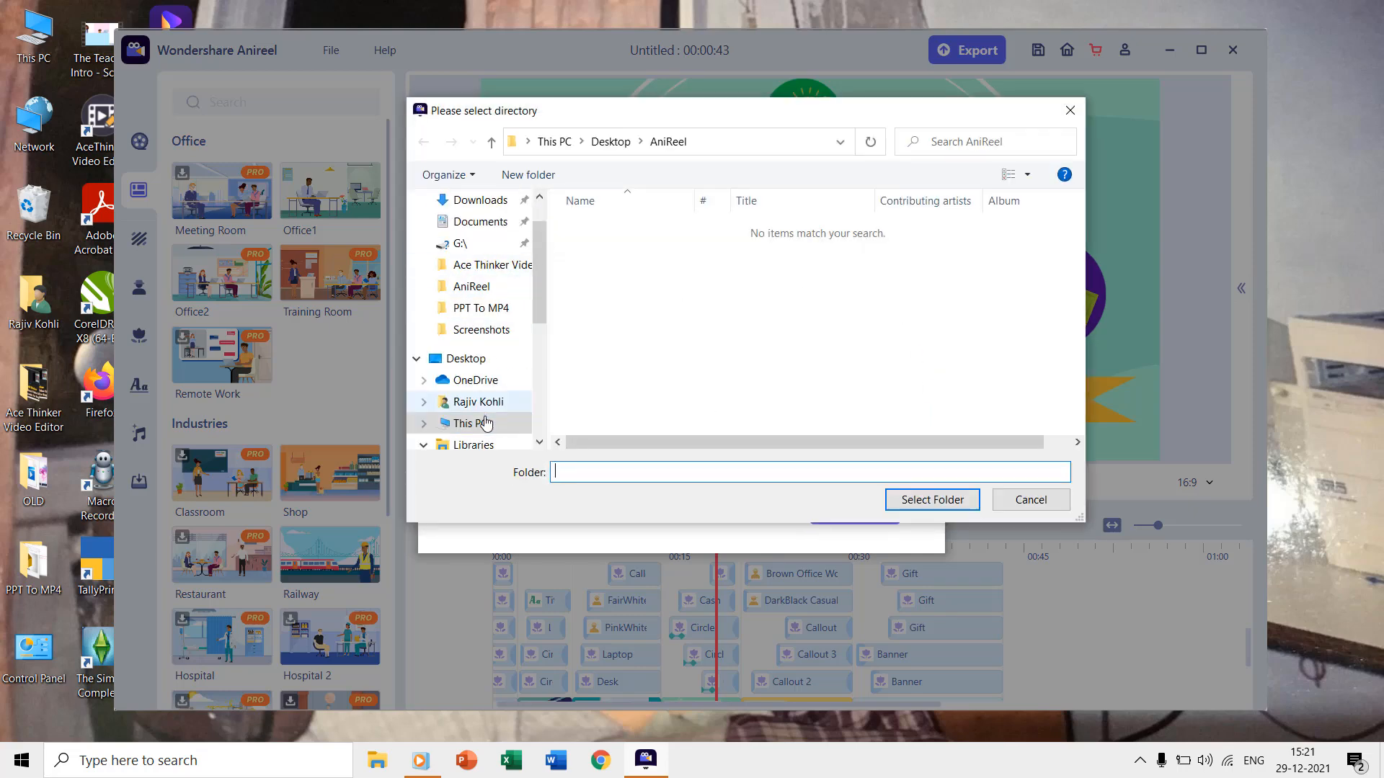
click(464, 358)
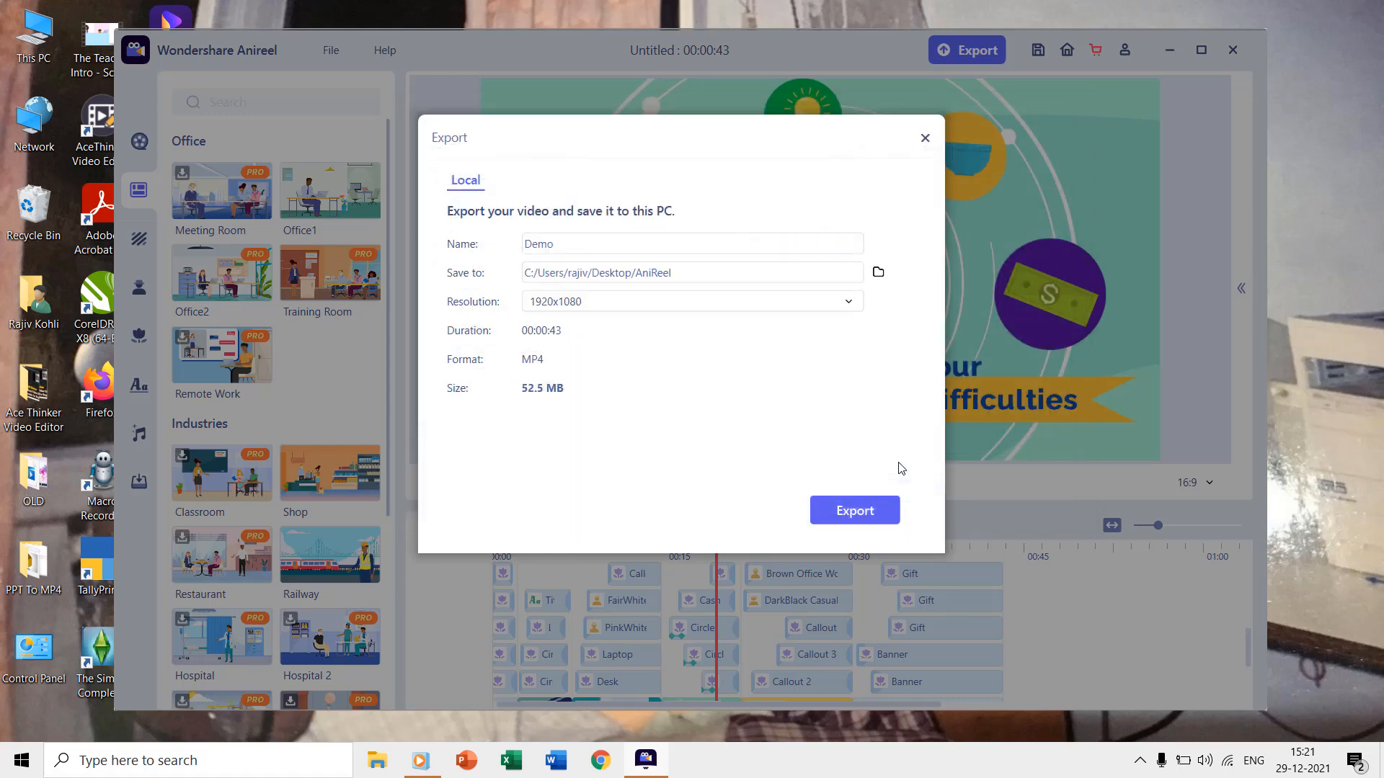
click(852, 510)
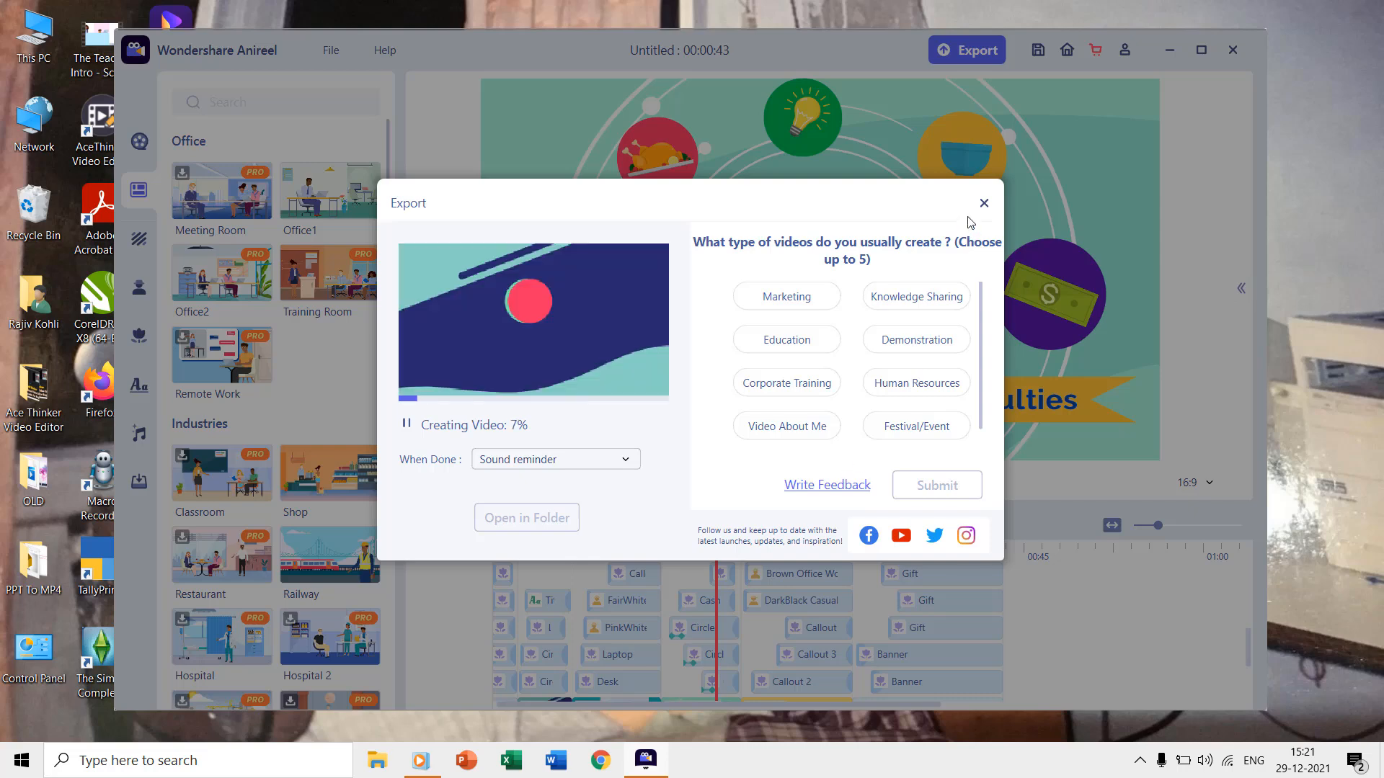
click(982, 203)
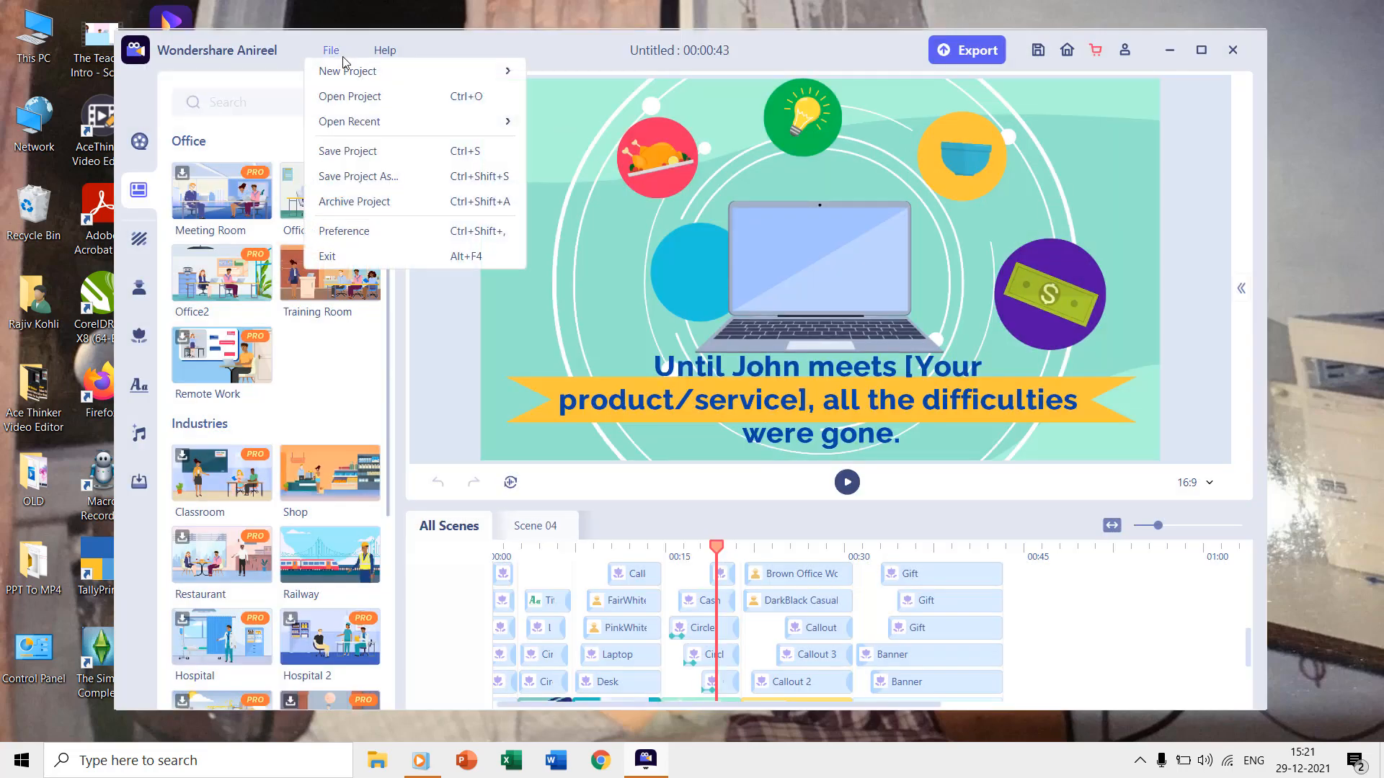
Leave the editor and show the Home page with its template library
click(661, 365)
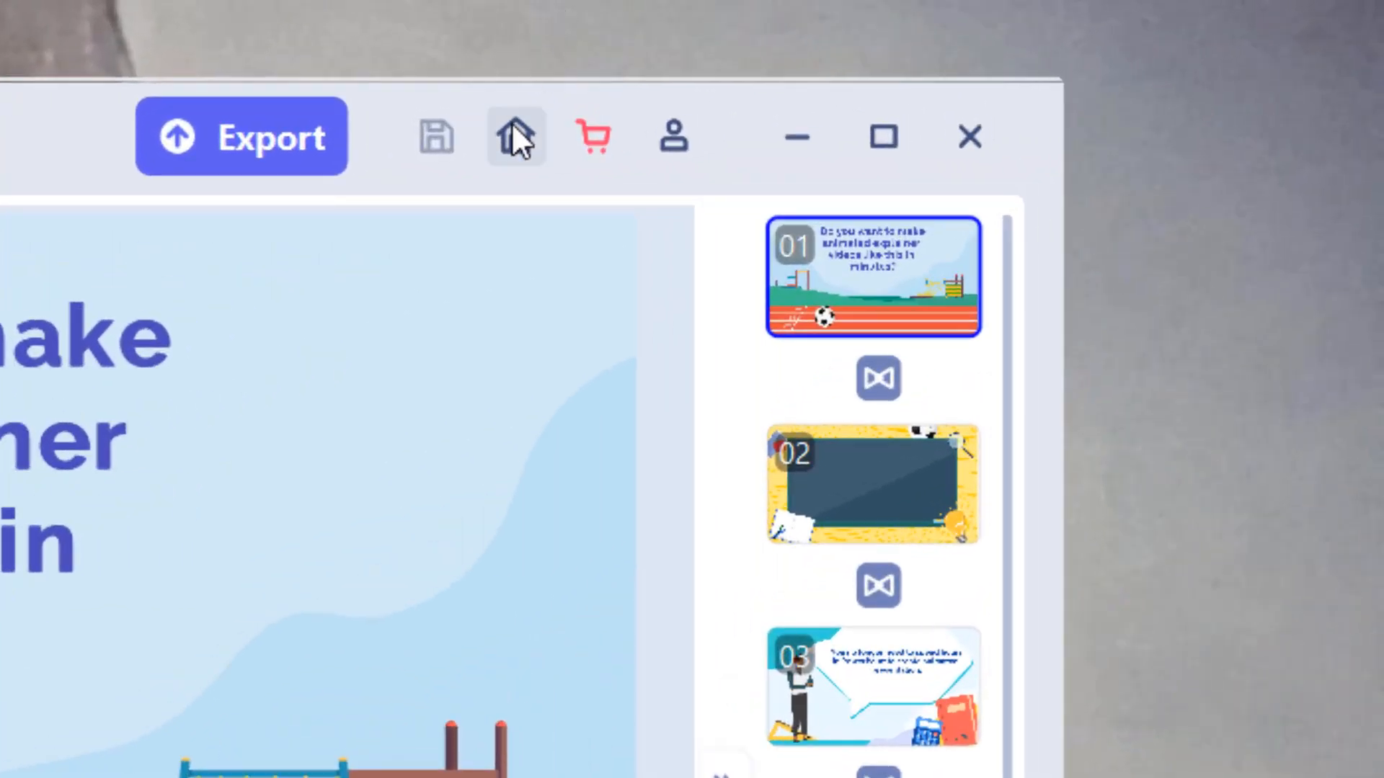
click(515, 137)
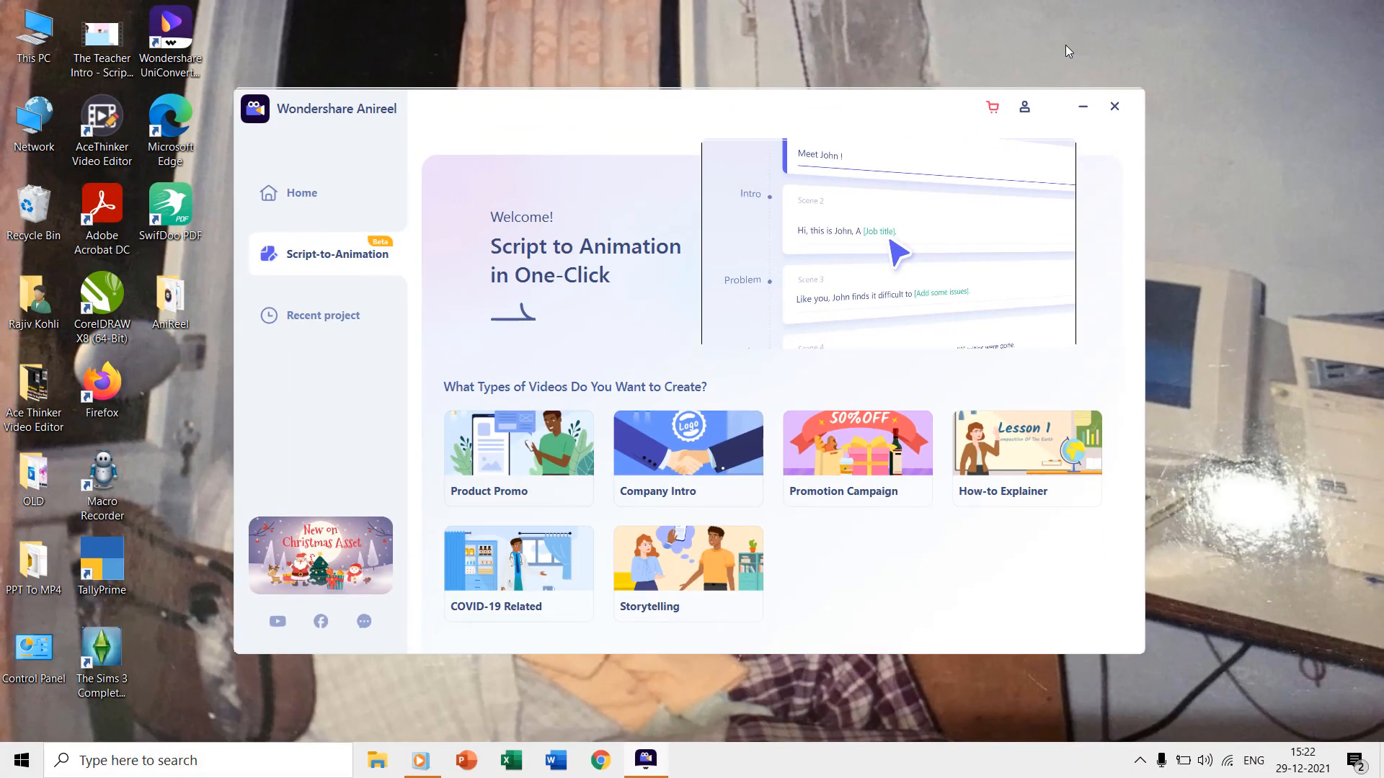
click(301, 192)
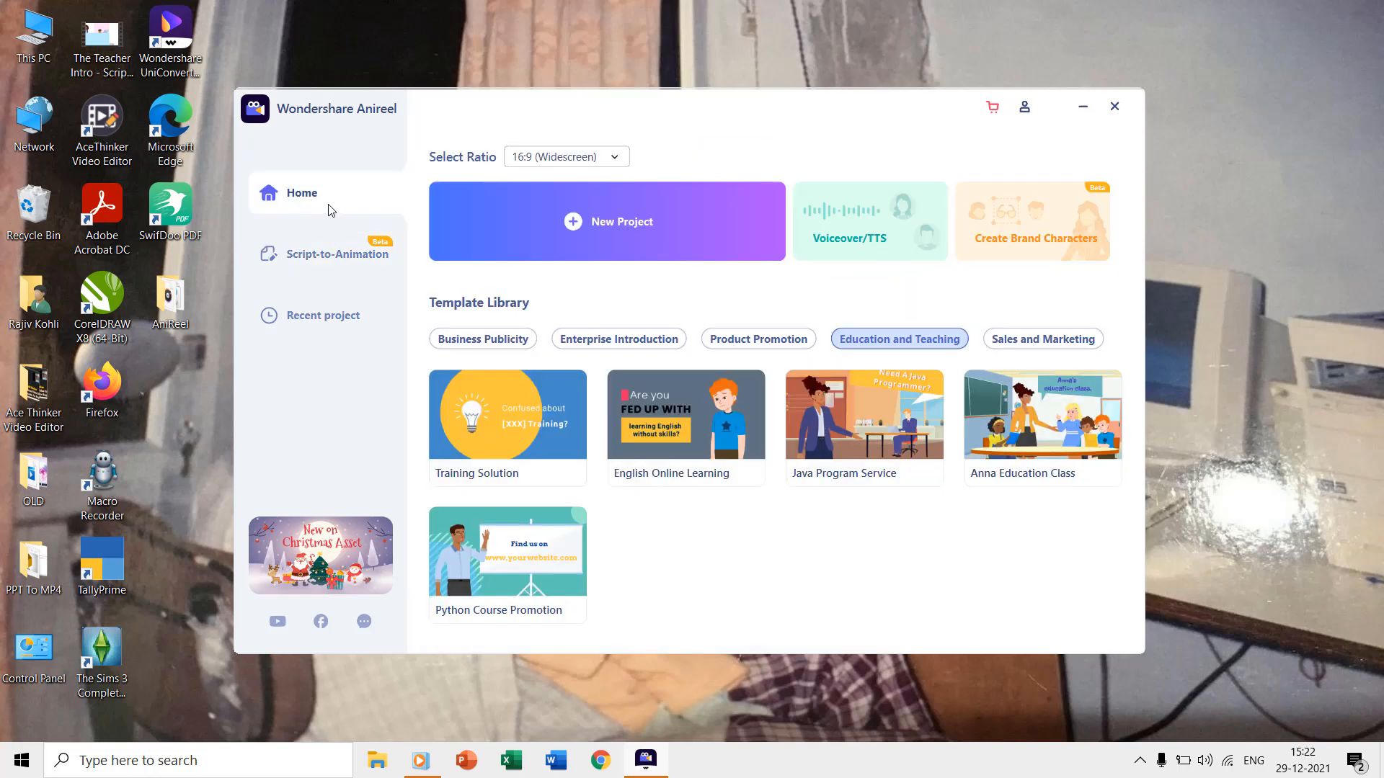
Generate a female Nancy Marketing text-to-speech voiceover, add it to the timeline and play it
click(606, 222)
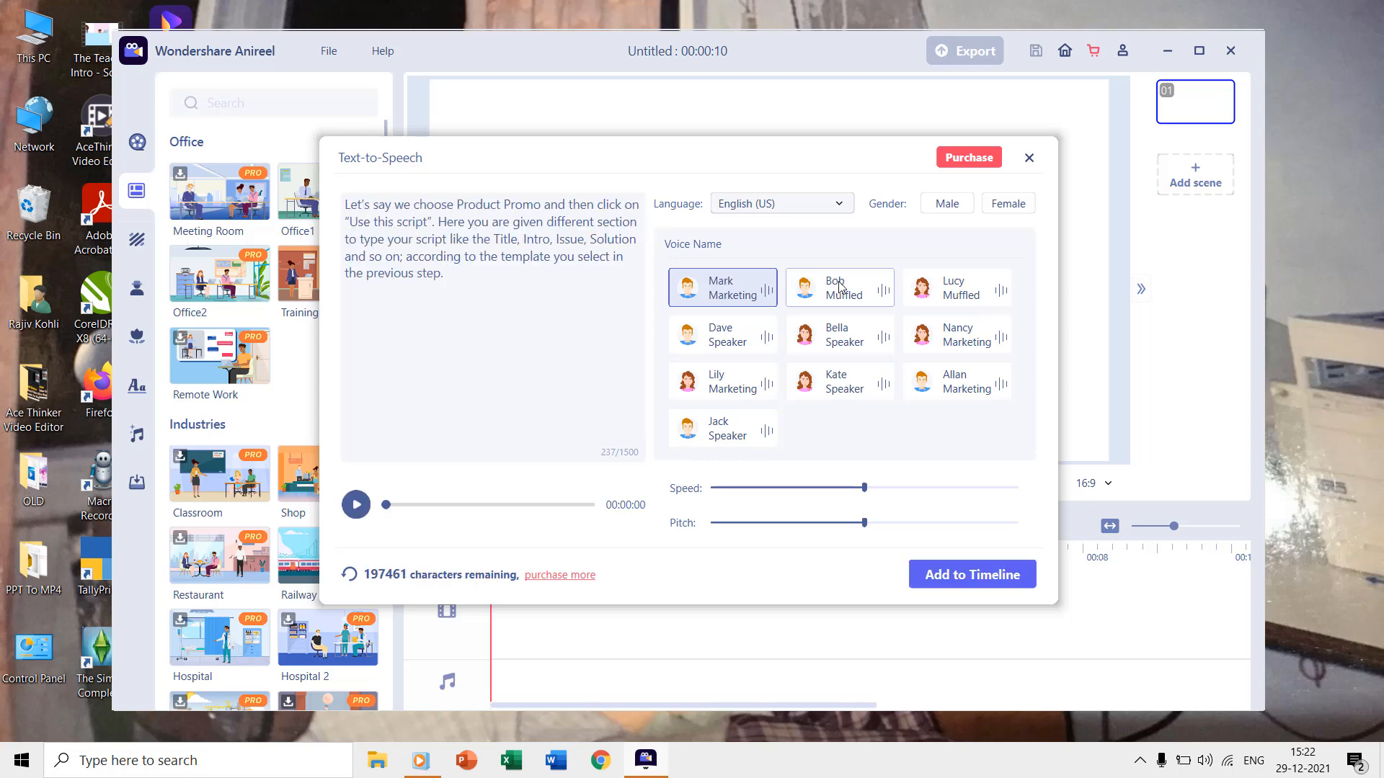
click(1007, 203)
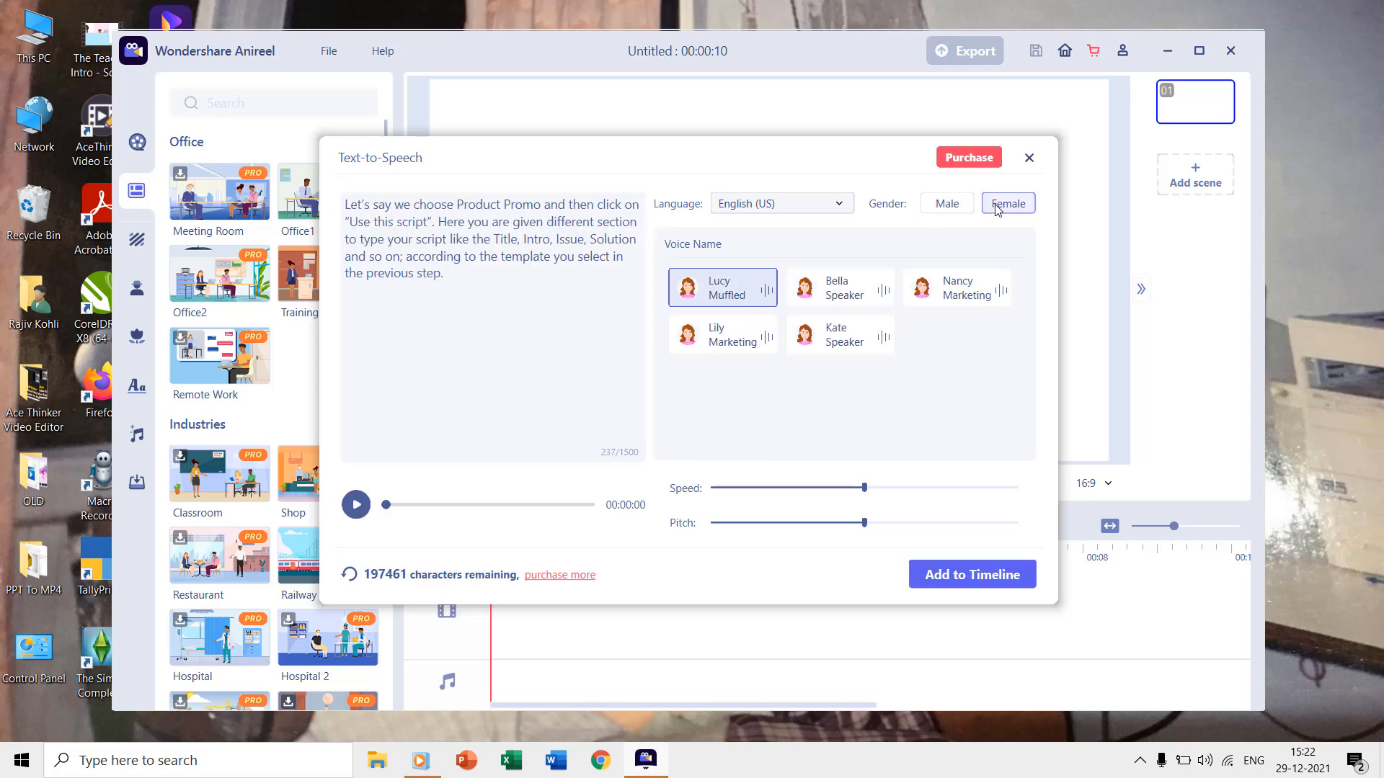
click(956, 287)
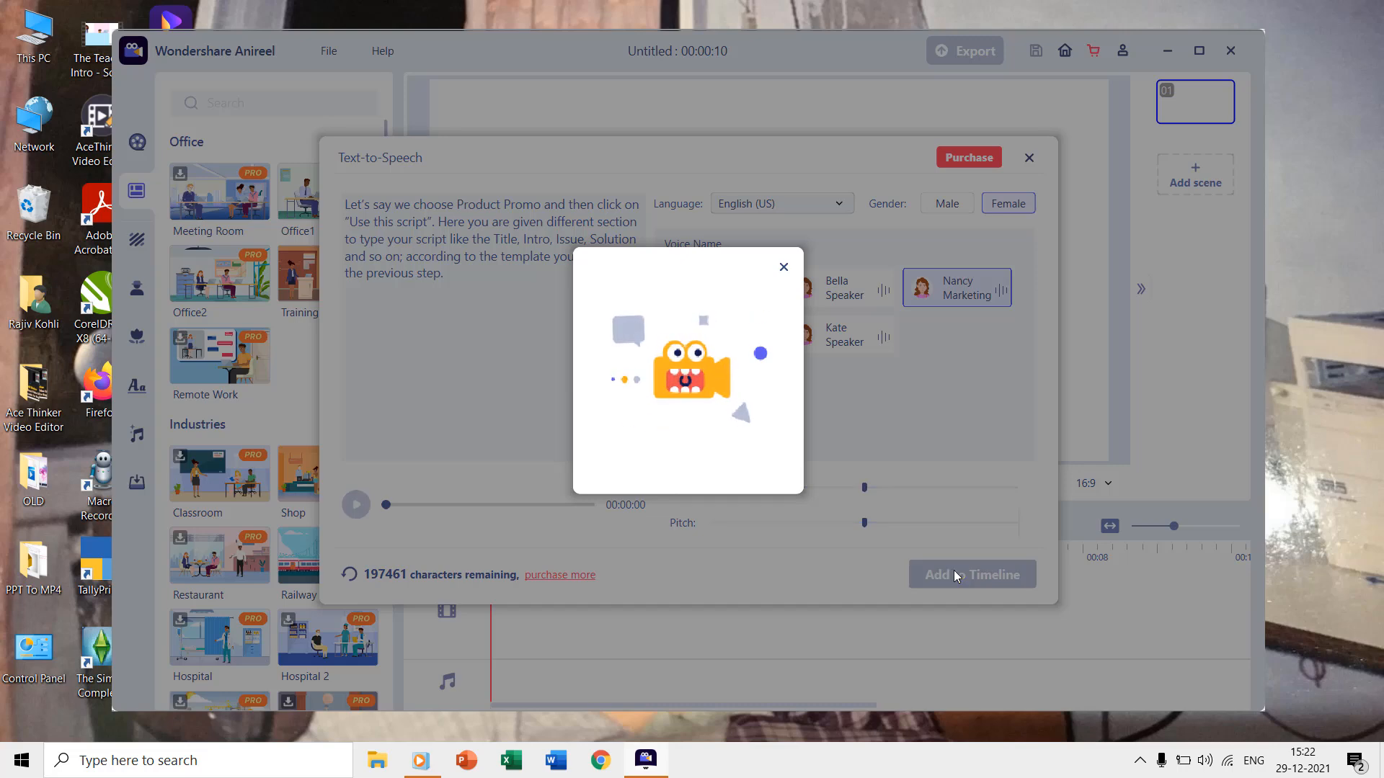
click(971, 575)
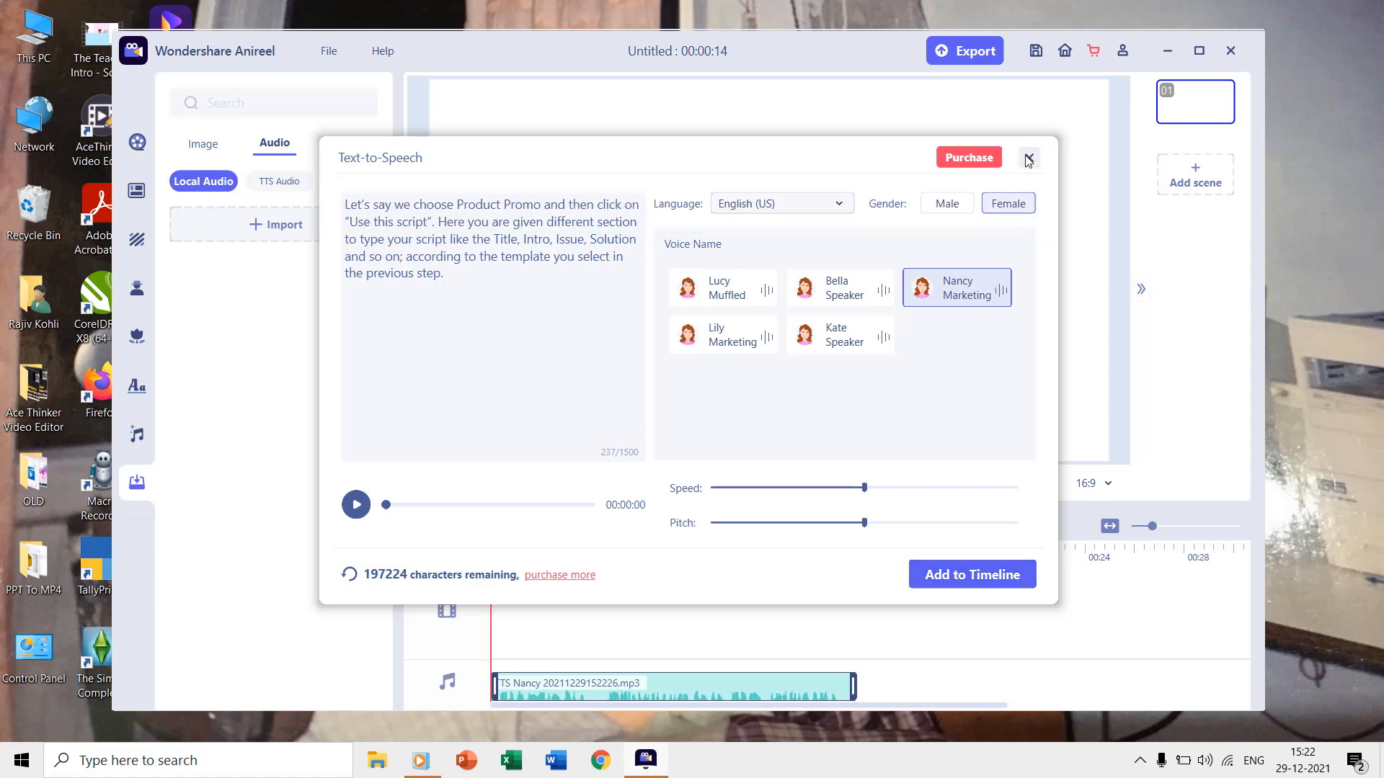
click(1027, 157)
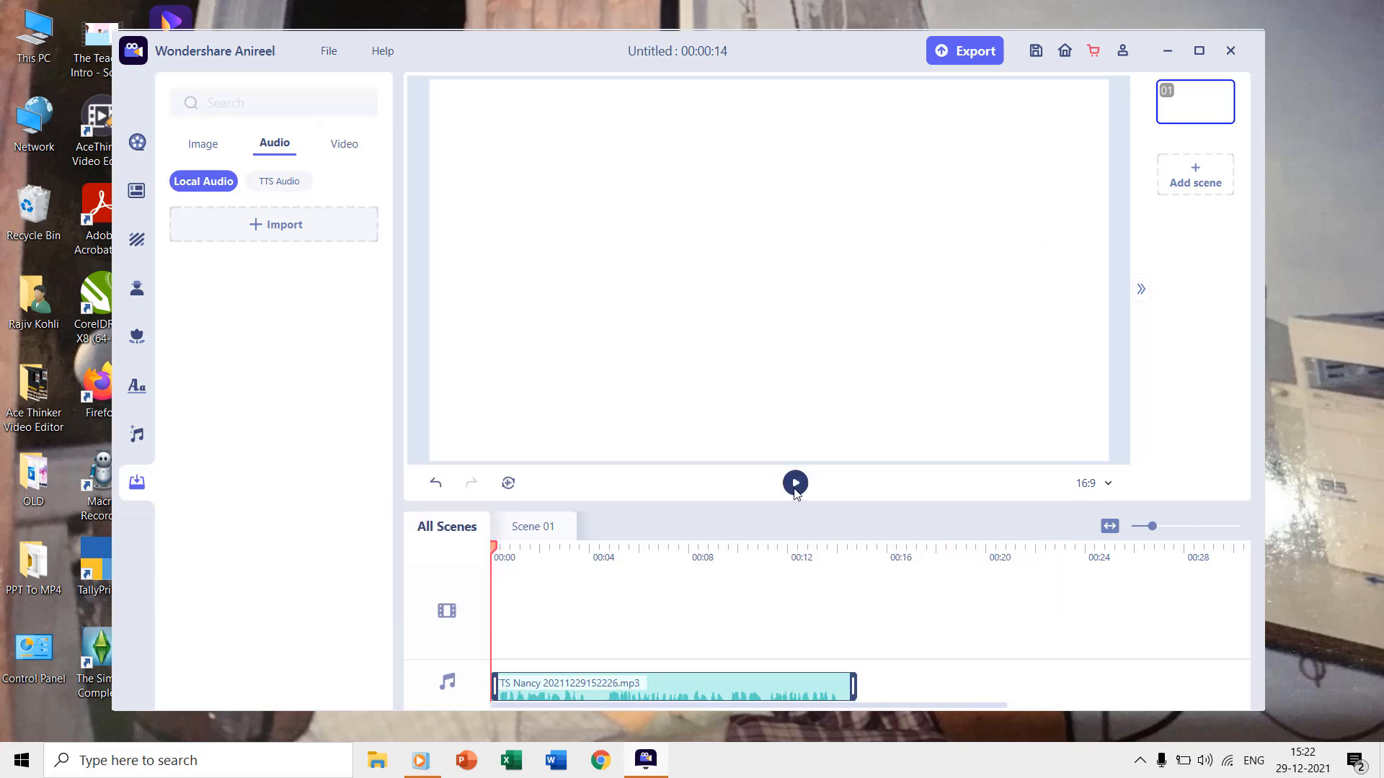
click(794, 482)
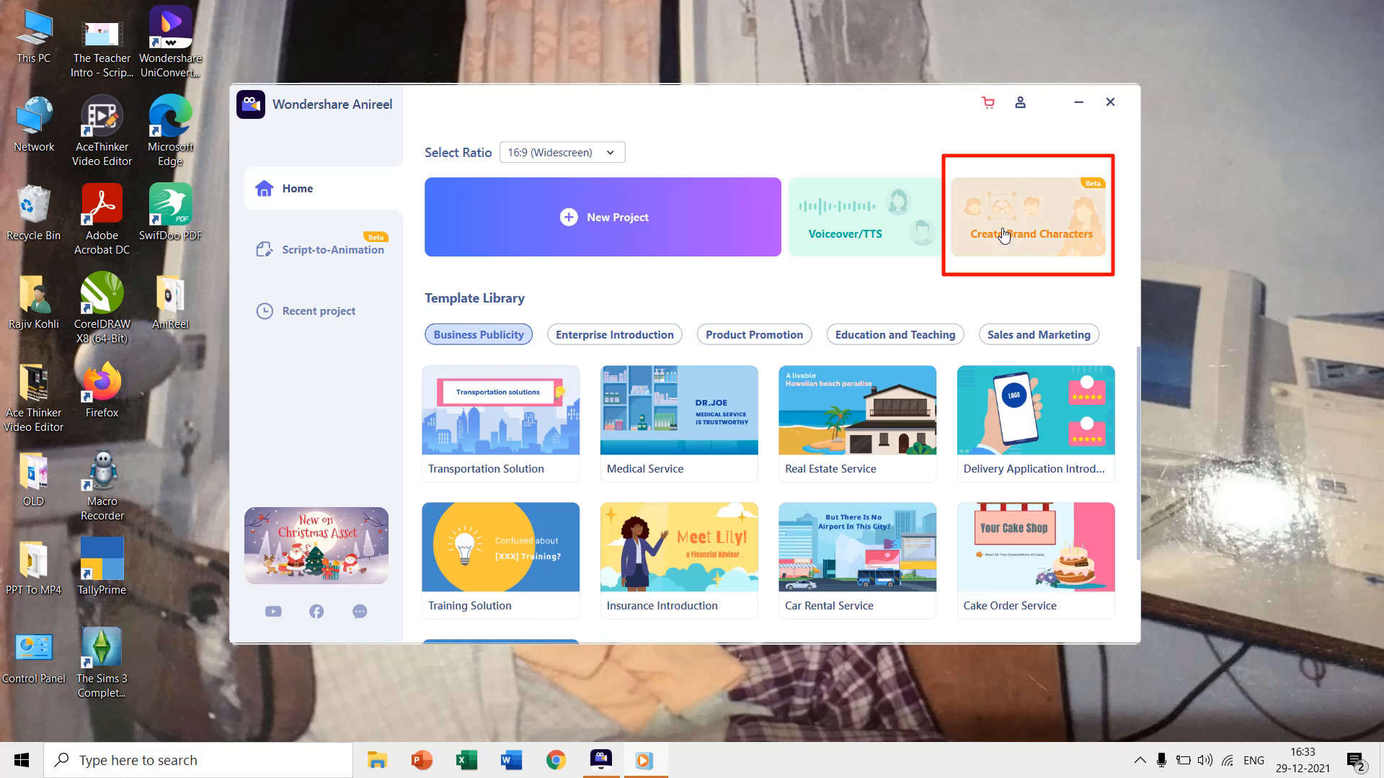
Start a male, medium-build character from the white-vest preset with curly dark red hair
click(602, 217)
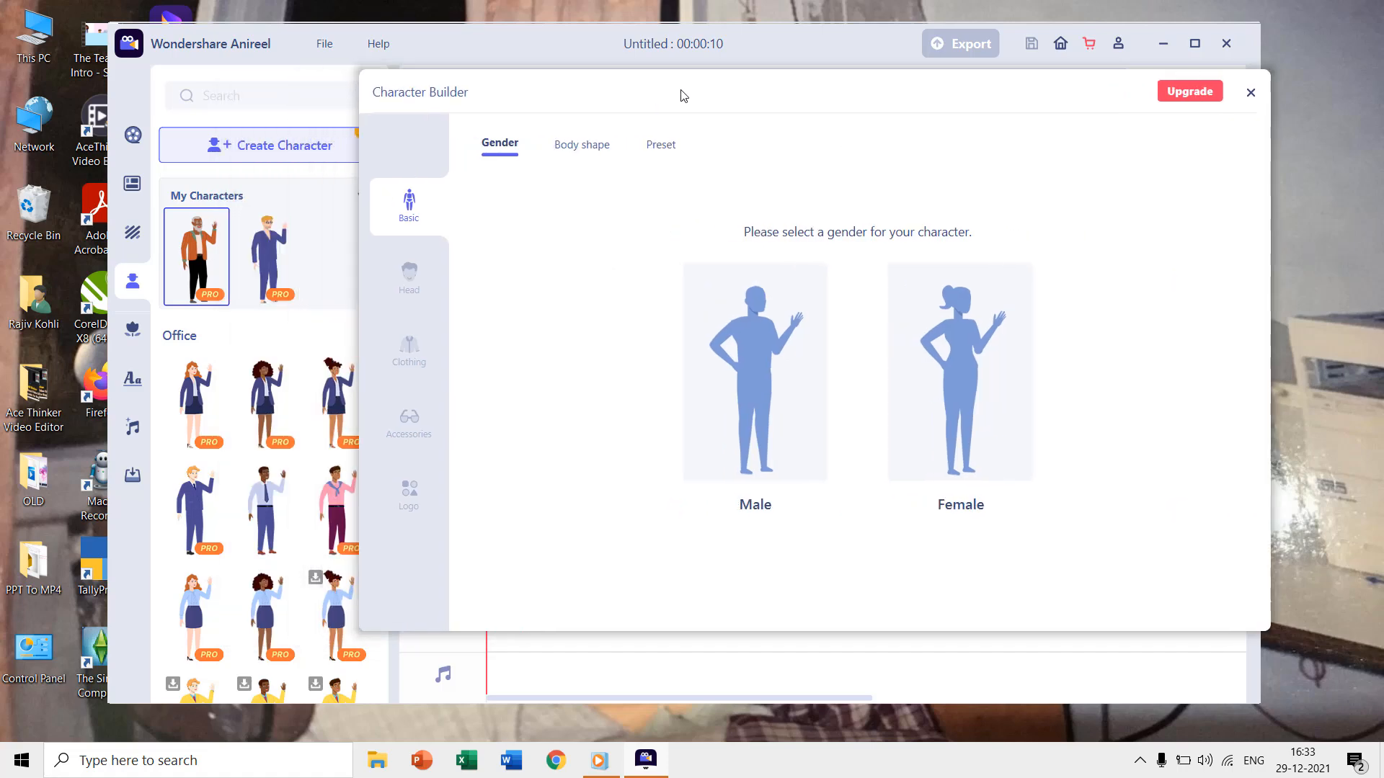
click(581, 144)
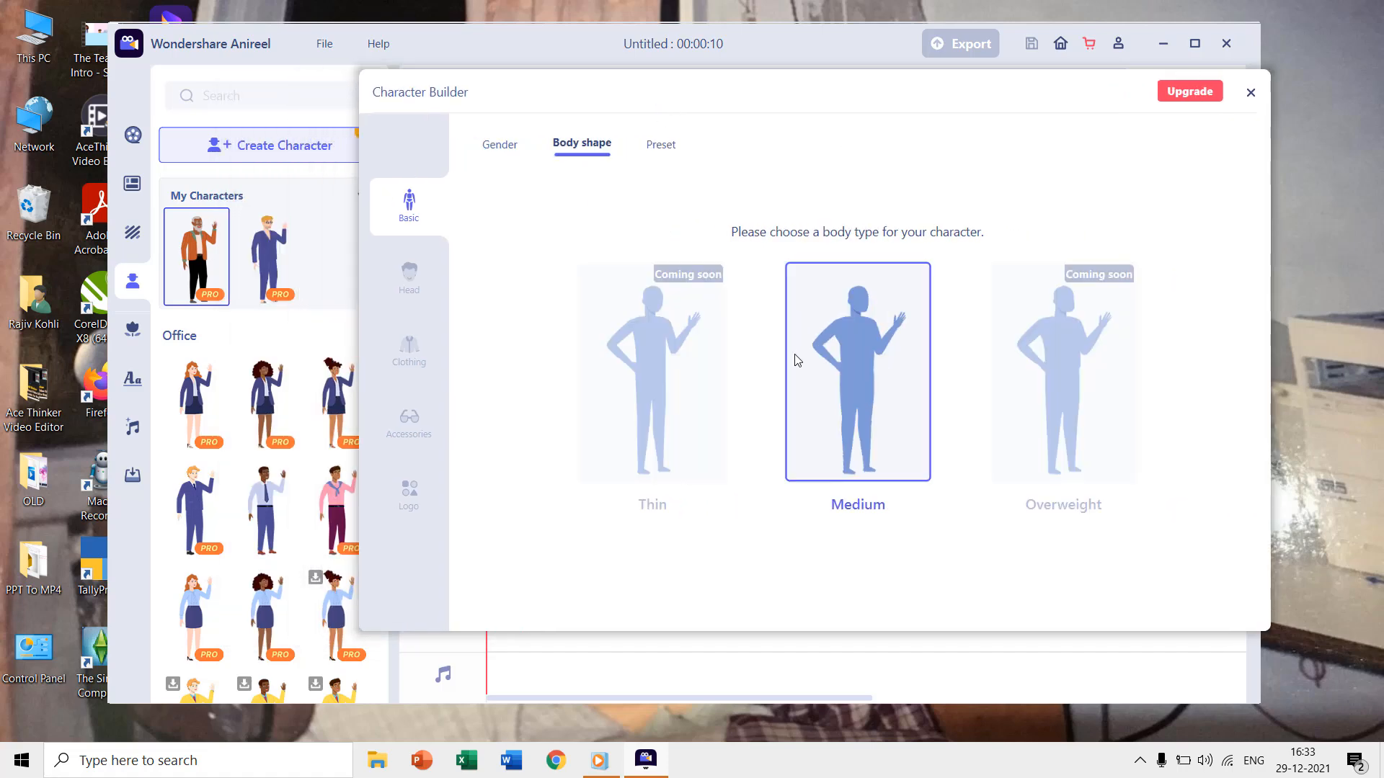
click(661, 144)
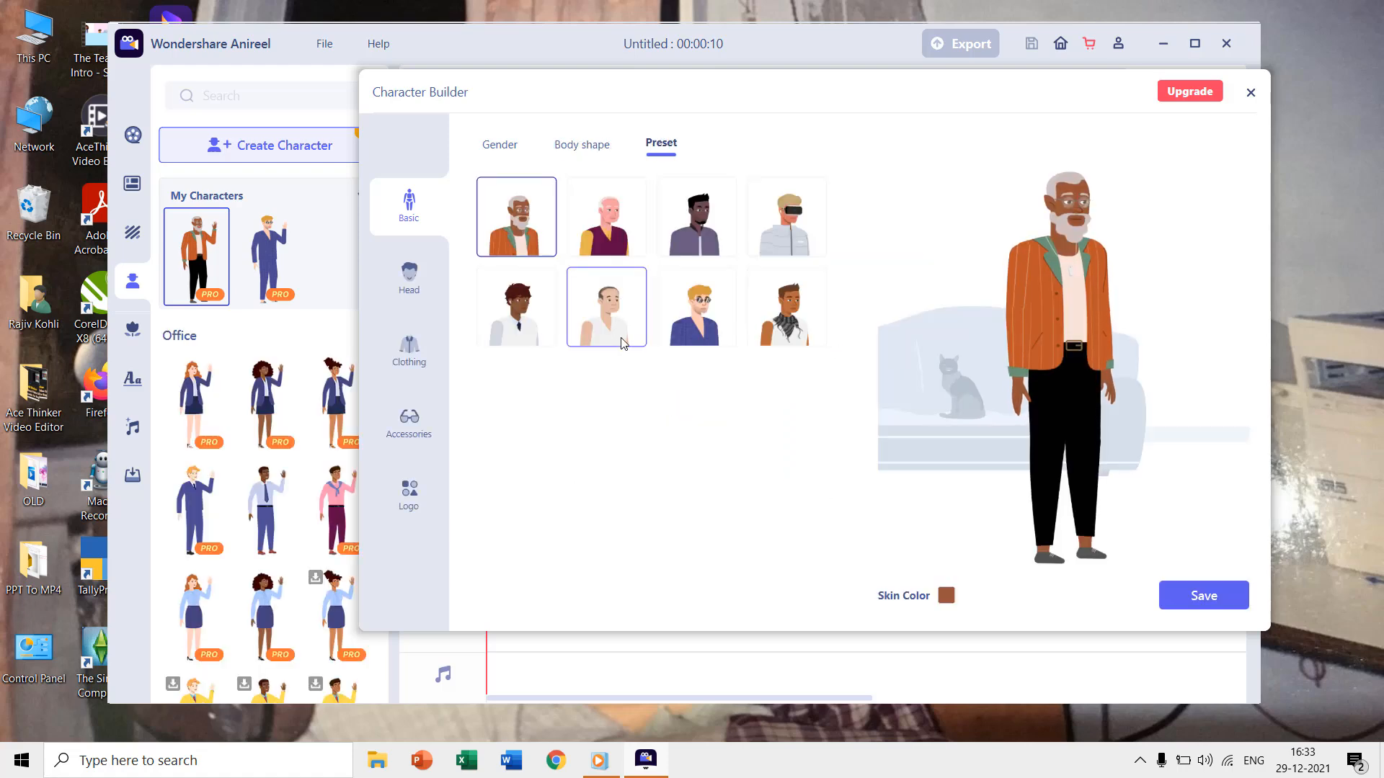
click(606, 307)
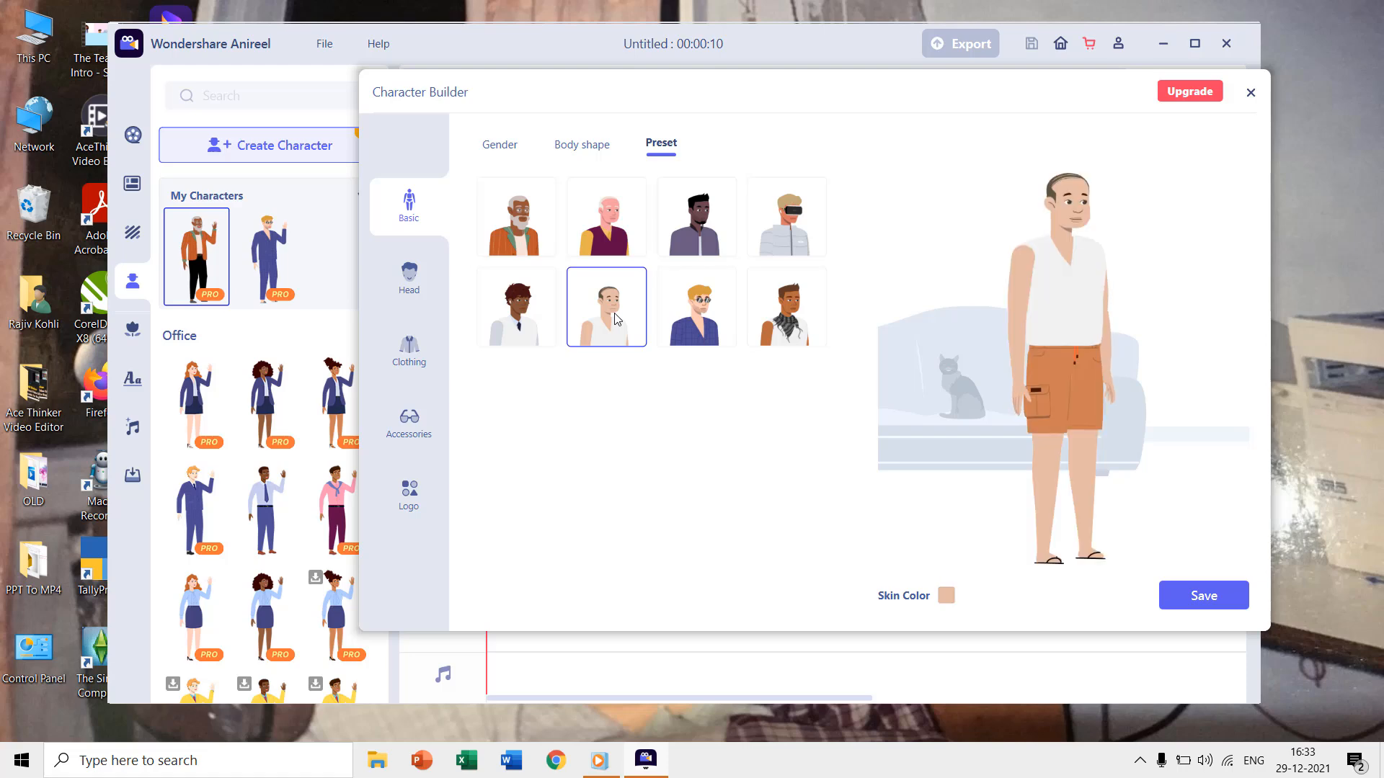
click(408, 278)
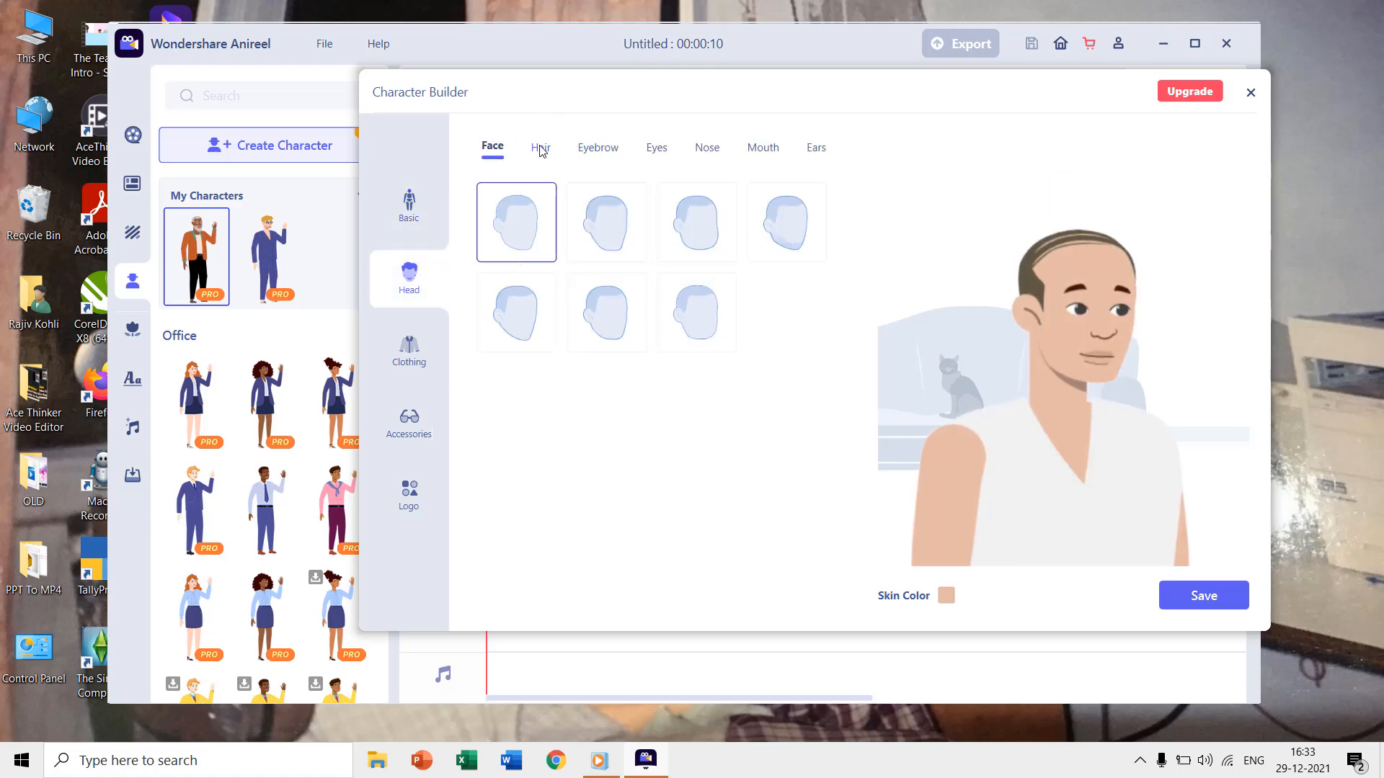
click(540, 147)
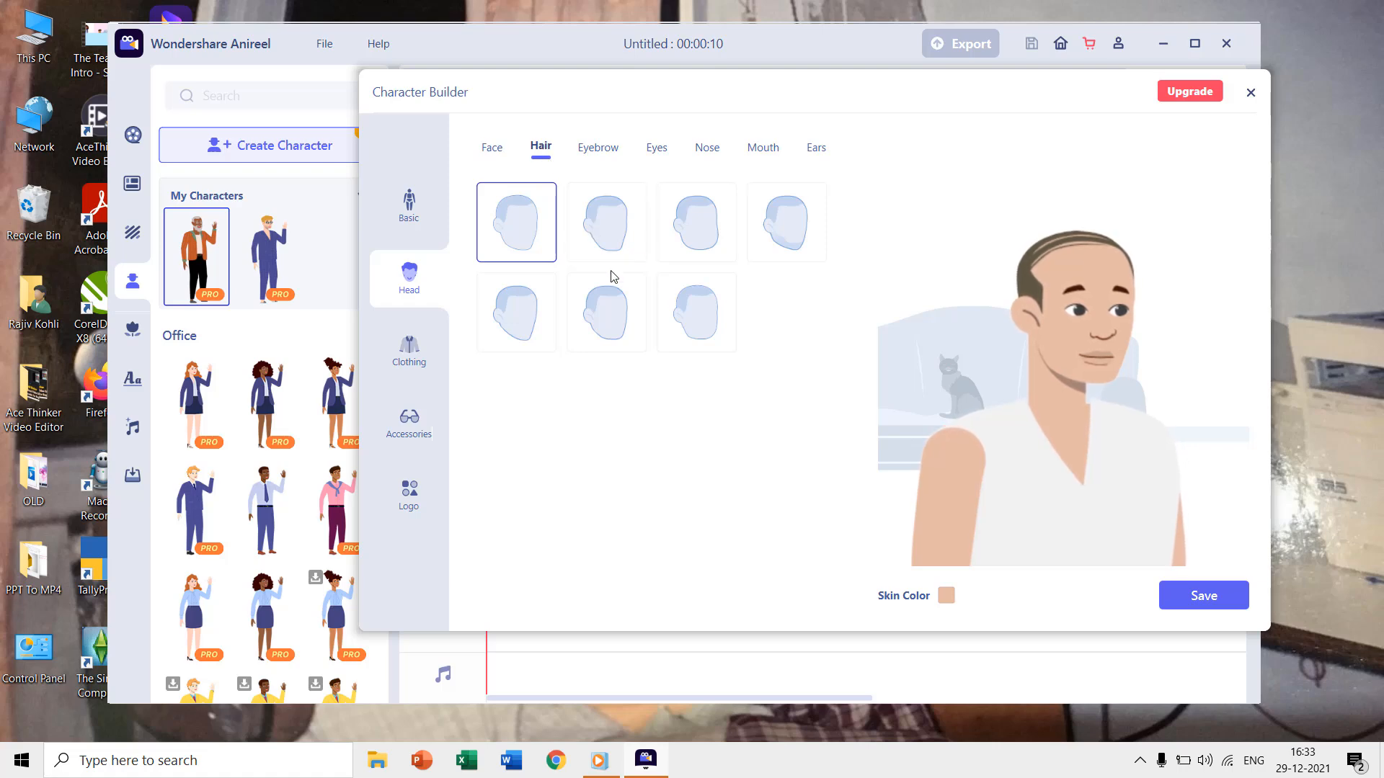
click(606, 221)
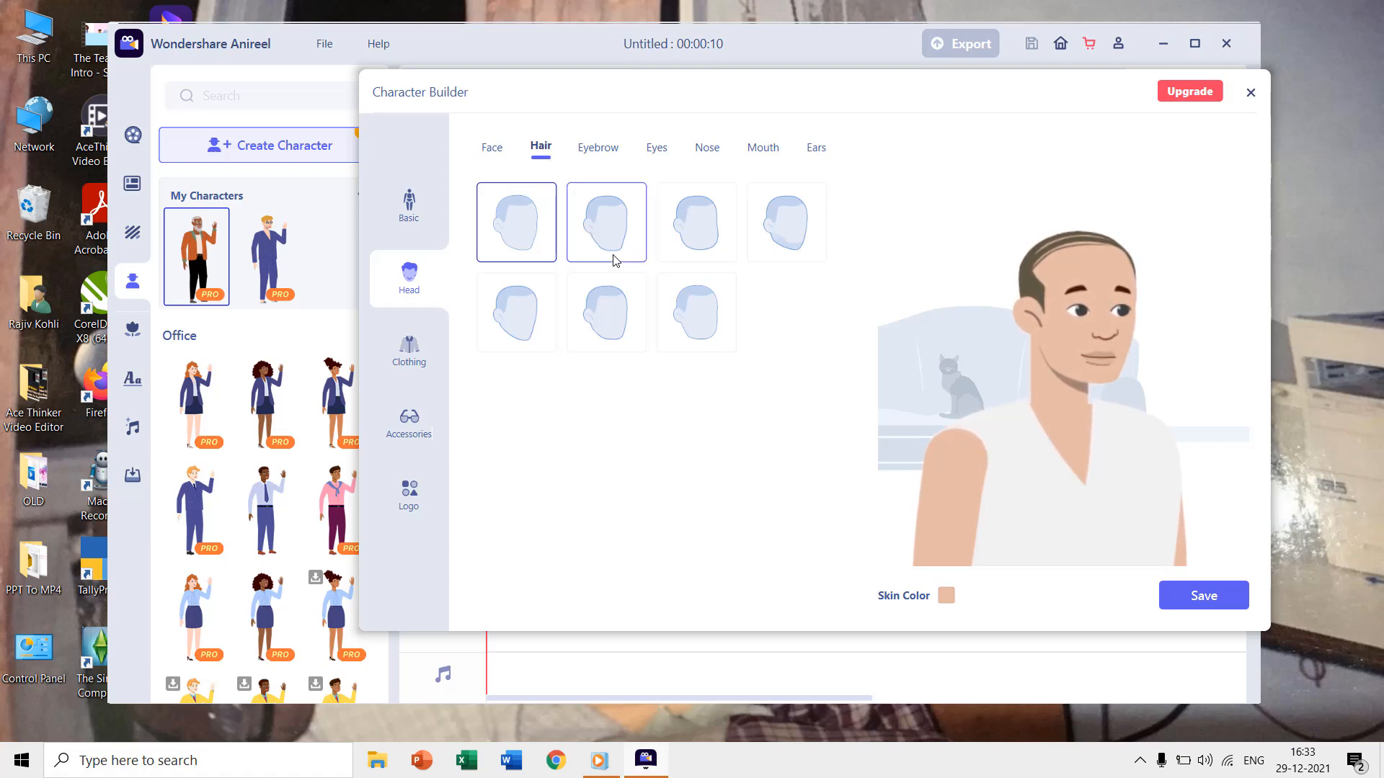
click(607, 312)
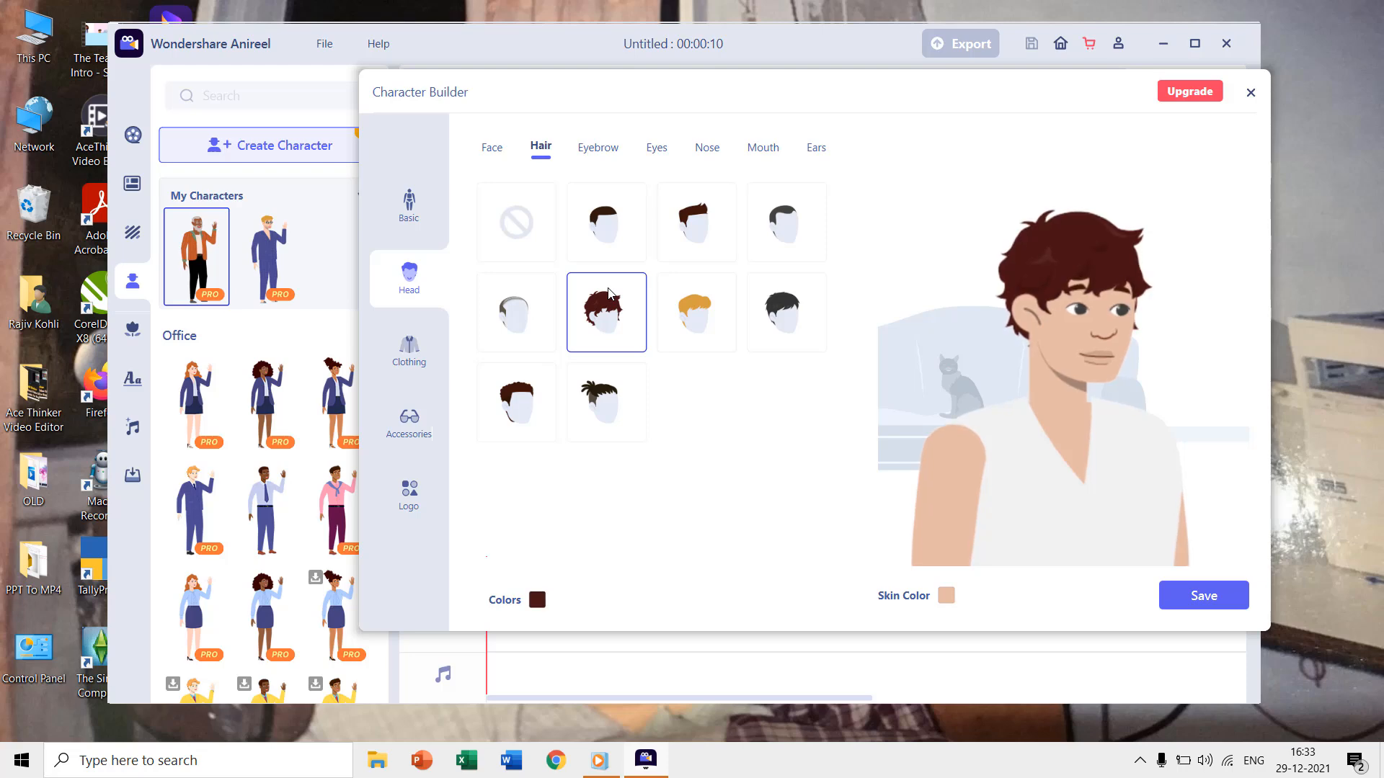
Add a pink shirt under the vest and a feathered masquerade mask, then save
click(408, 351)
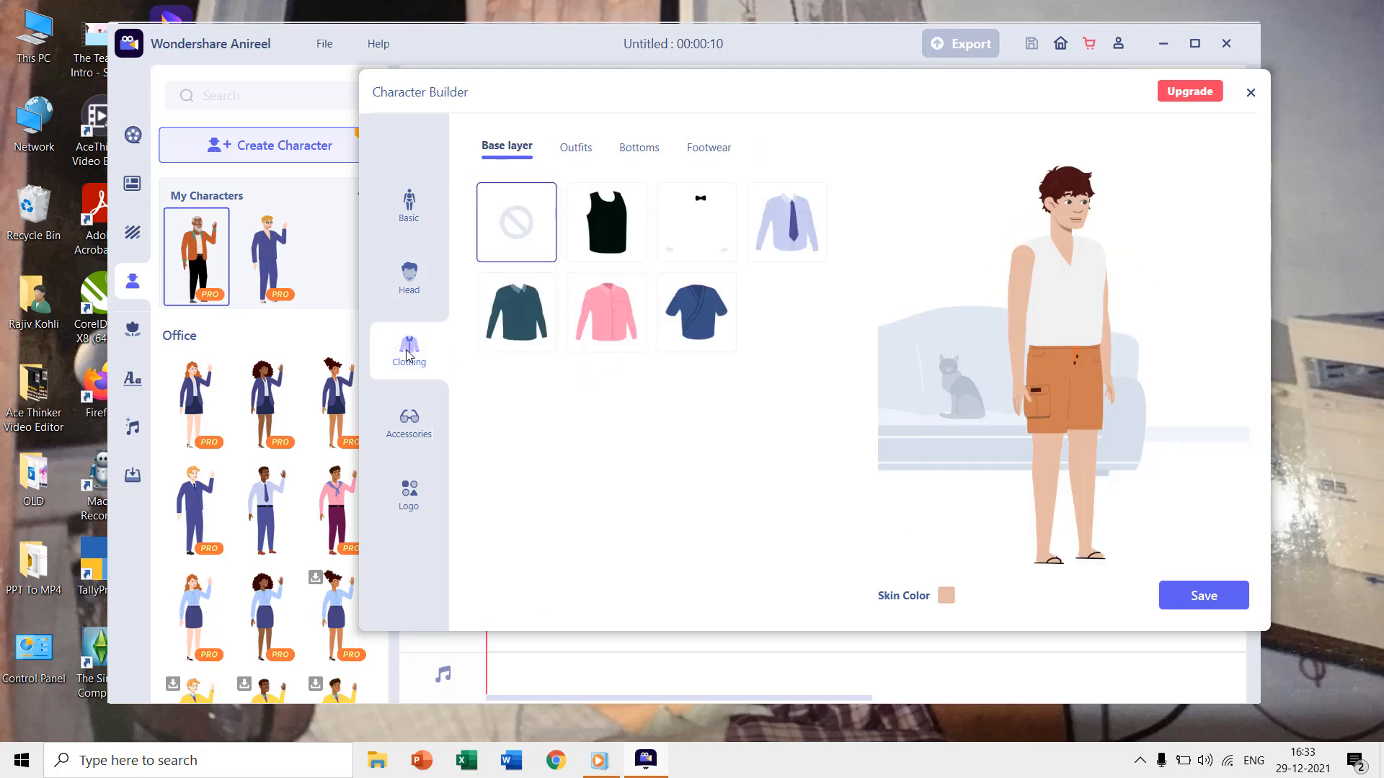
click(606, 312)
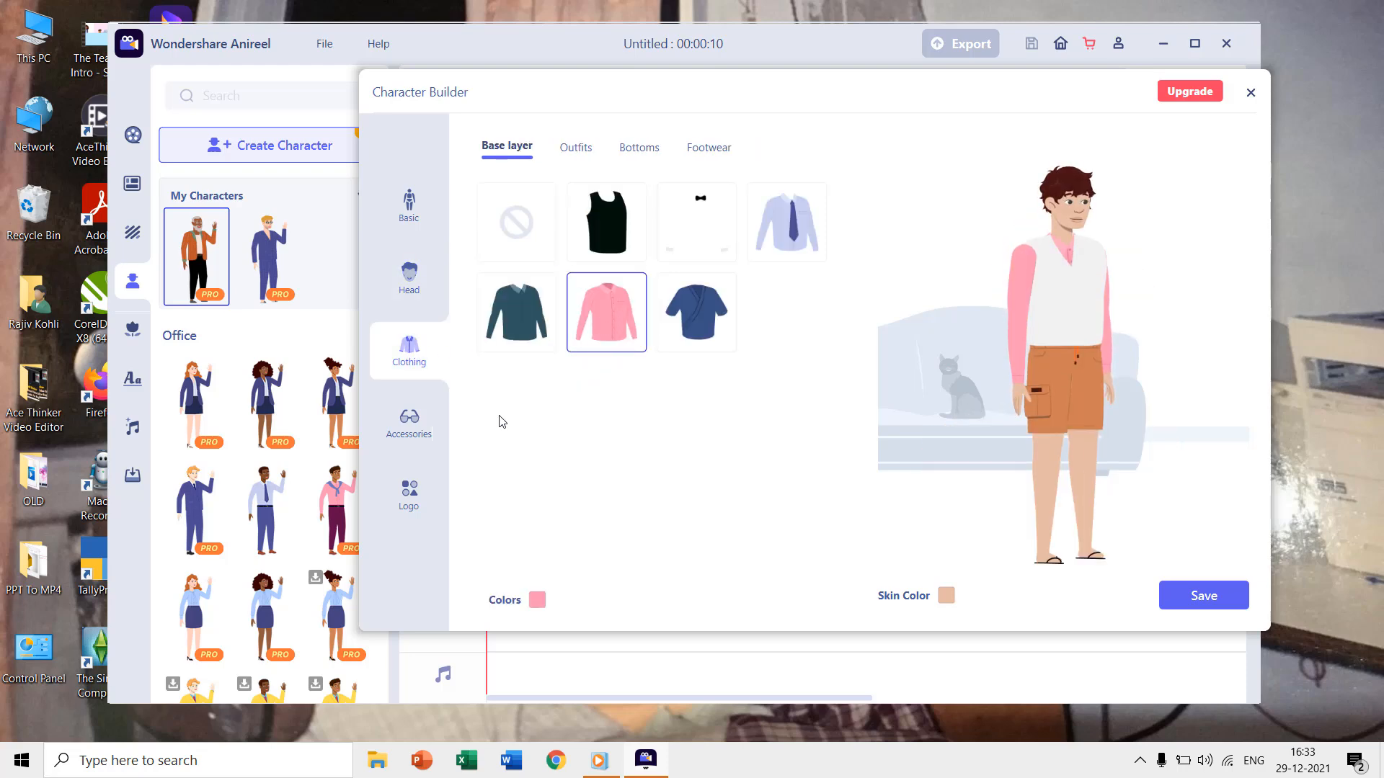
click(407, 421)
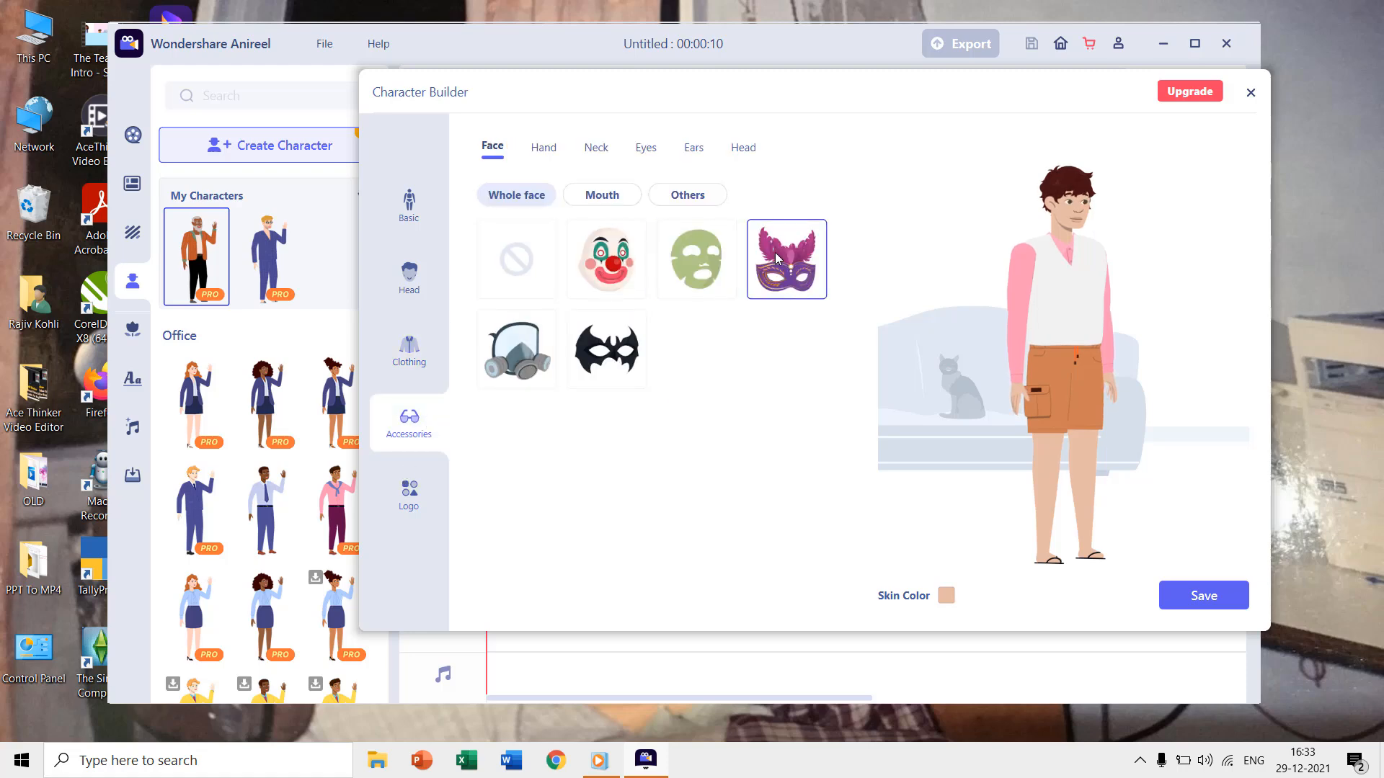
click(786, 258)
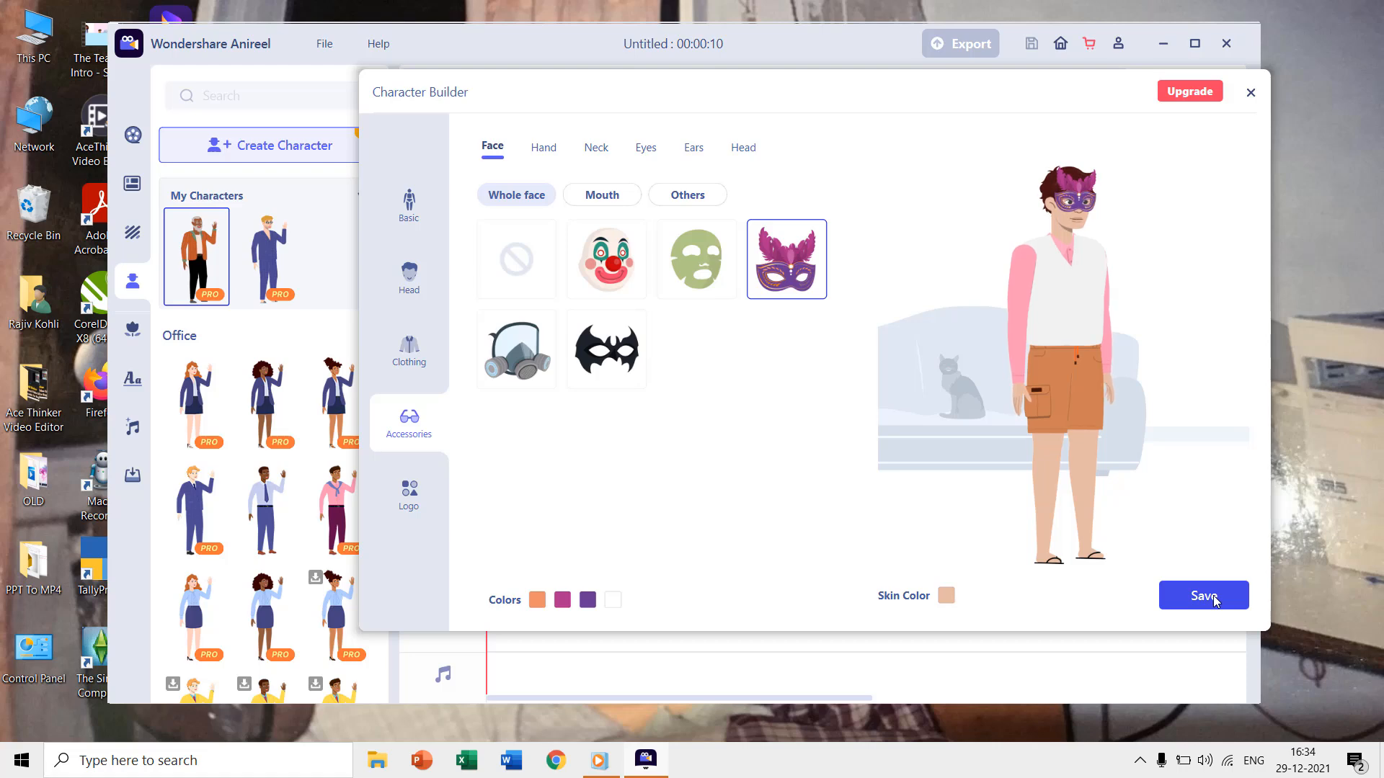
click(1203, 594)
text(The B)
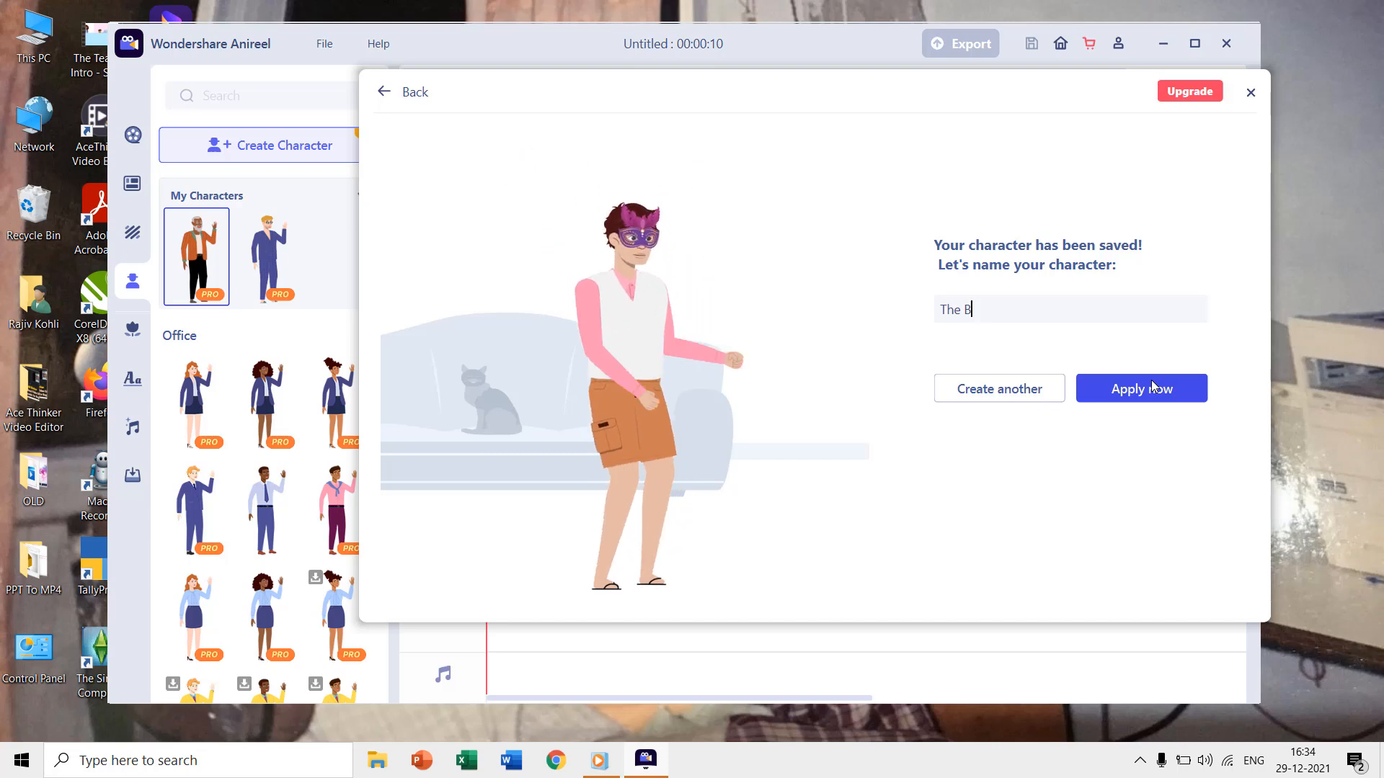
Name the custom character 'The Boy', place it in the scene, then delete it again
text(oy)
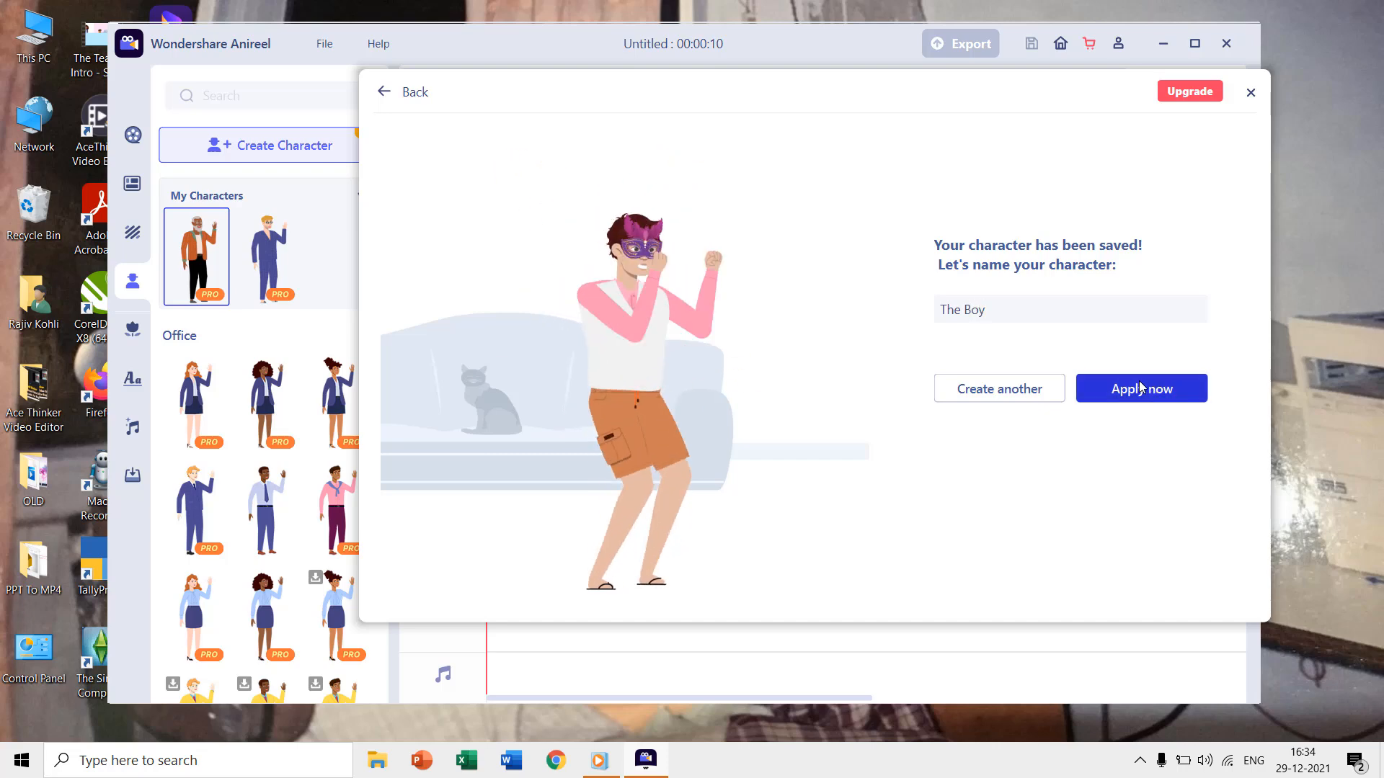
click(1140, 389)
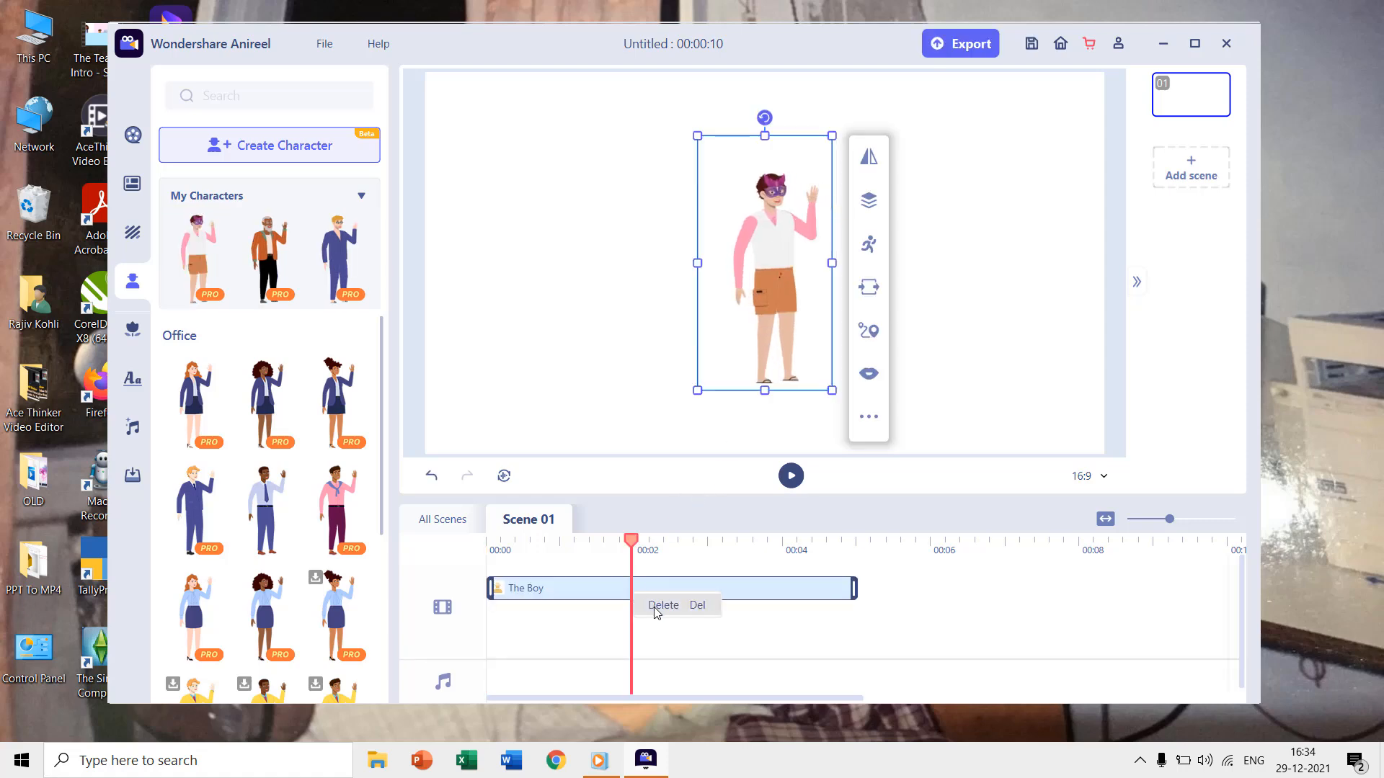
click(663, 606)
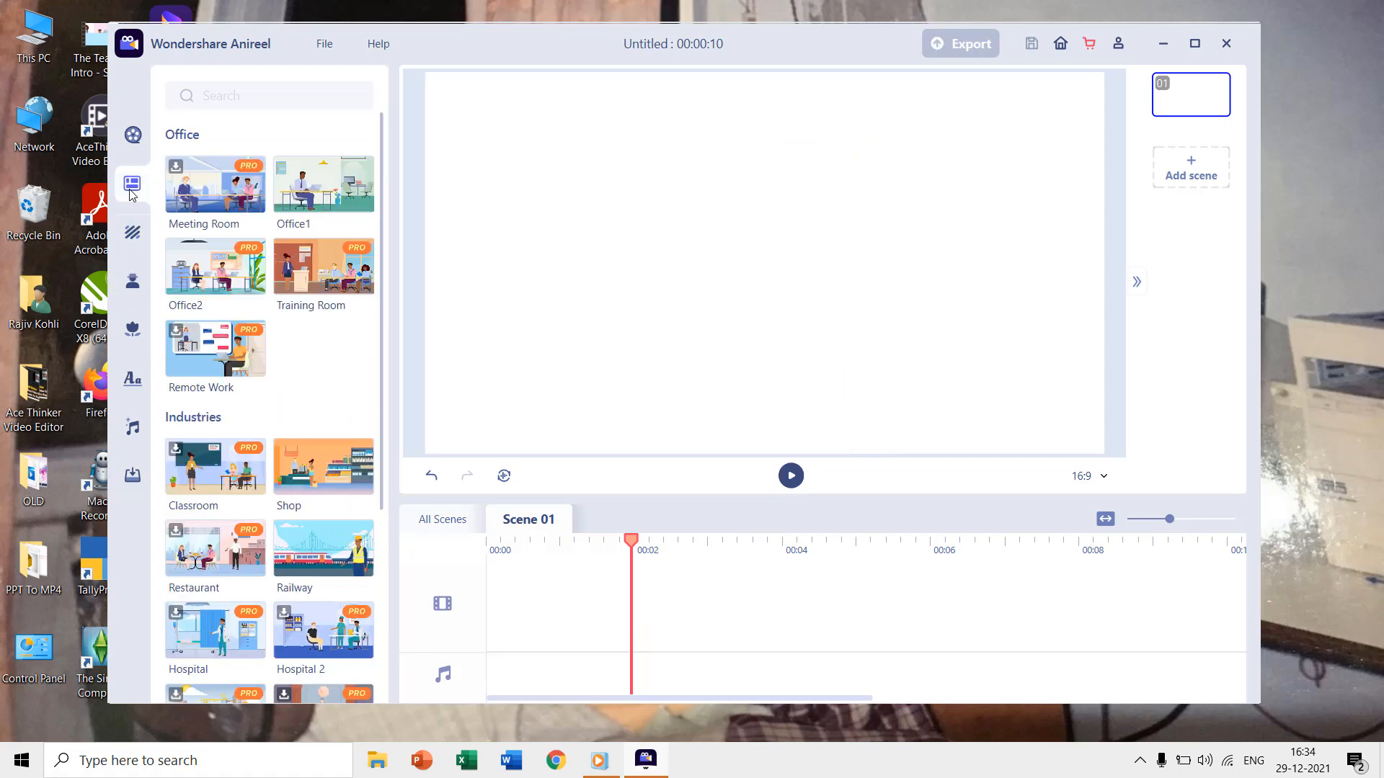
Apply the Railway bridge template and add The Boy from My Characters
scroll(down, 3)
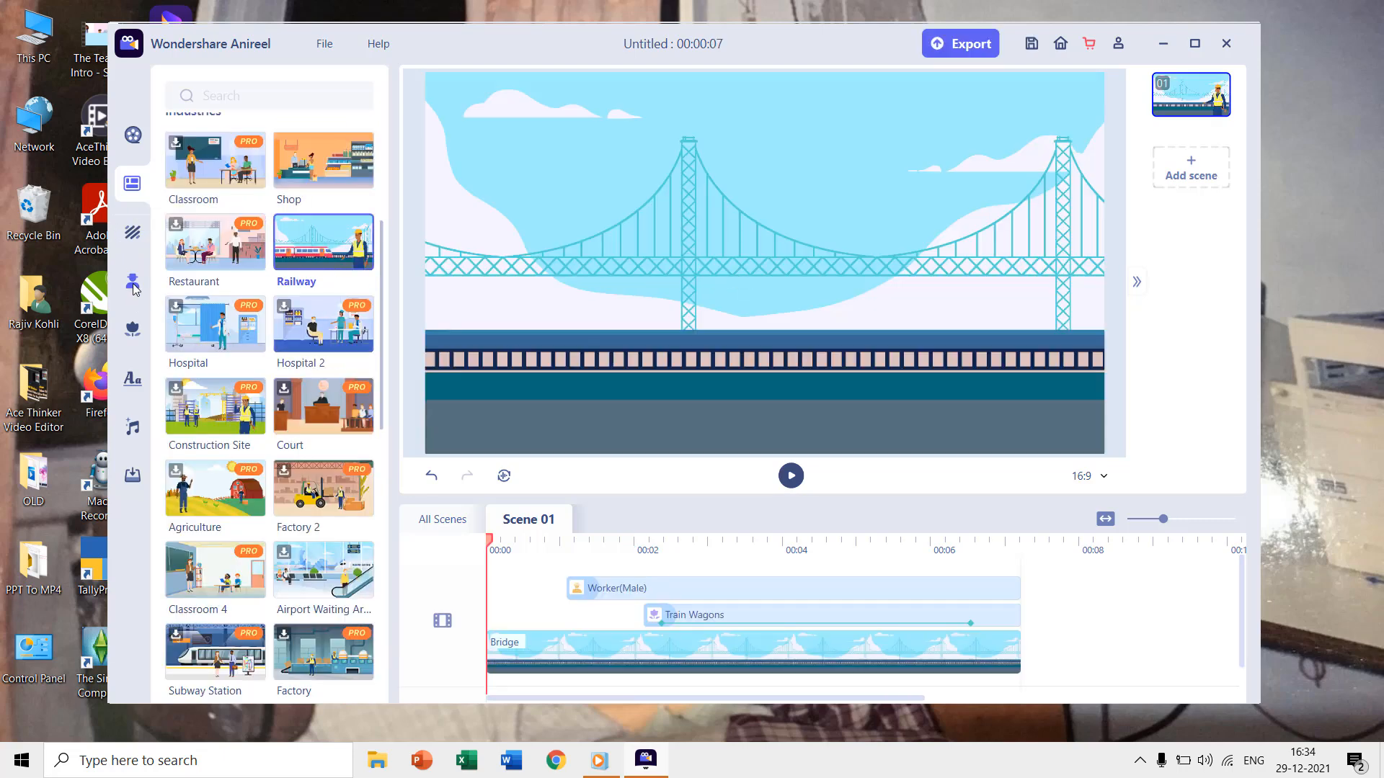
click(131, 280)
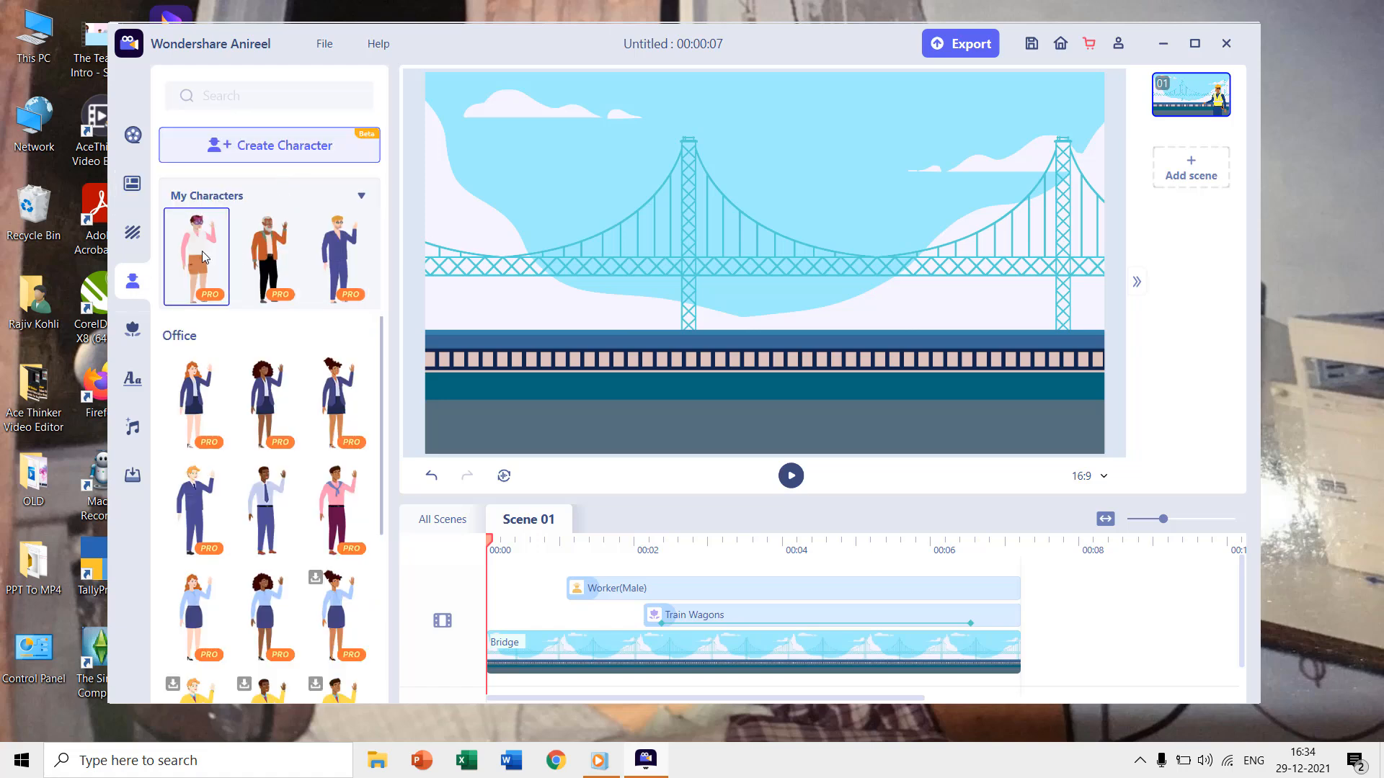
click(512, 358)
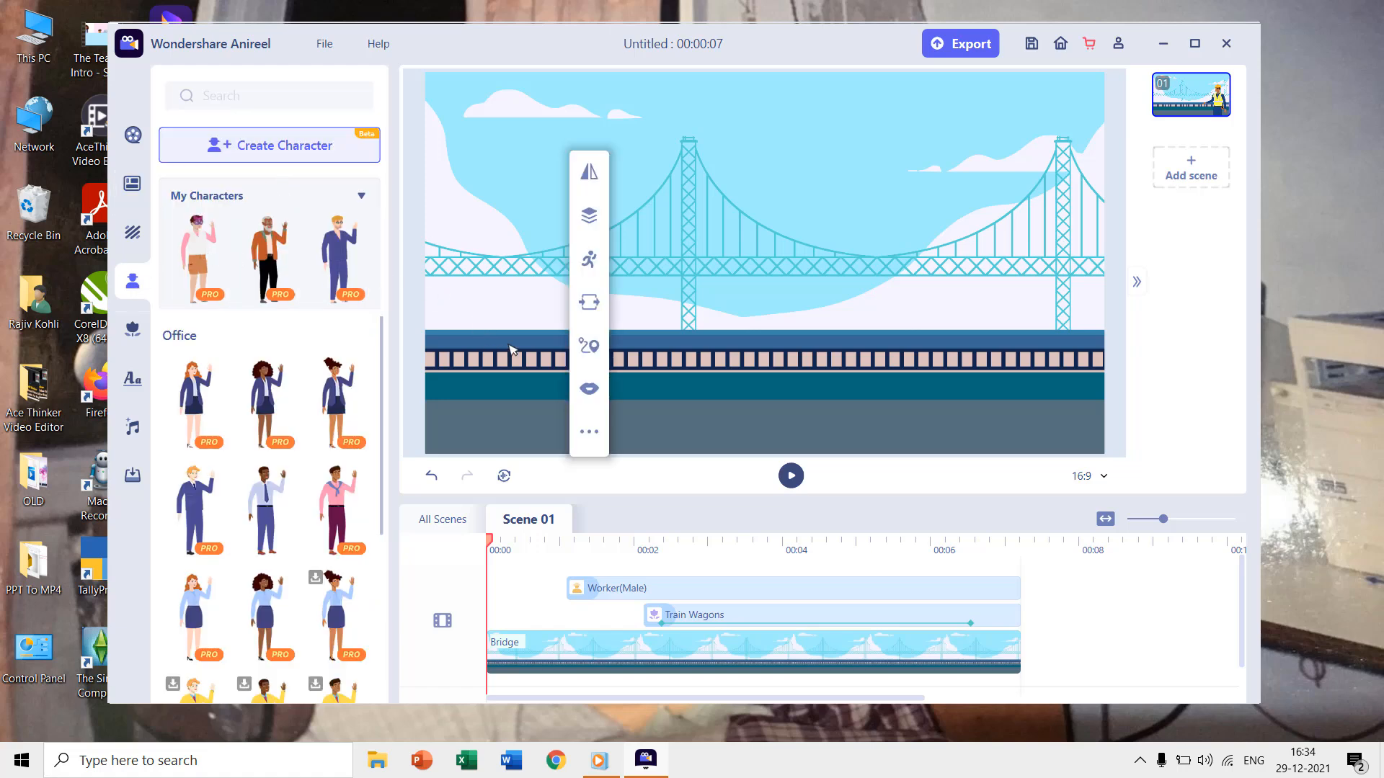
click(197, 255)
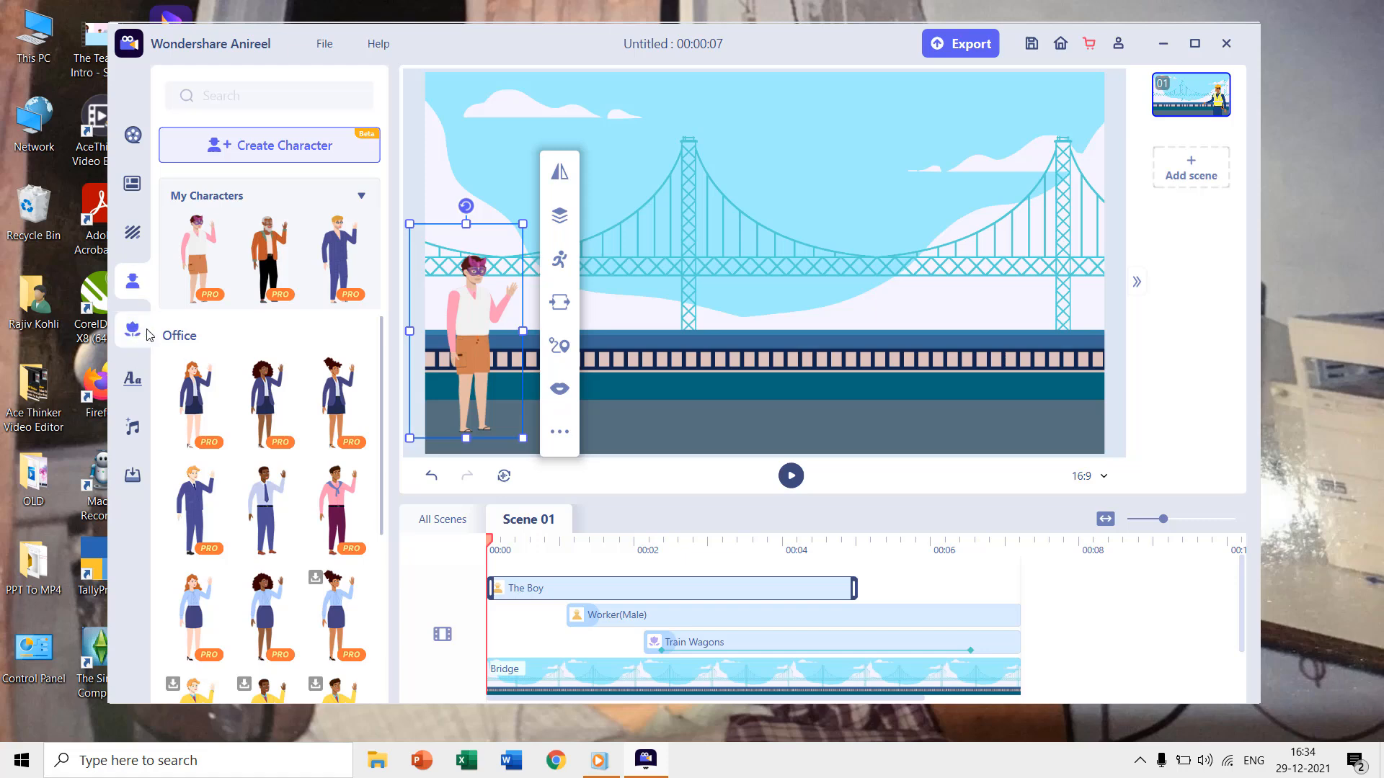
click(132, 328)
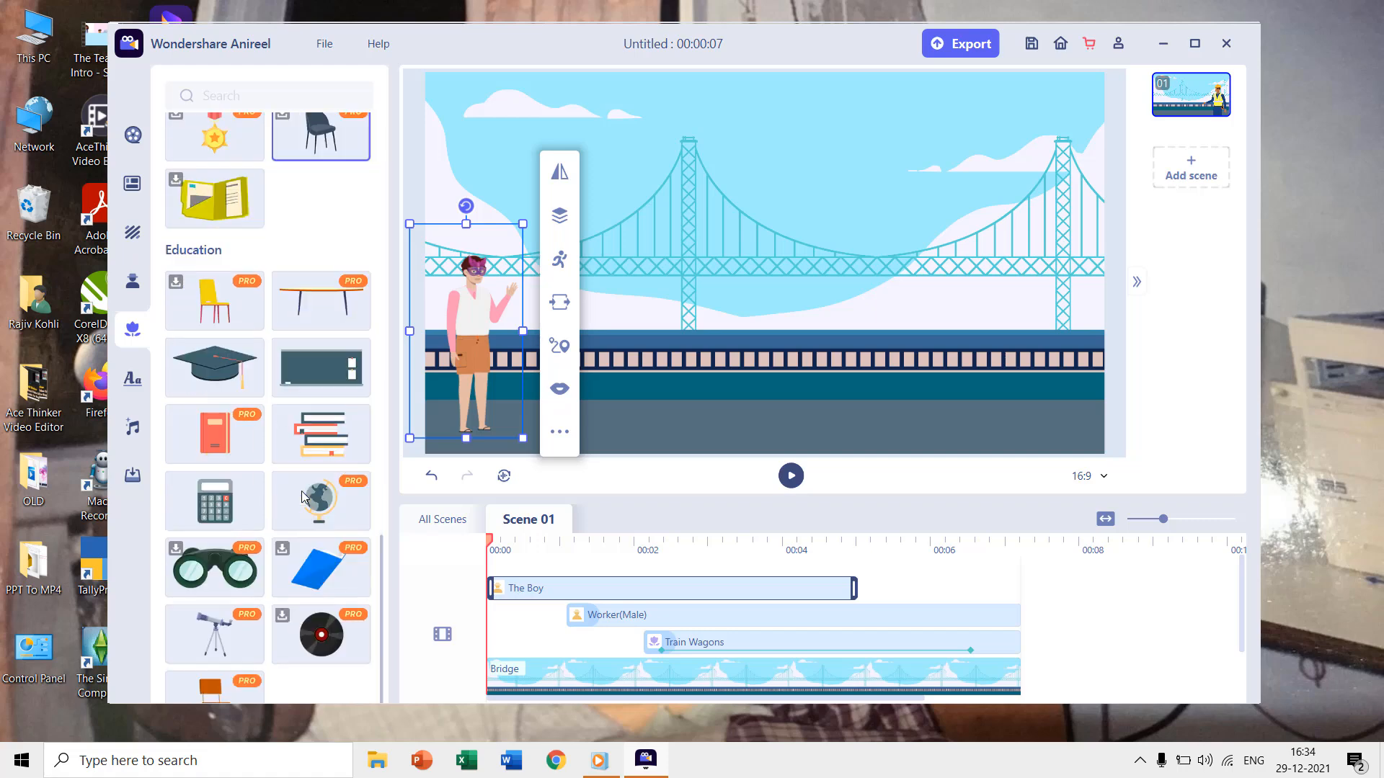
Add the magnifying glass prop and switch The Boy to the Walk pose
scroll(down, 3)
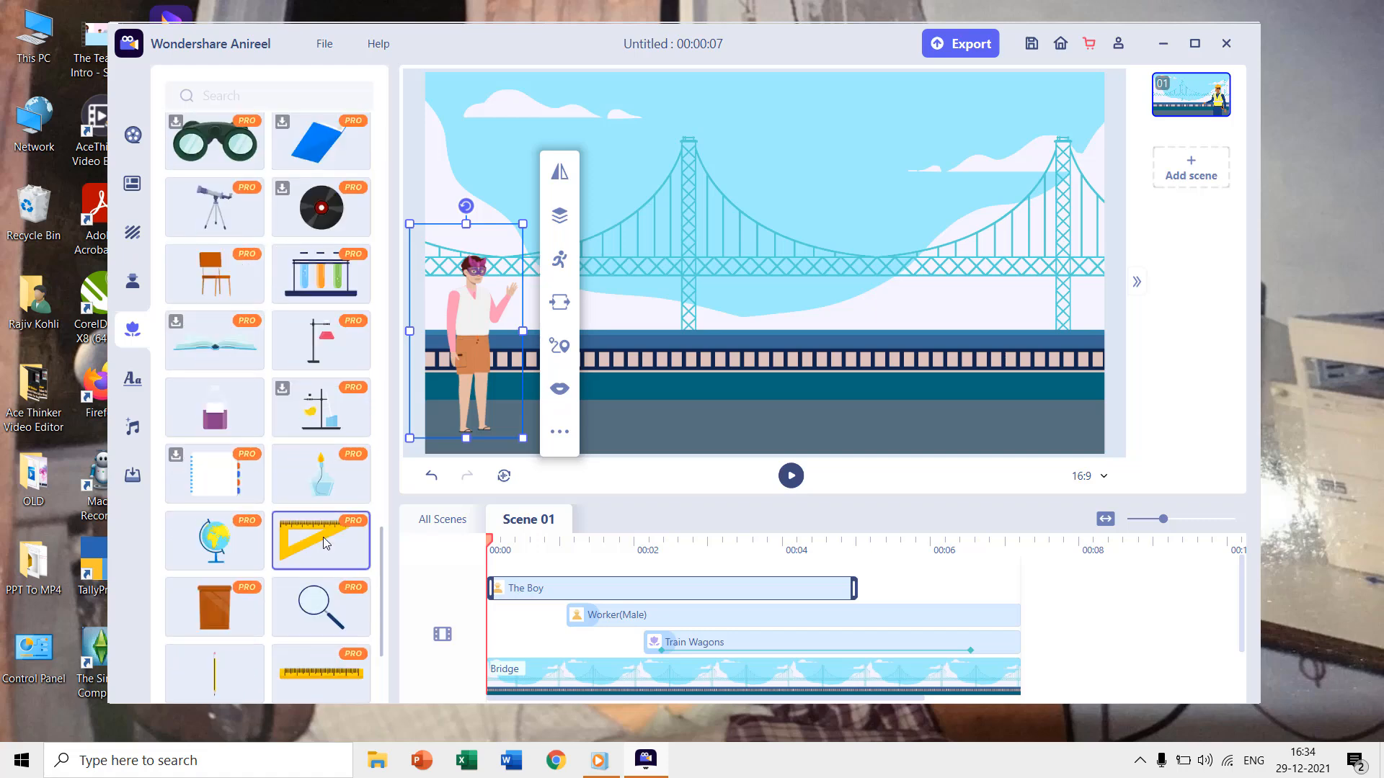
scroll(down, 3)
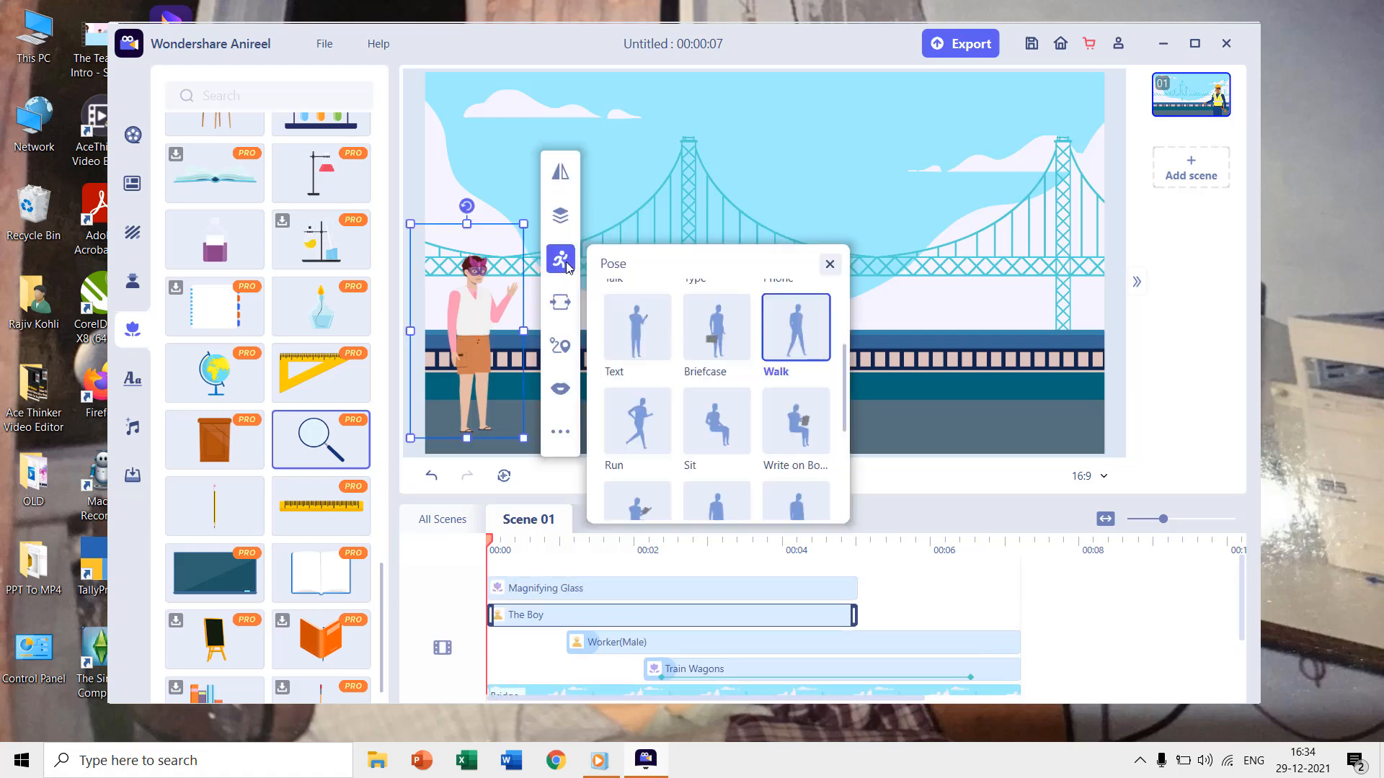
scroll(down, 3)
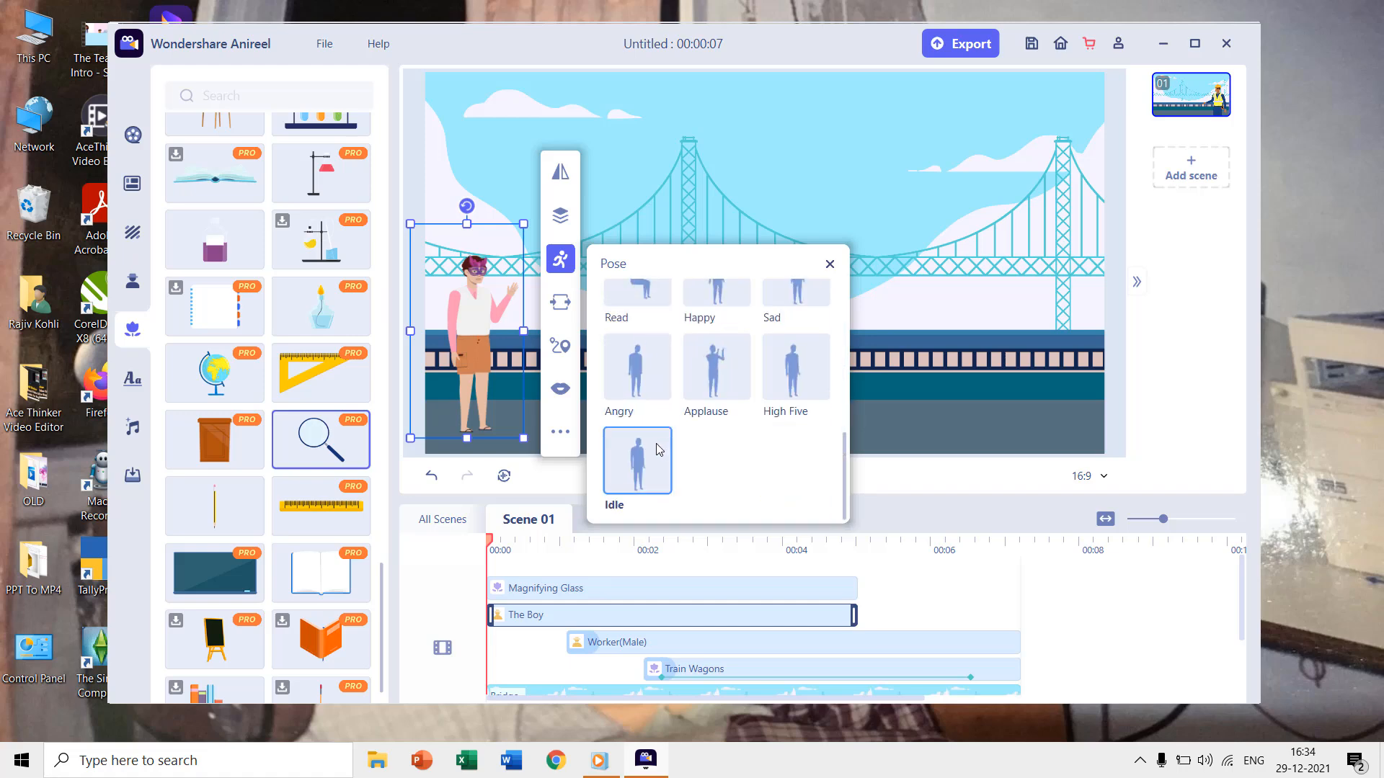
scroll(down, 3)
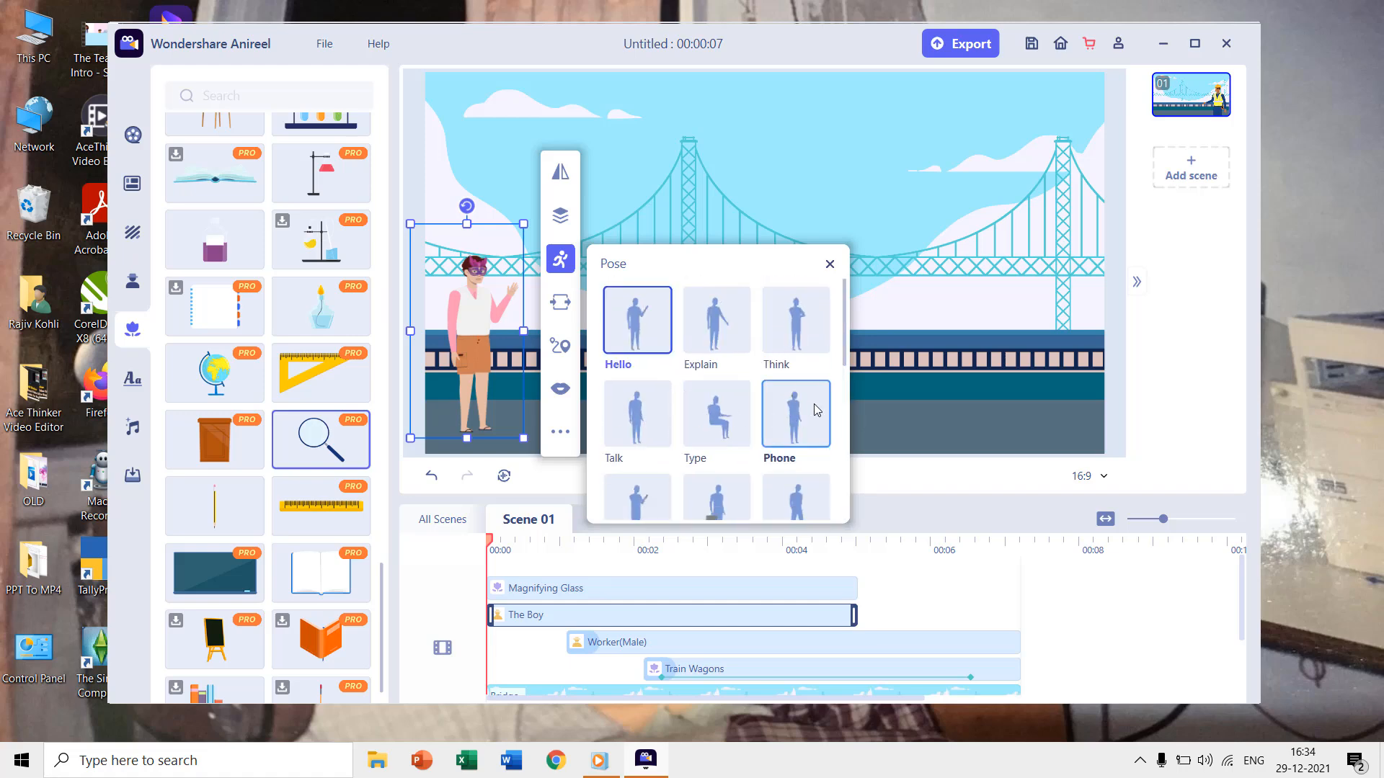
scroll(down, 3)
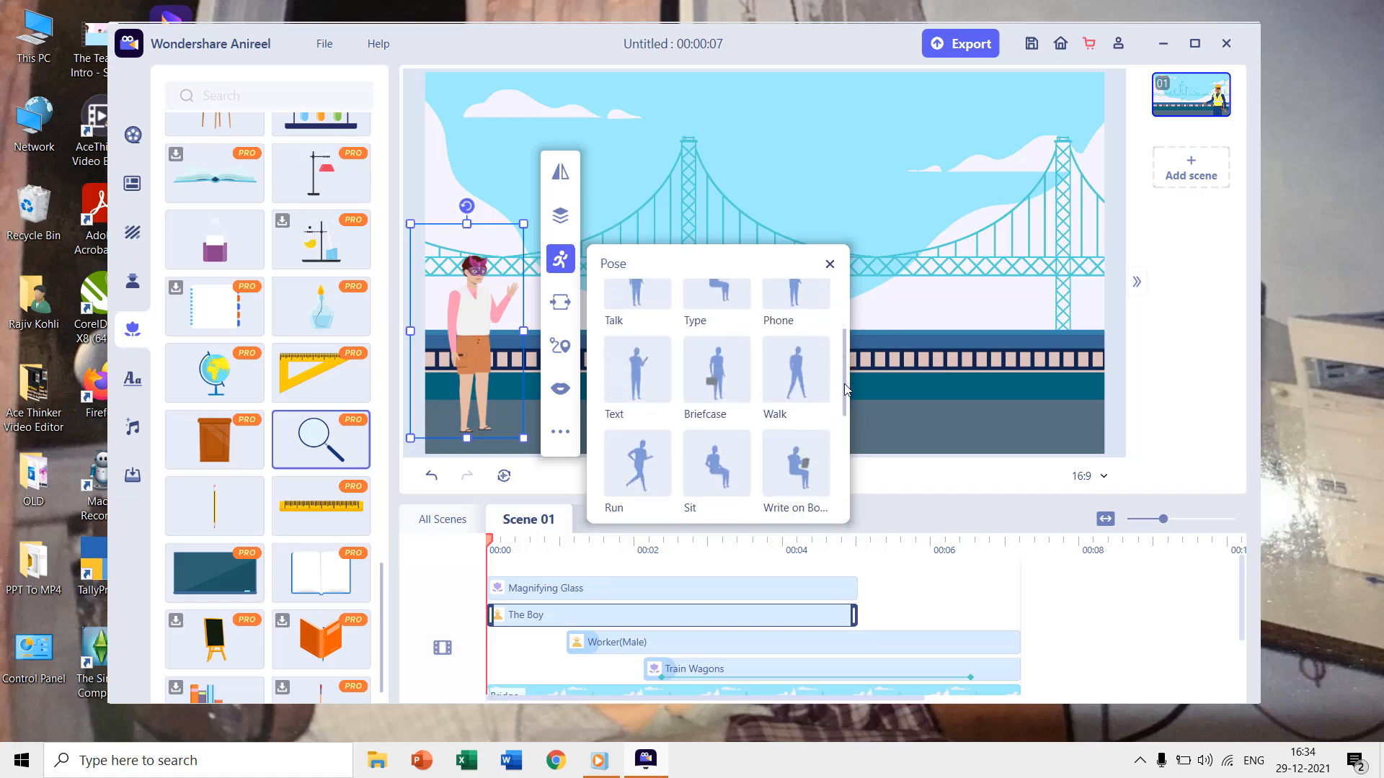
click(793, 370)
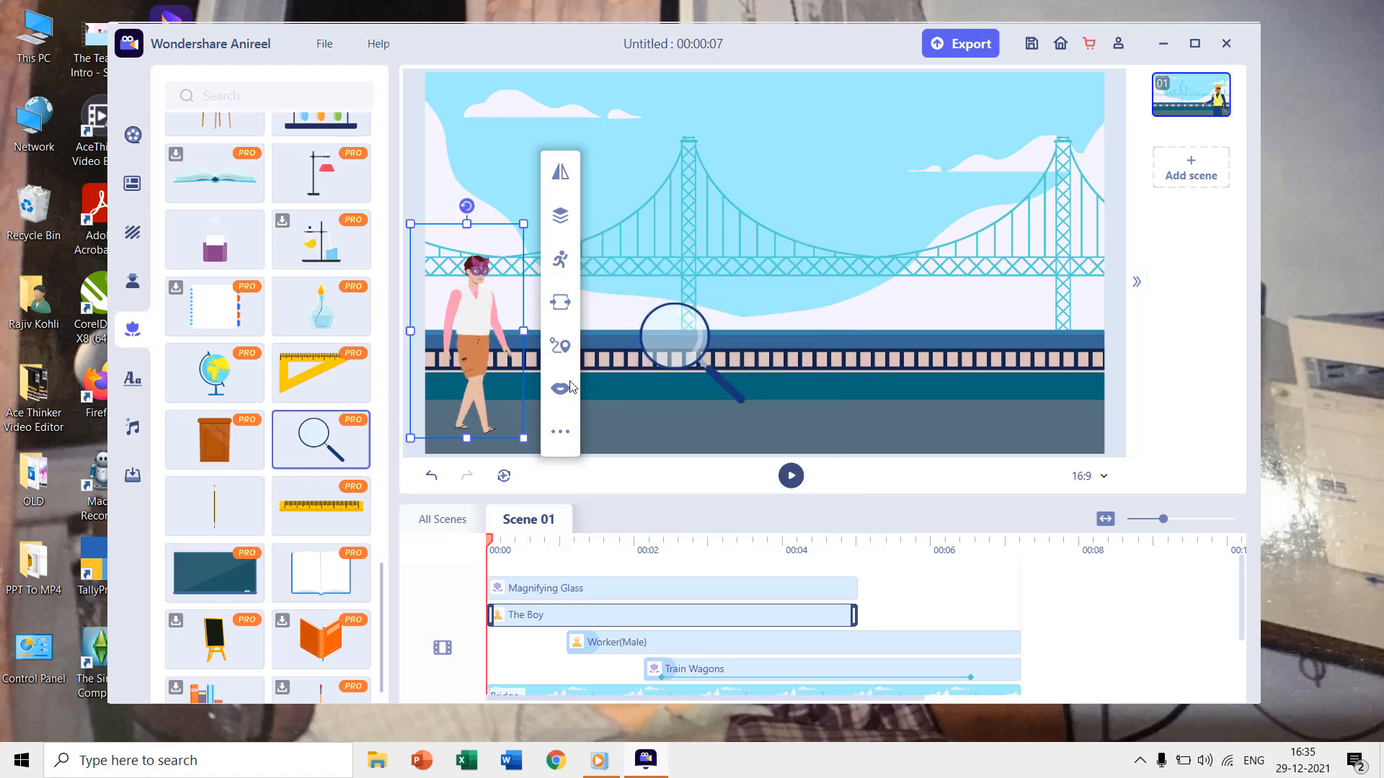
Draw a motion path moving The Boy from the left edge toward the worker
click(559, 346)
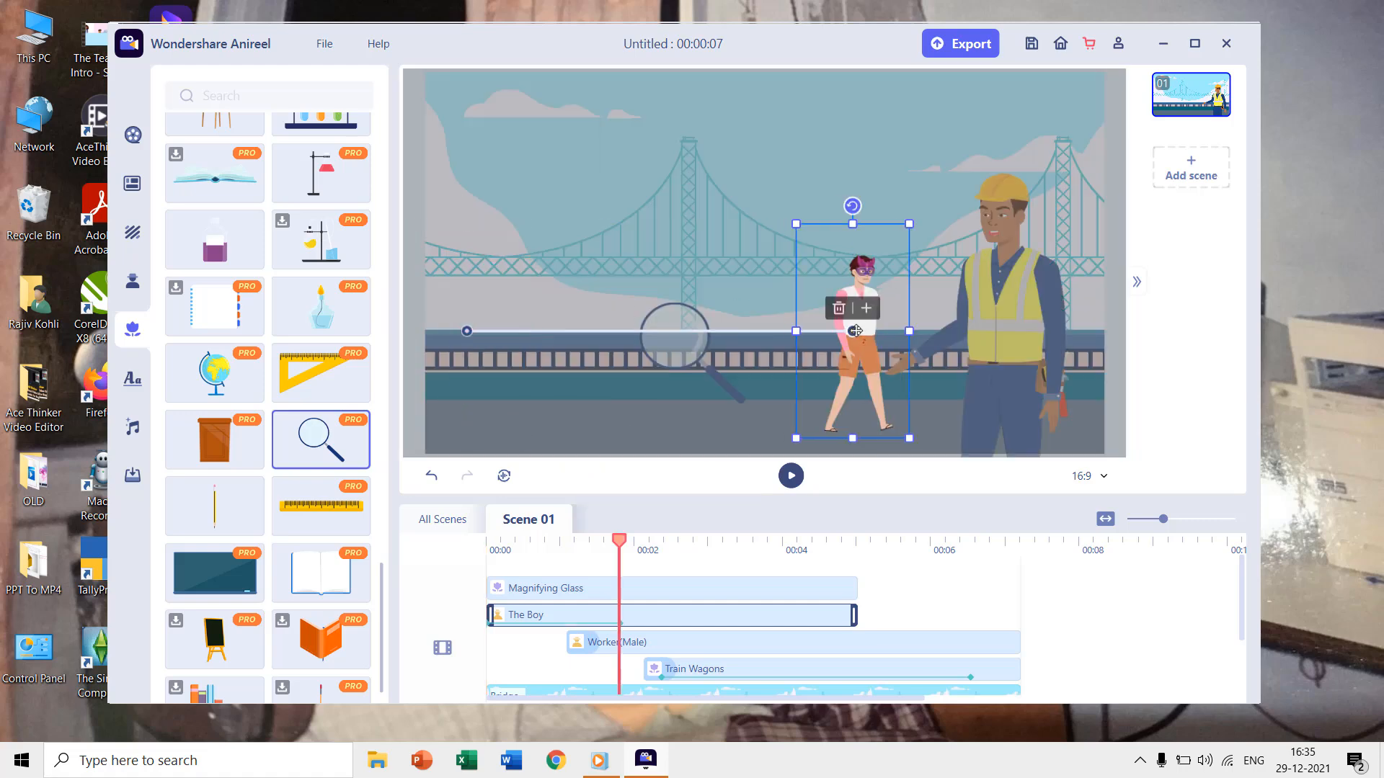
drag(852, 331, 897, 331)
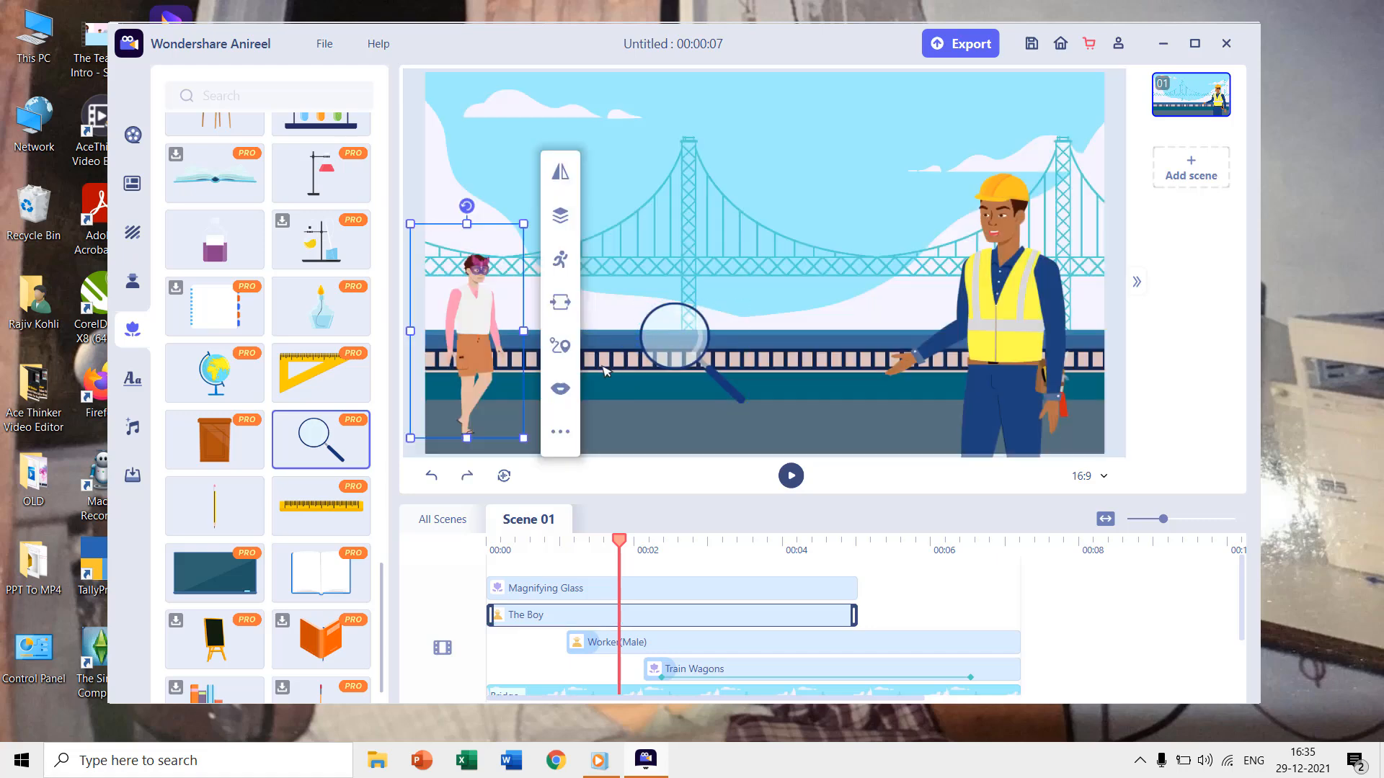
mouse_move(853, 615)
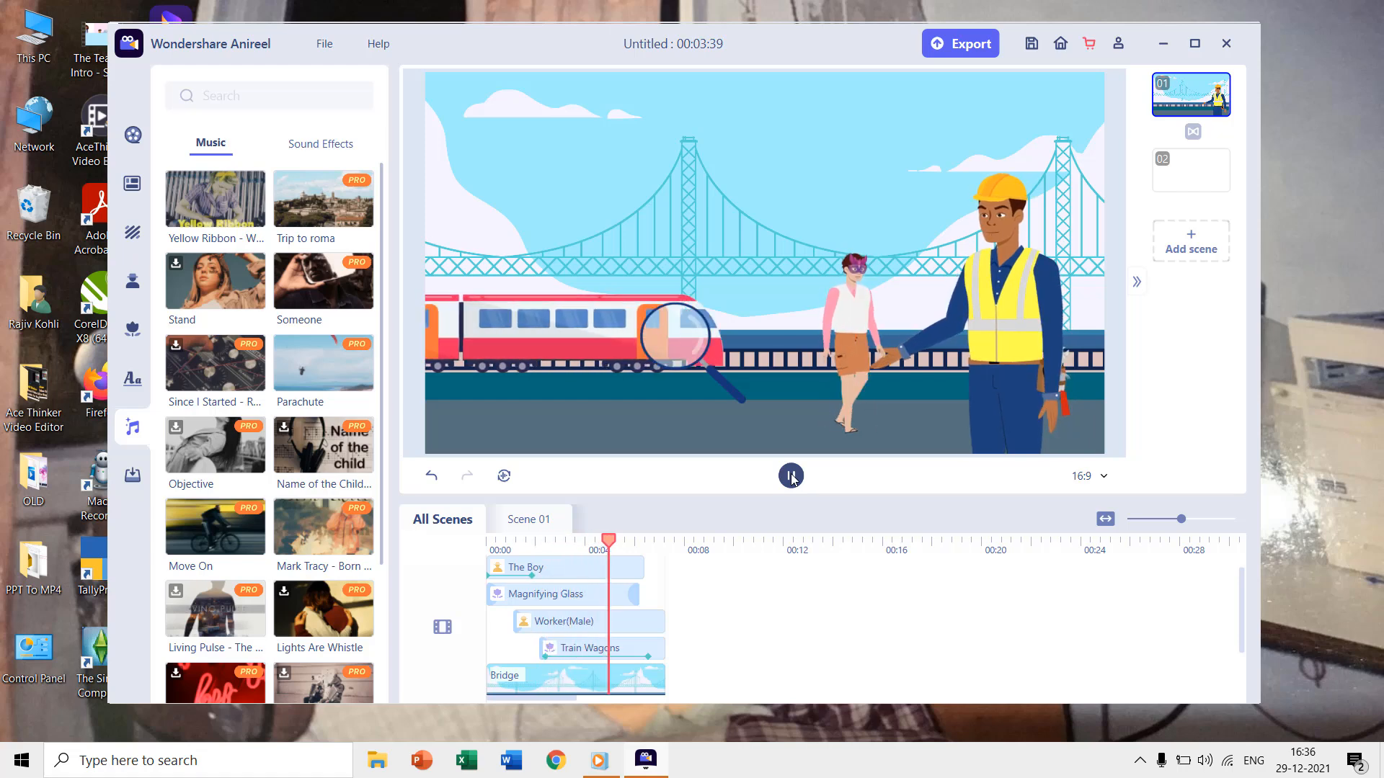
Stop the preview and add a title reading 'The Scene'
click(131, 328)
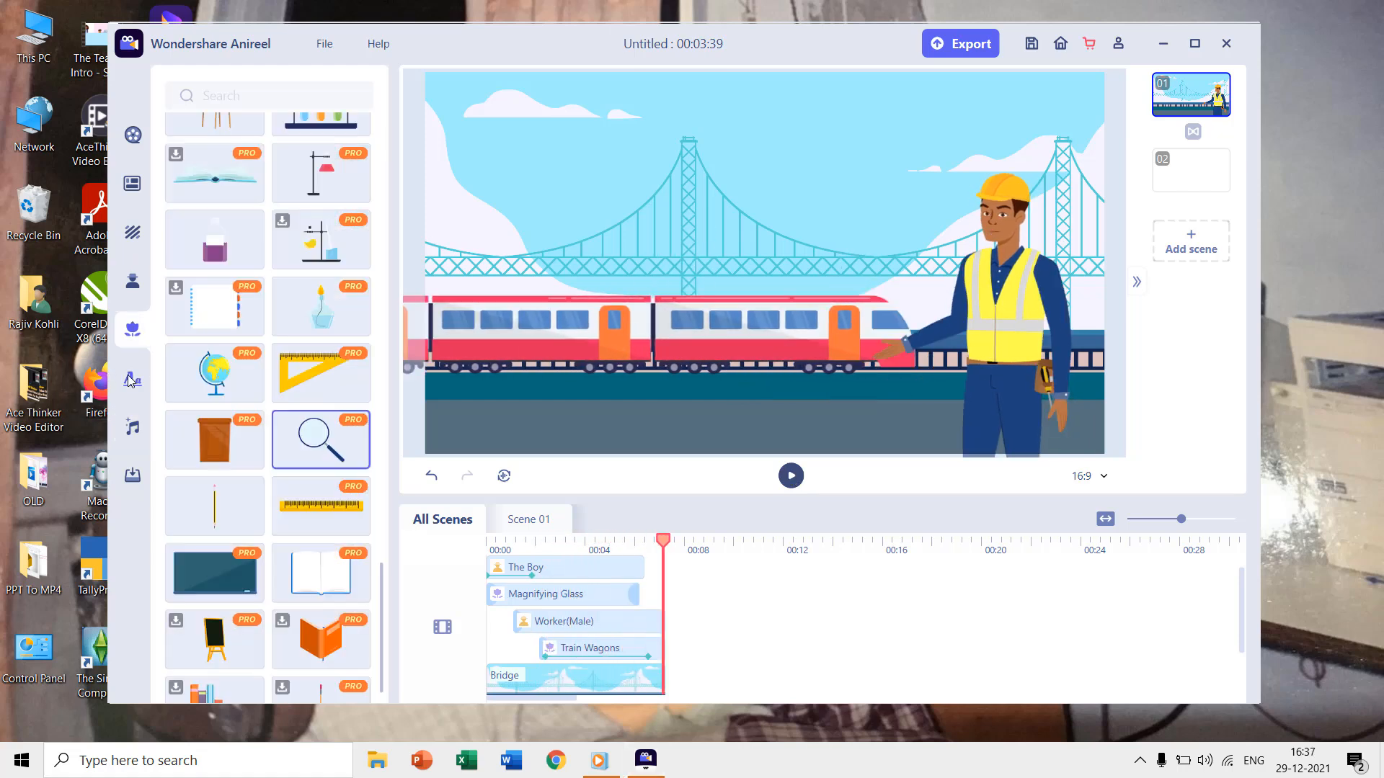
click(131, 380)
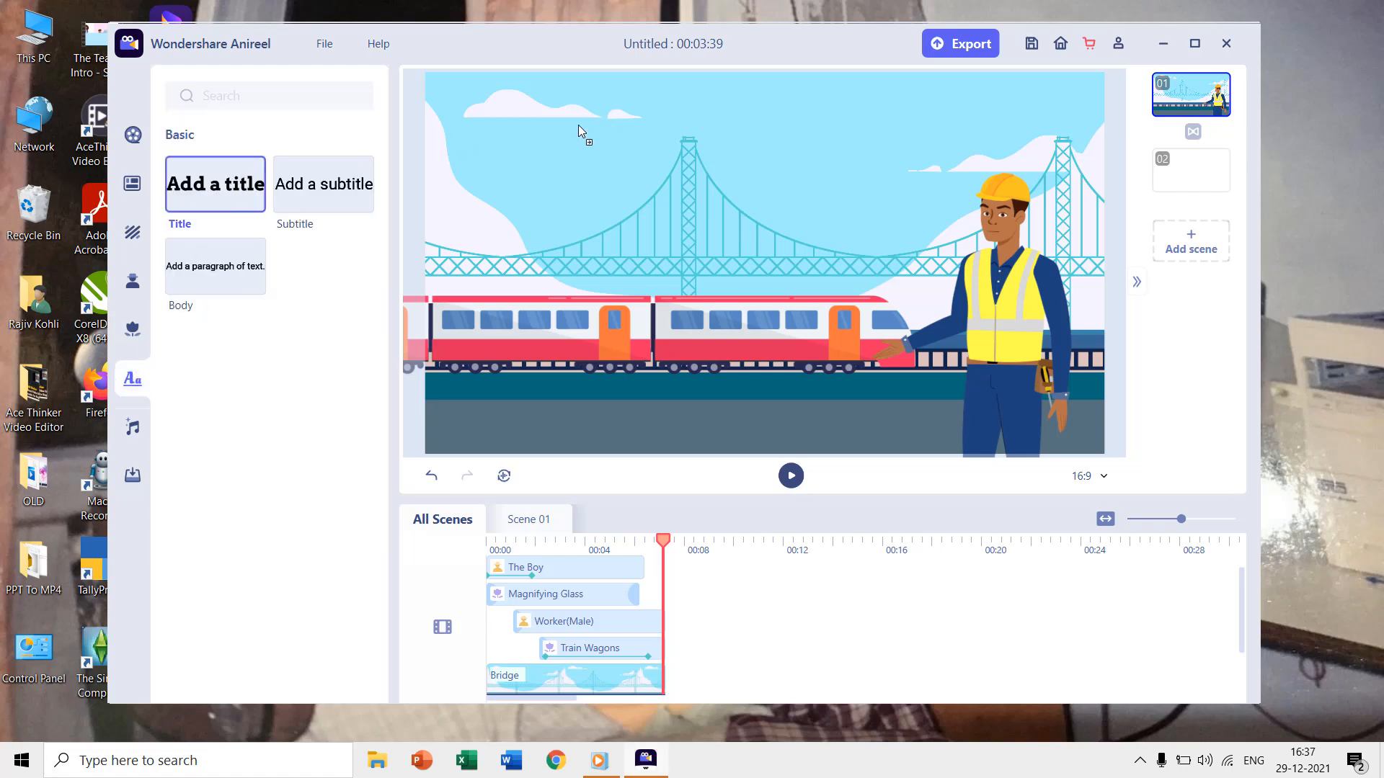
click(215, 185)
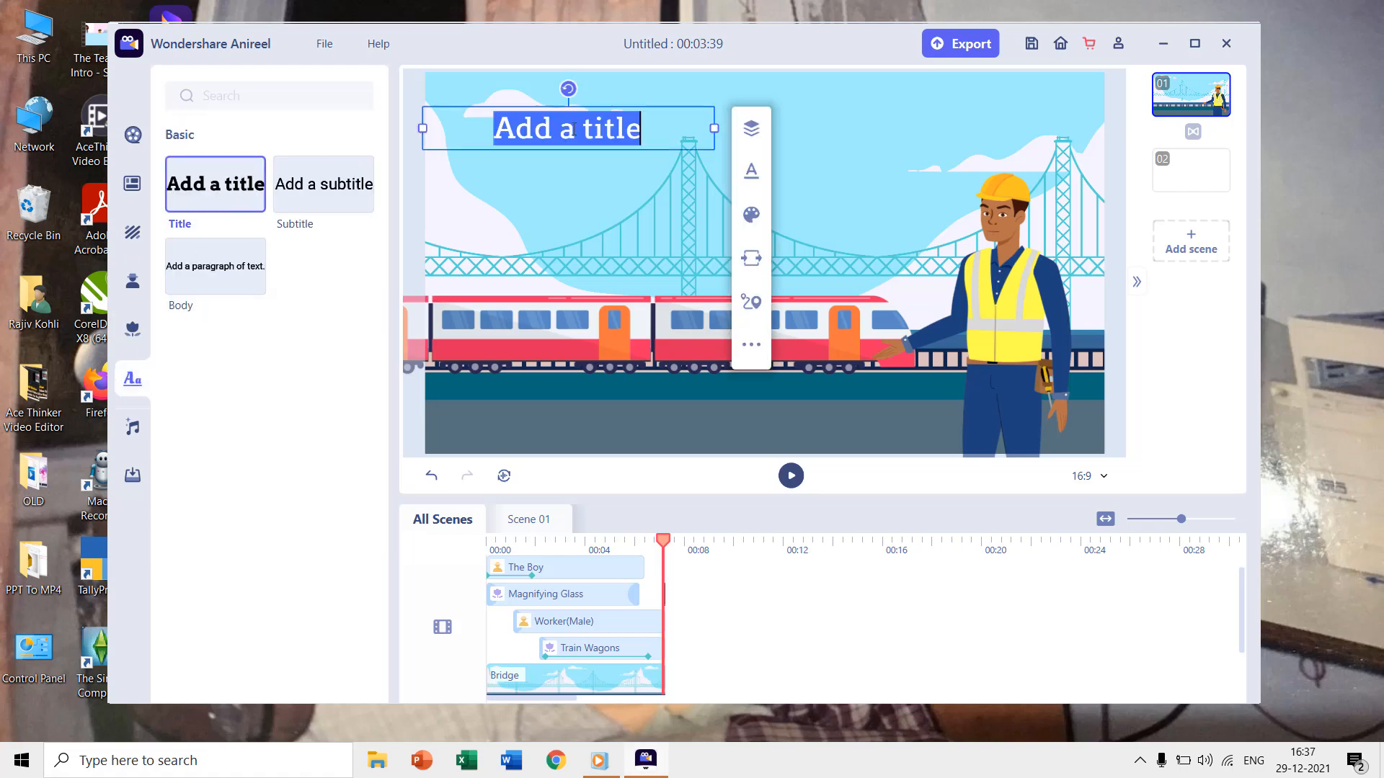
text(The Scene)
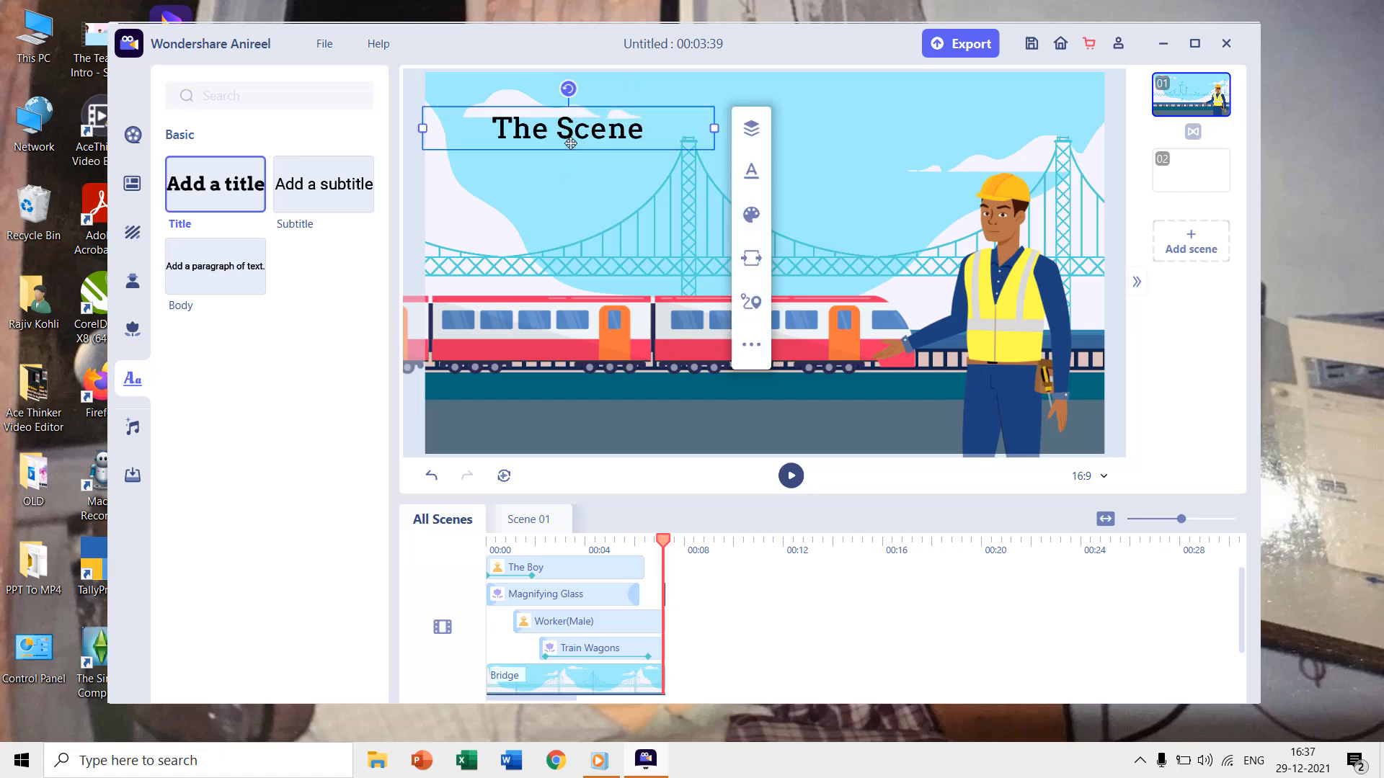
Give the title a Reveal Up entrance and browse its exit animations
click(751, 258)
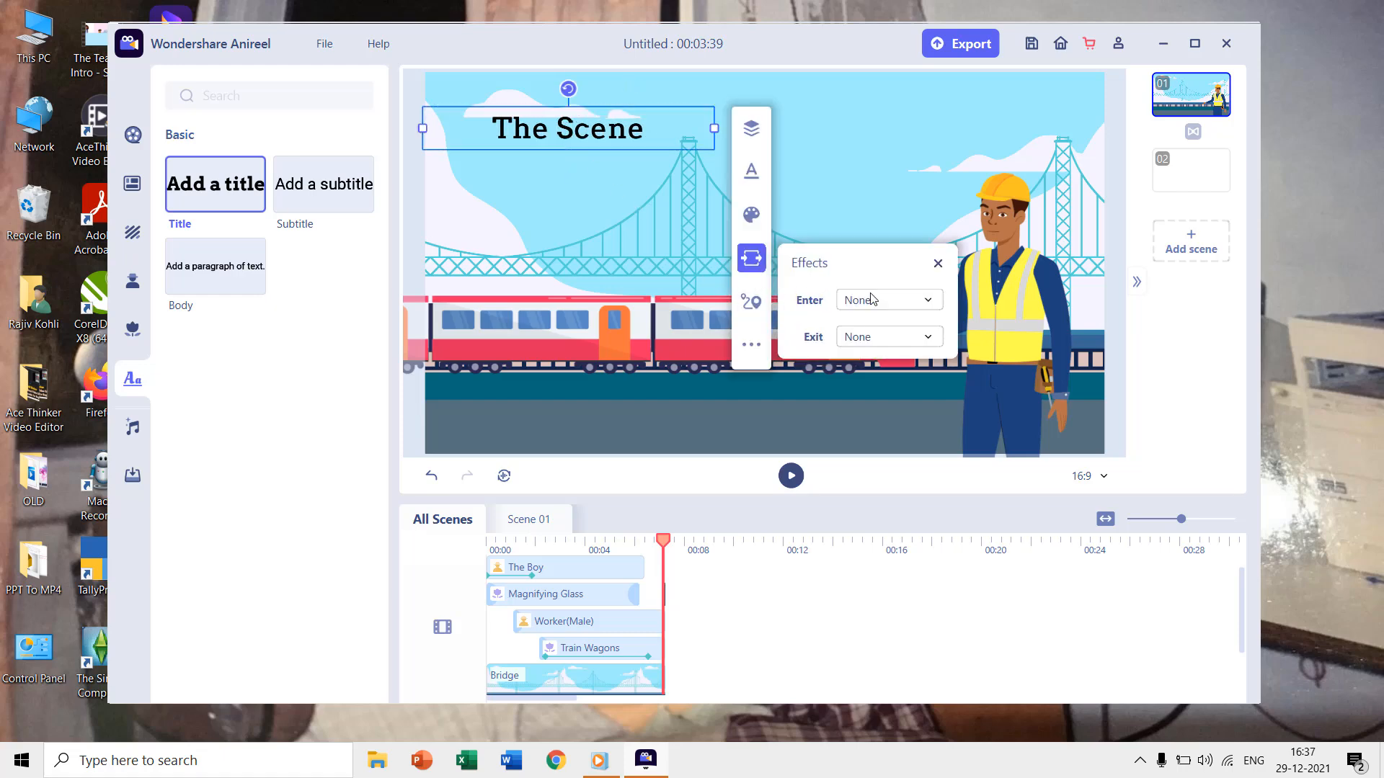
click(887, 299)
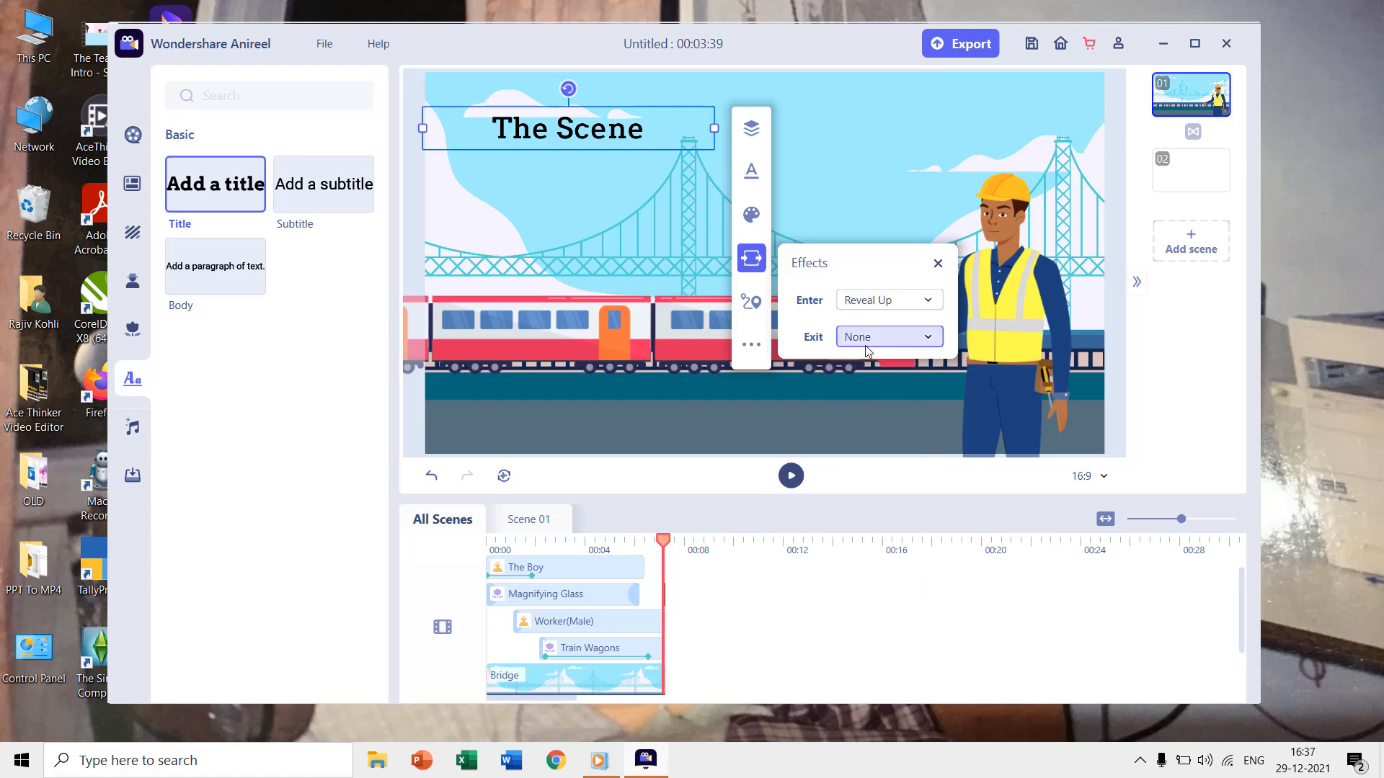
click(887, 337)
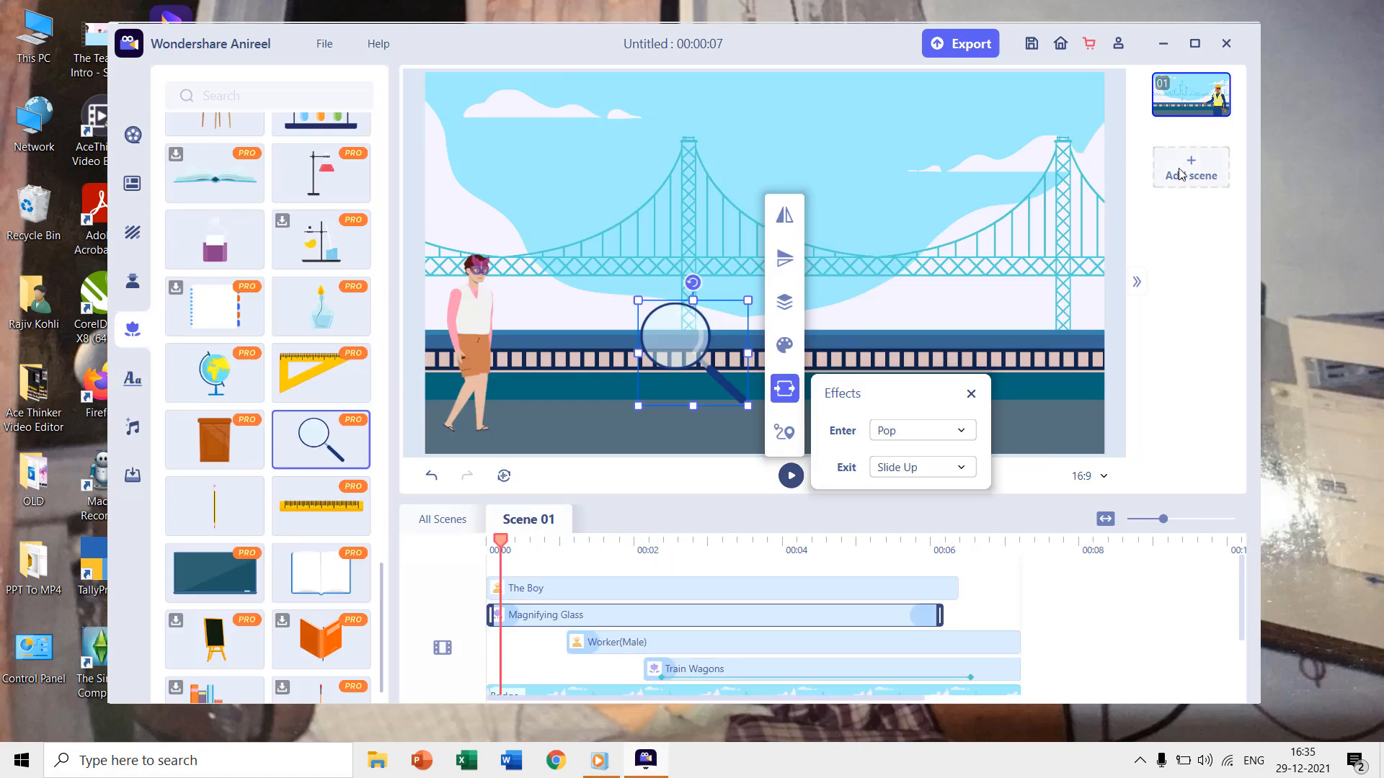
Add a blank second scene and the 'Yellow Ribbon - We Will Get There' music track
click(1190, 167)
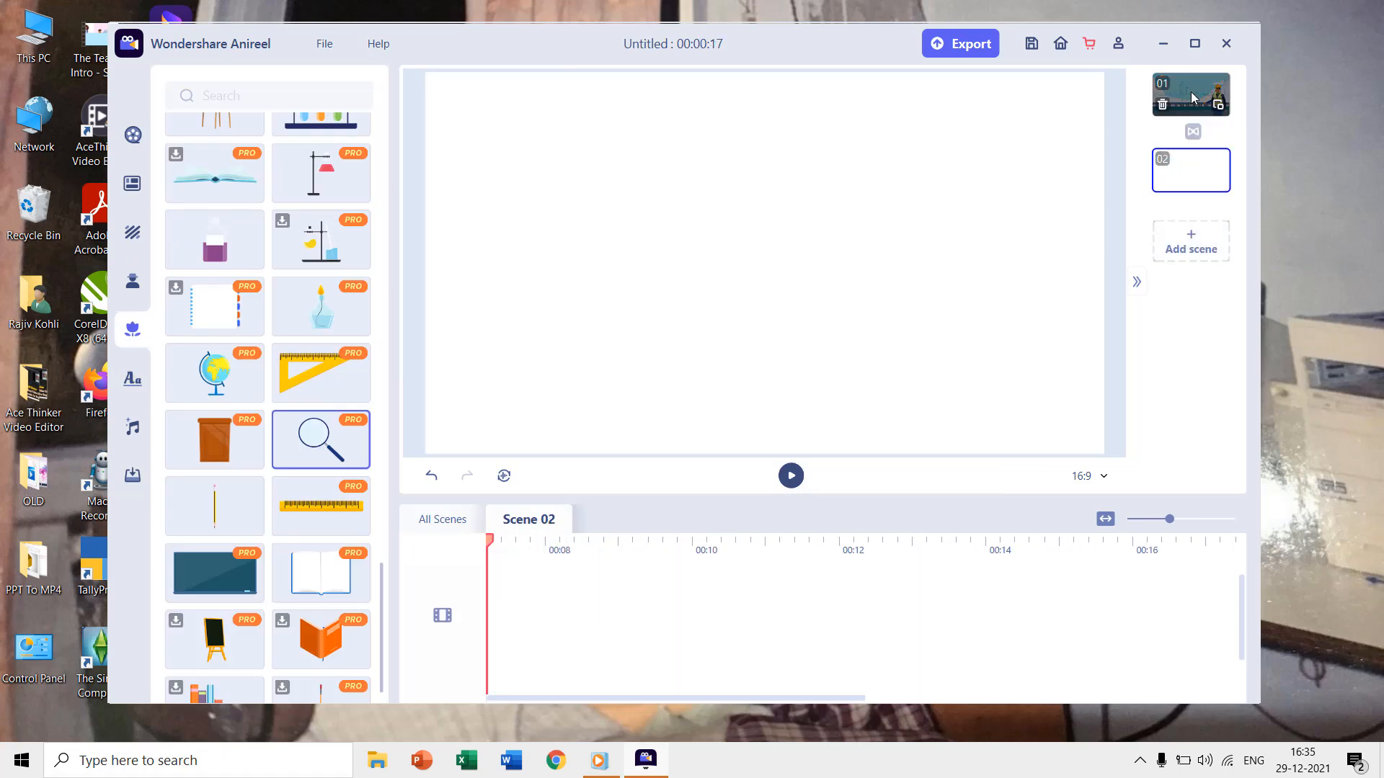
click(1191, 95)
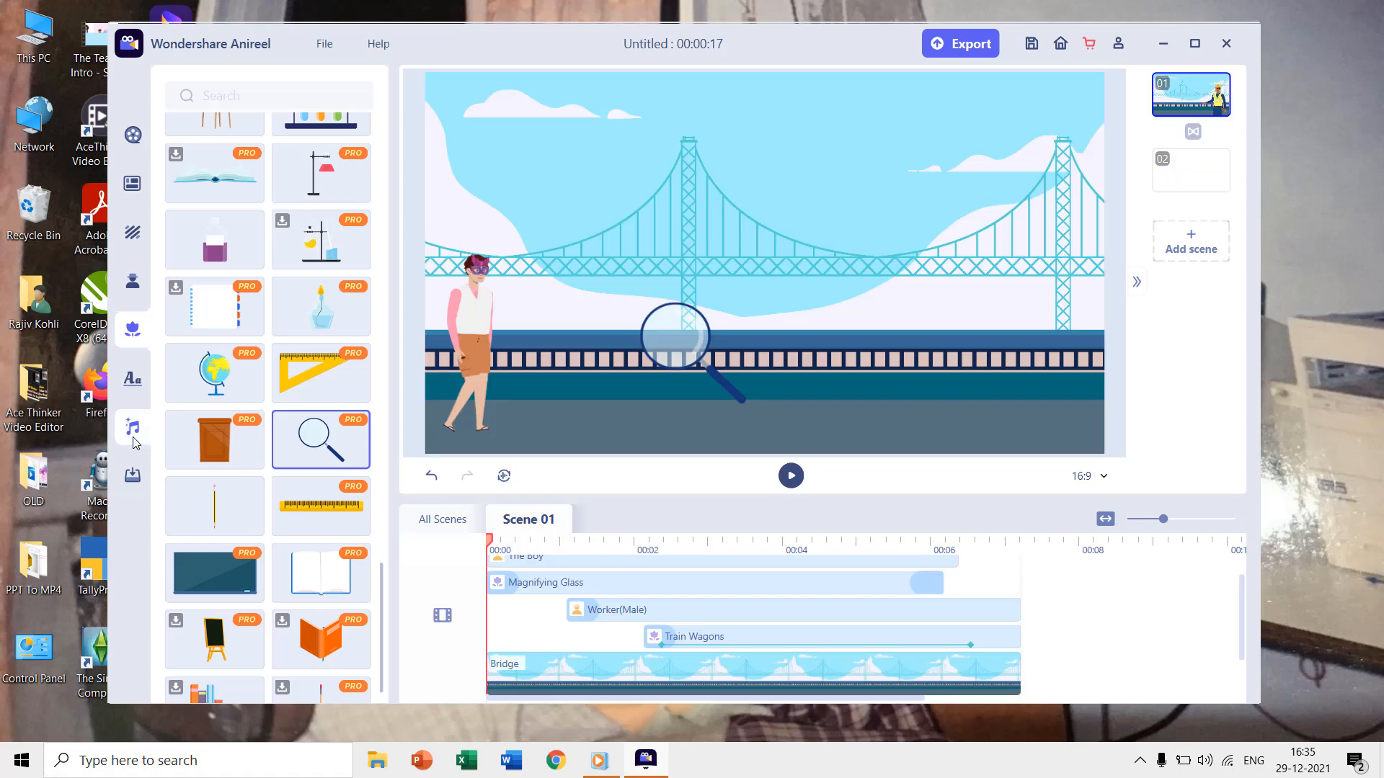
click(133, 428)
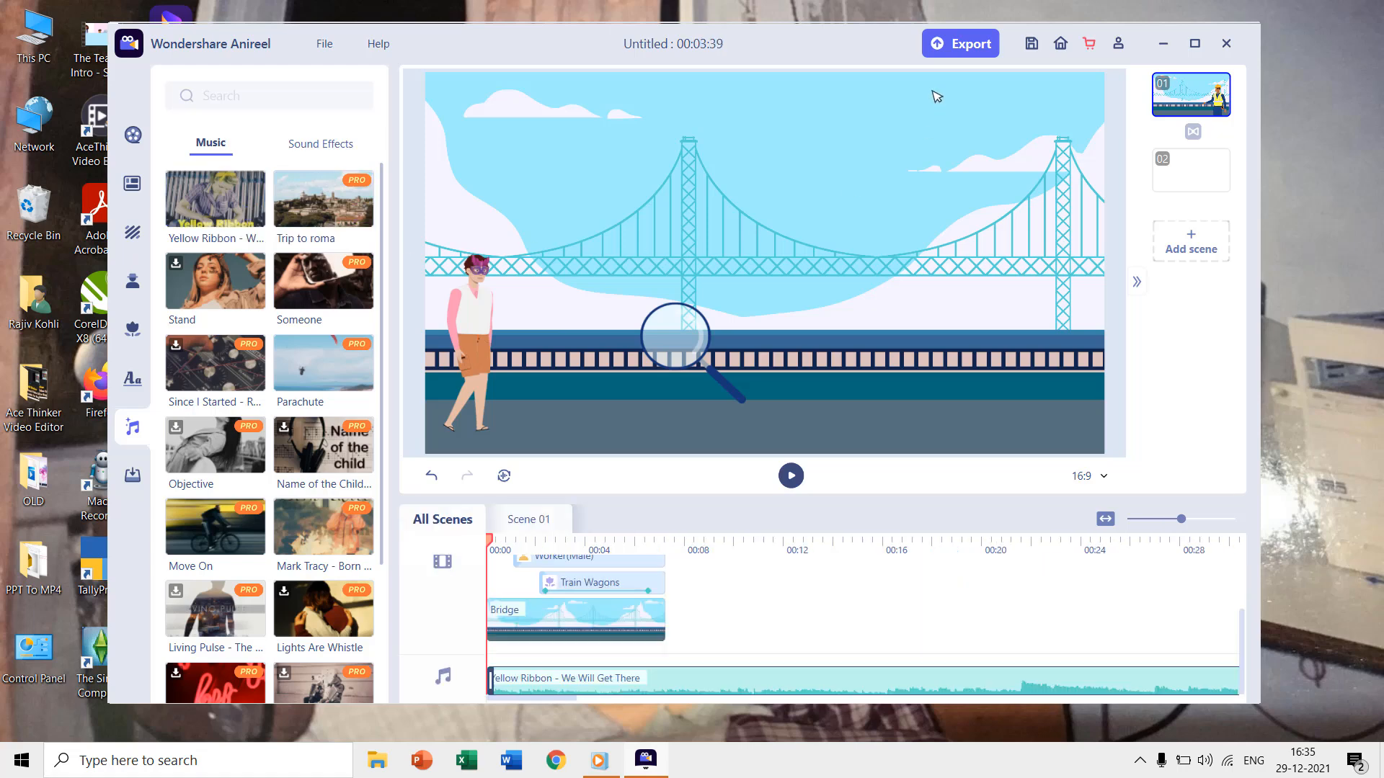
click(961, 43)
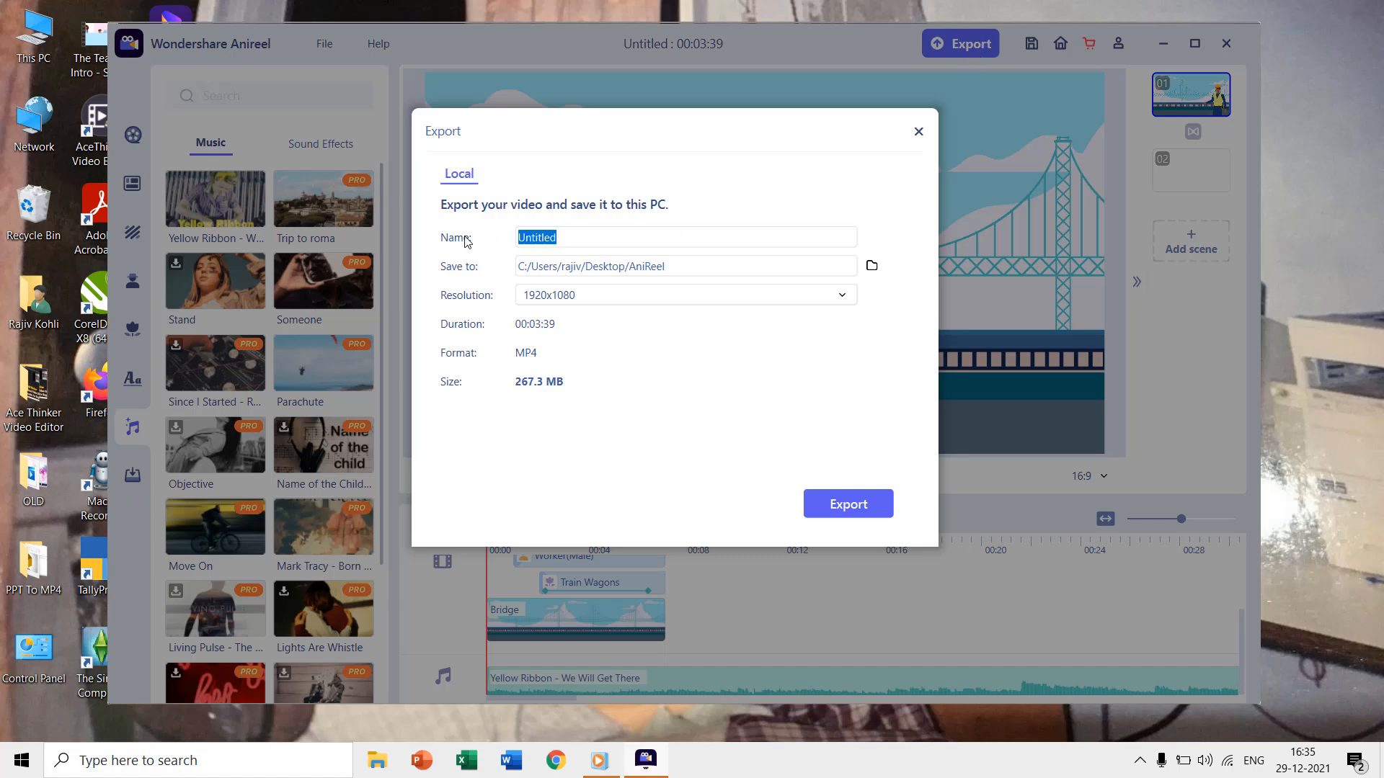
Export the video as MP4 named 'Demo 2' and play back the scene
text(Demo 2)
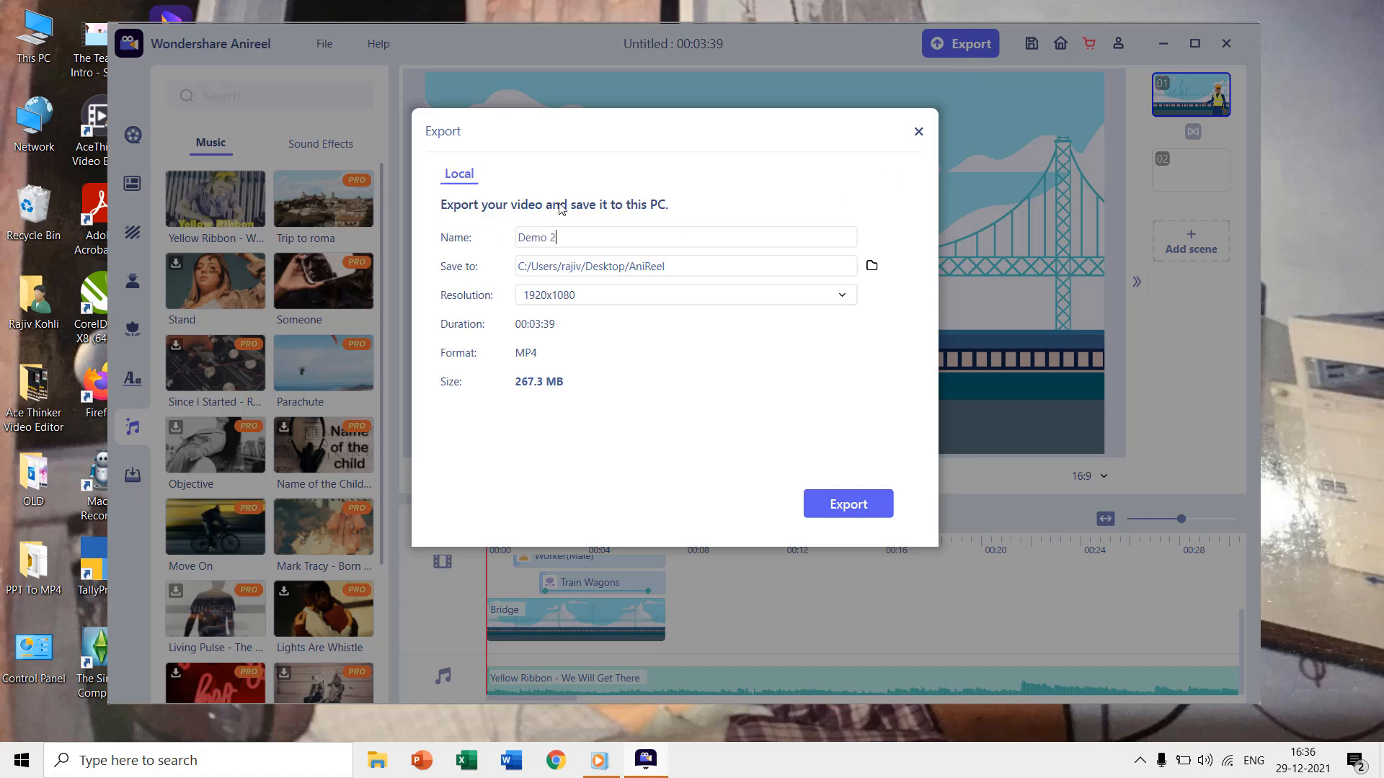
click(846, 504)
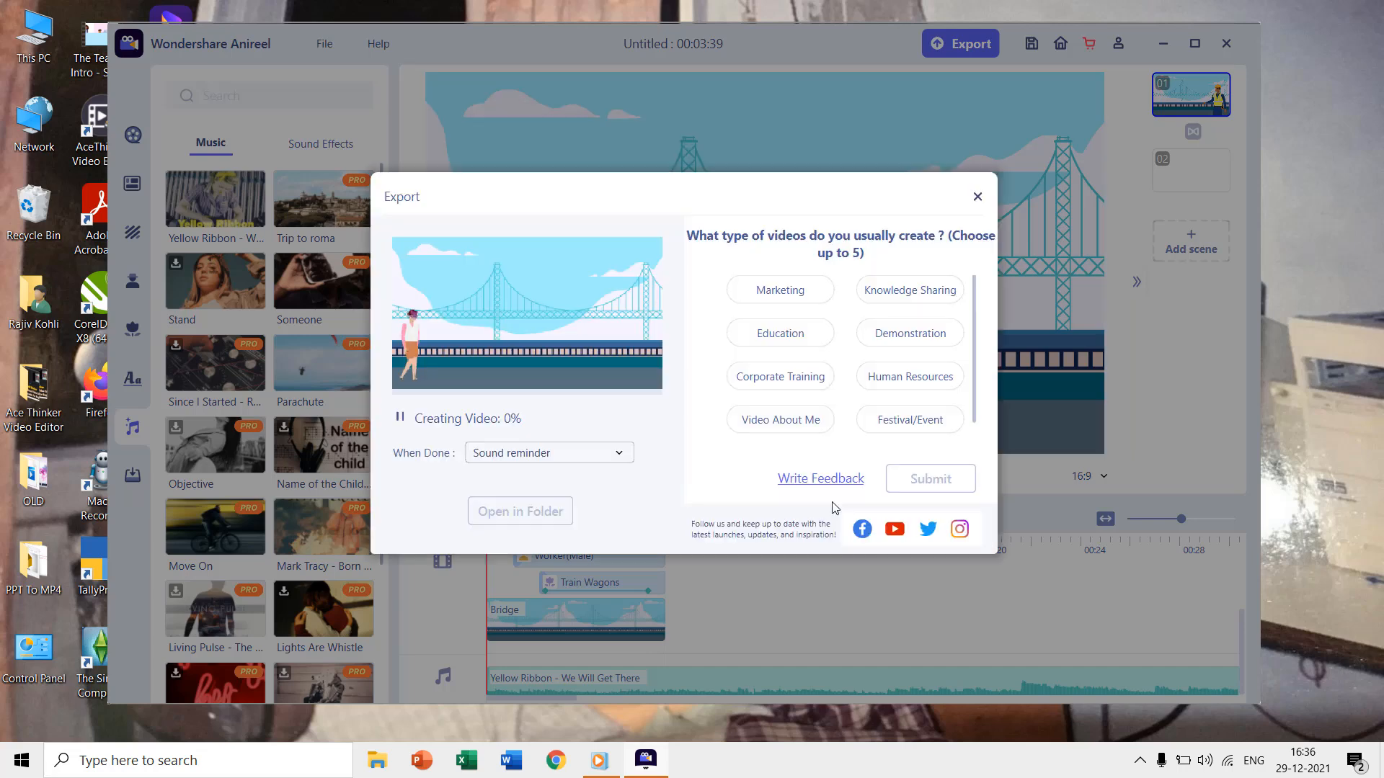
click(975, 196)
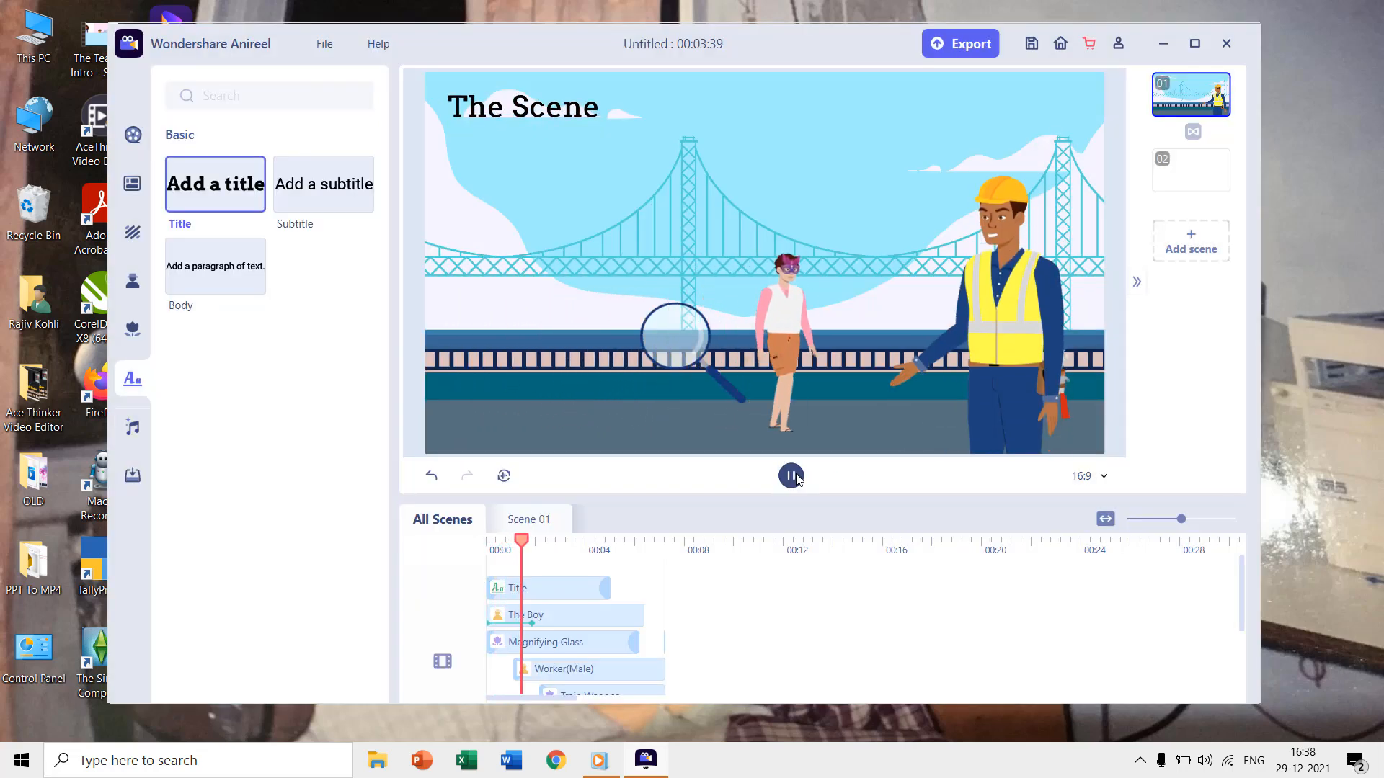